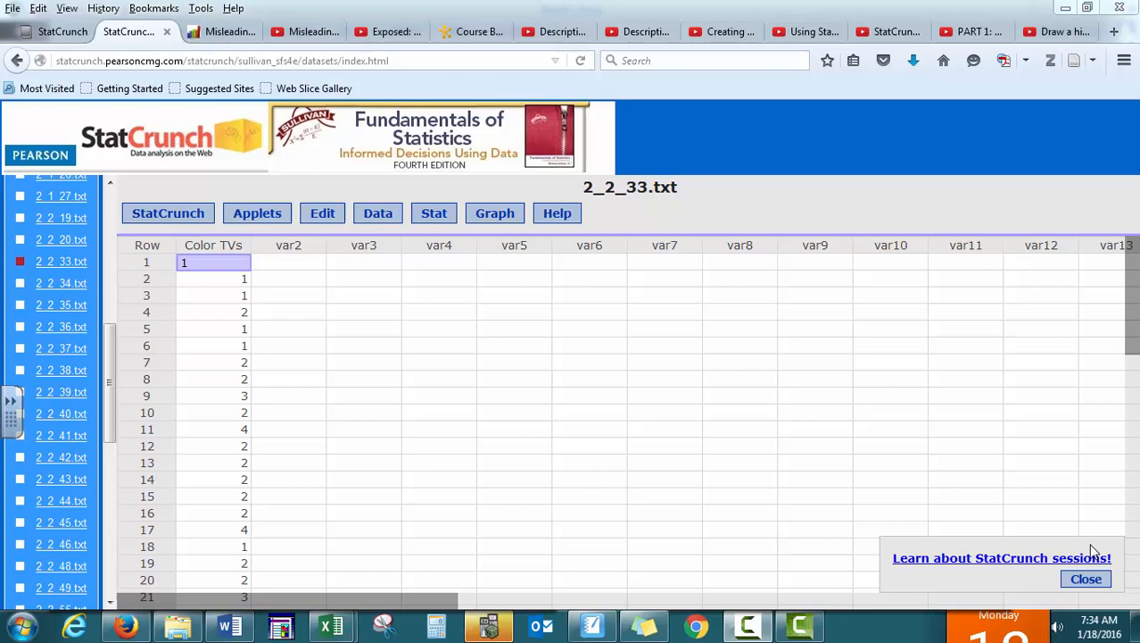
mouse_move(979, 521)
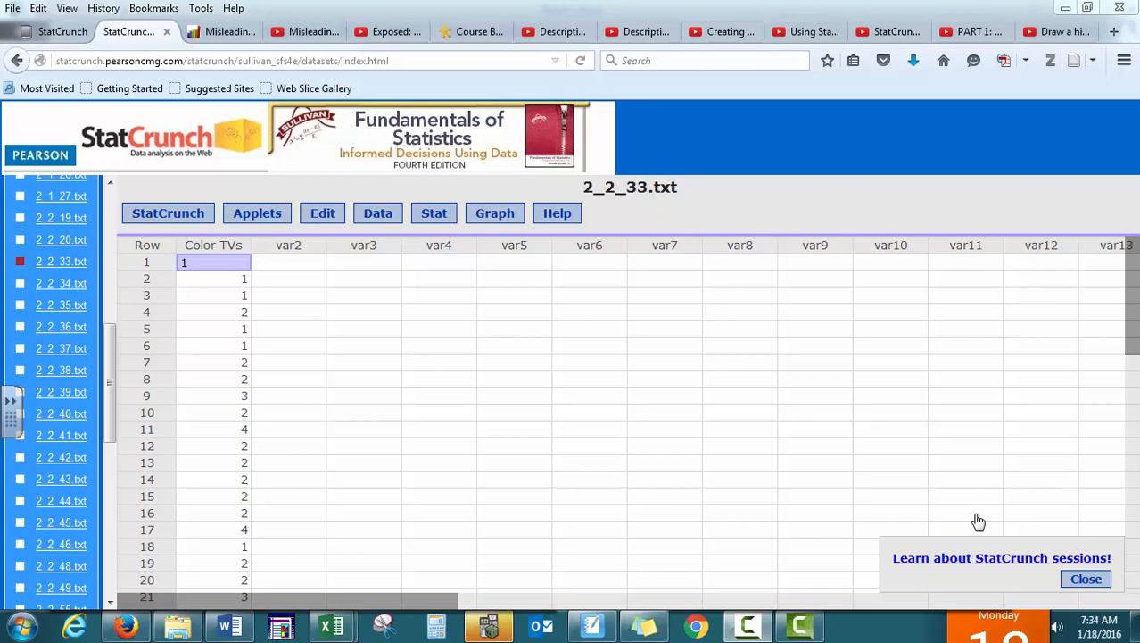
mouse_move(227, 320)
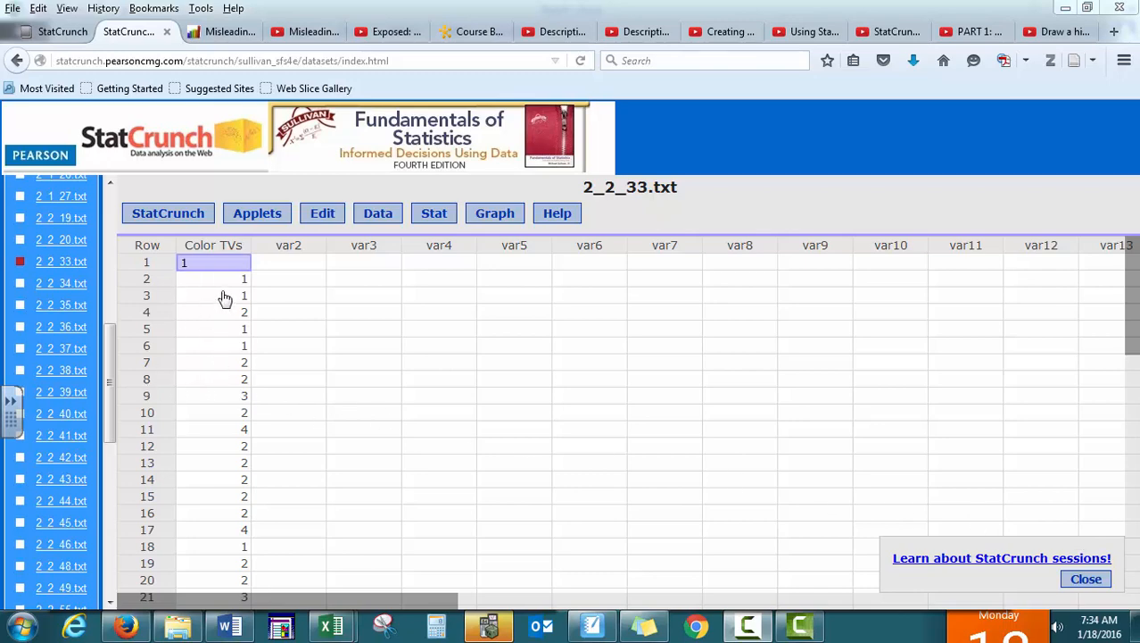
mouse_move(285, 218)
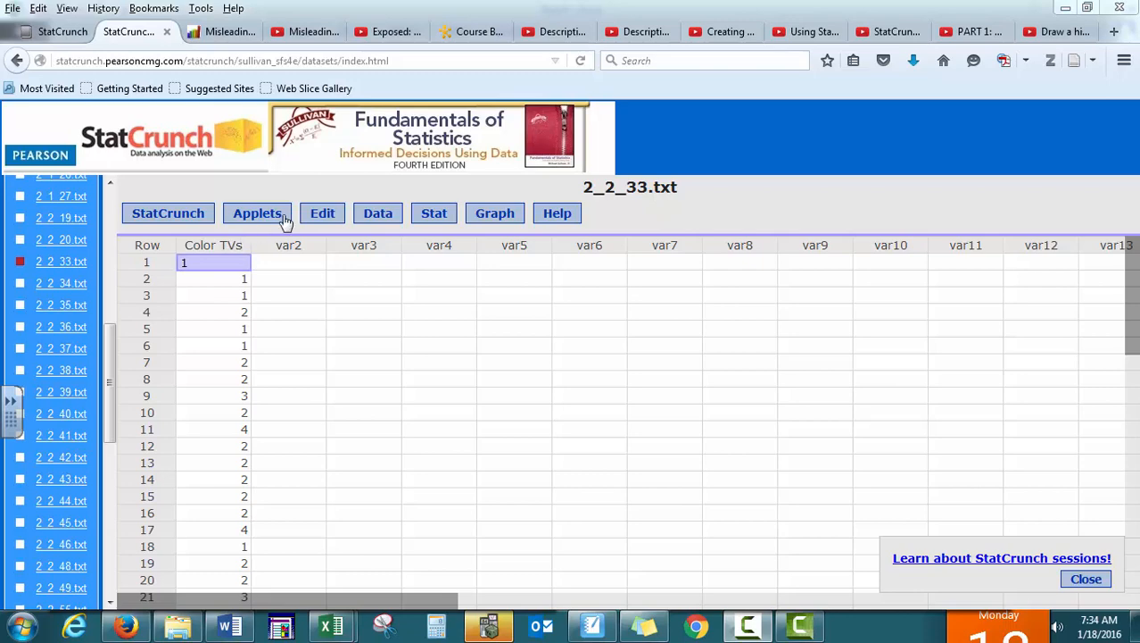
mouse_move(322, 212)
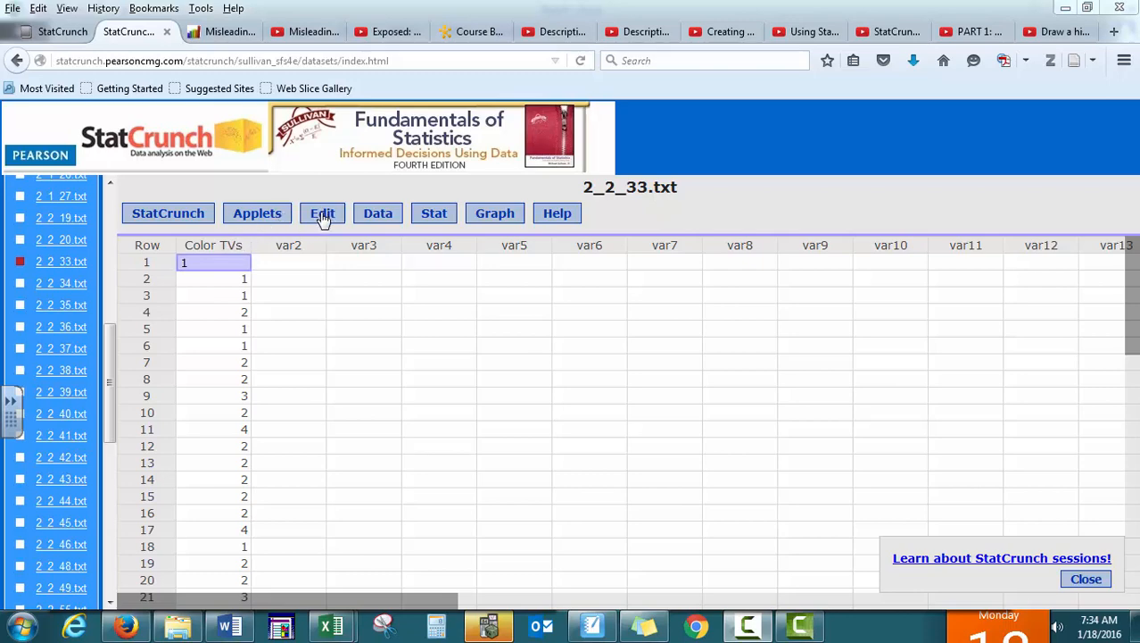
Select all the Color TVs data in StatCrunch, copy it, and dismiss the copy prompt.
click(322, 213)
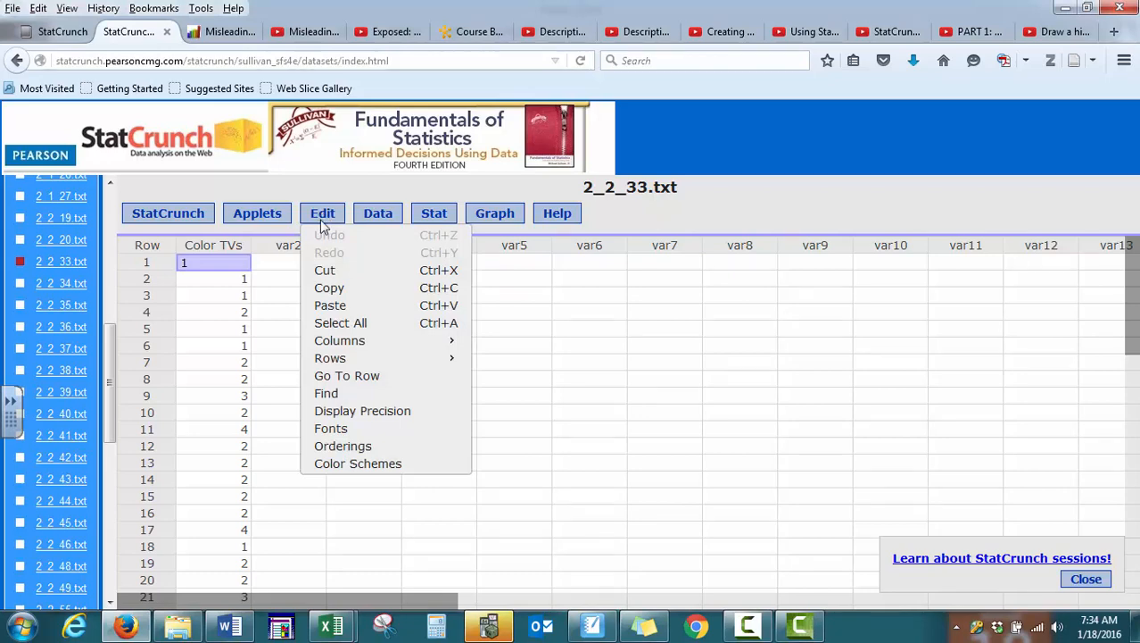
mouse_move(340, 323)
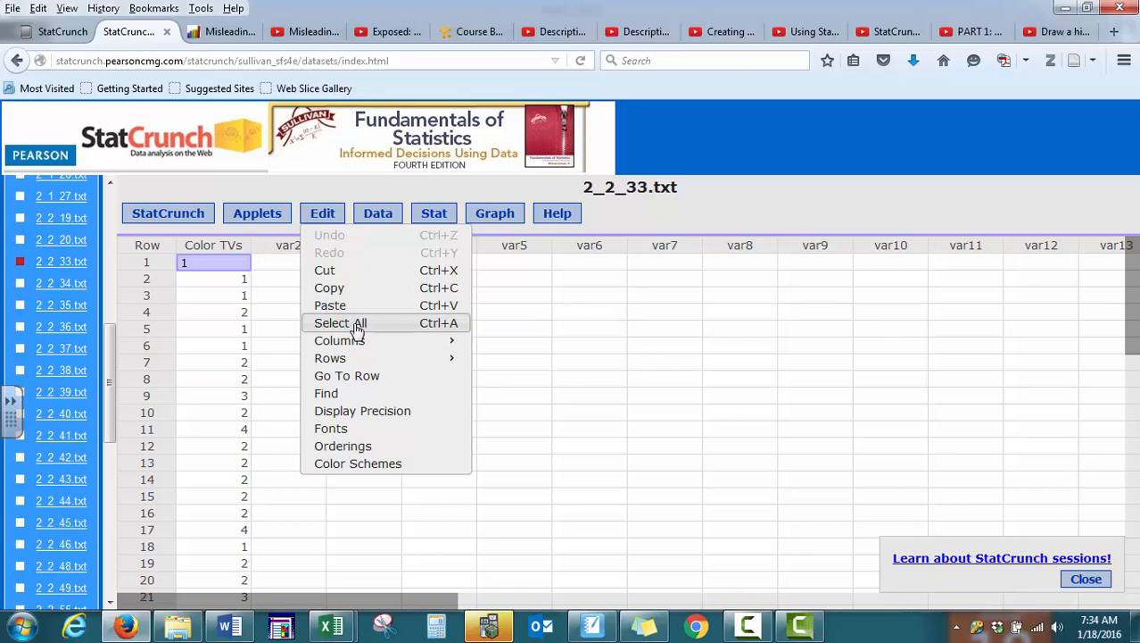
mouse_move(455, 330)
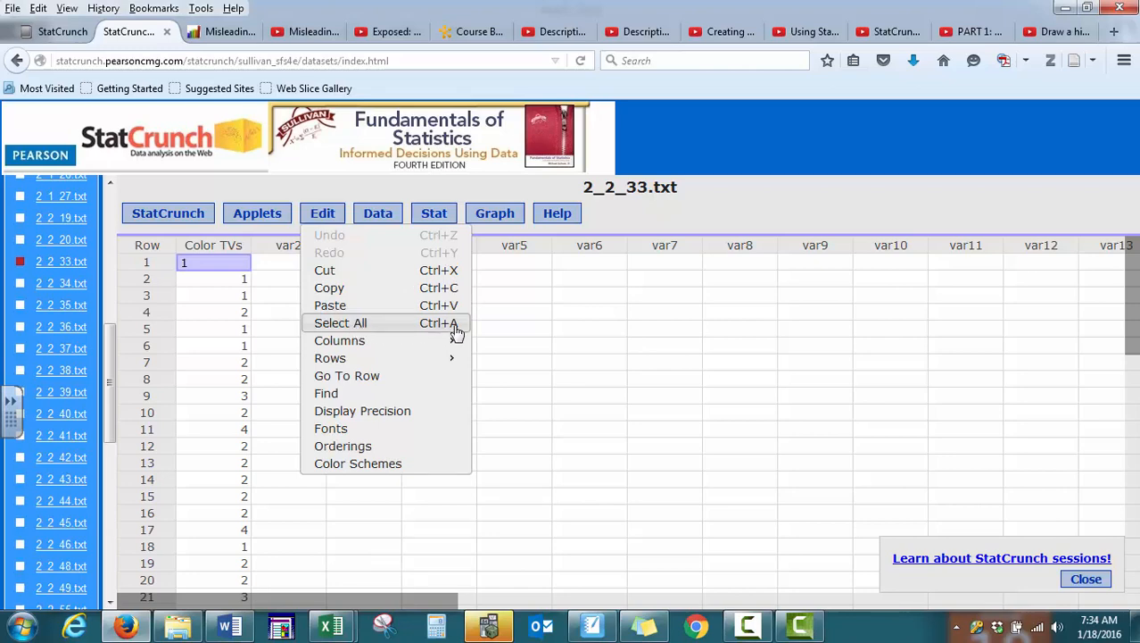
click(340, 323)
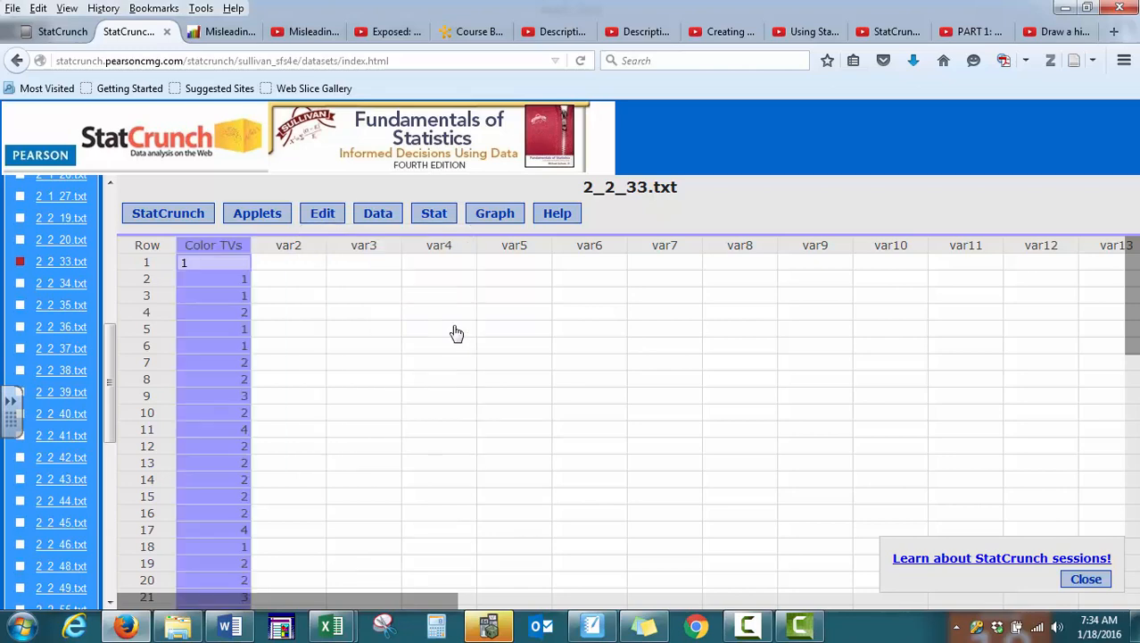
click(322, 212)
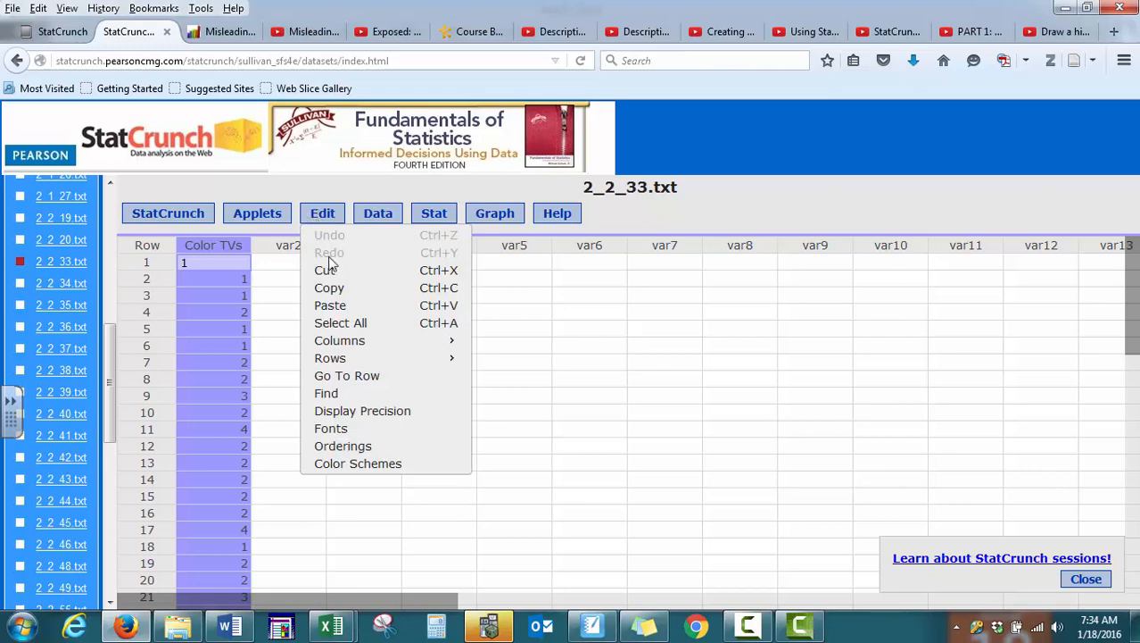
mouse_move(438, 287)
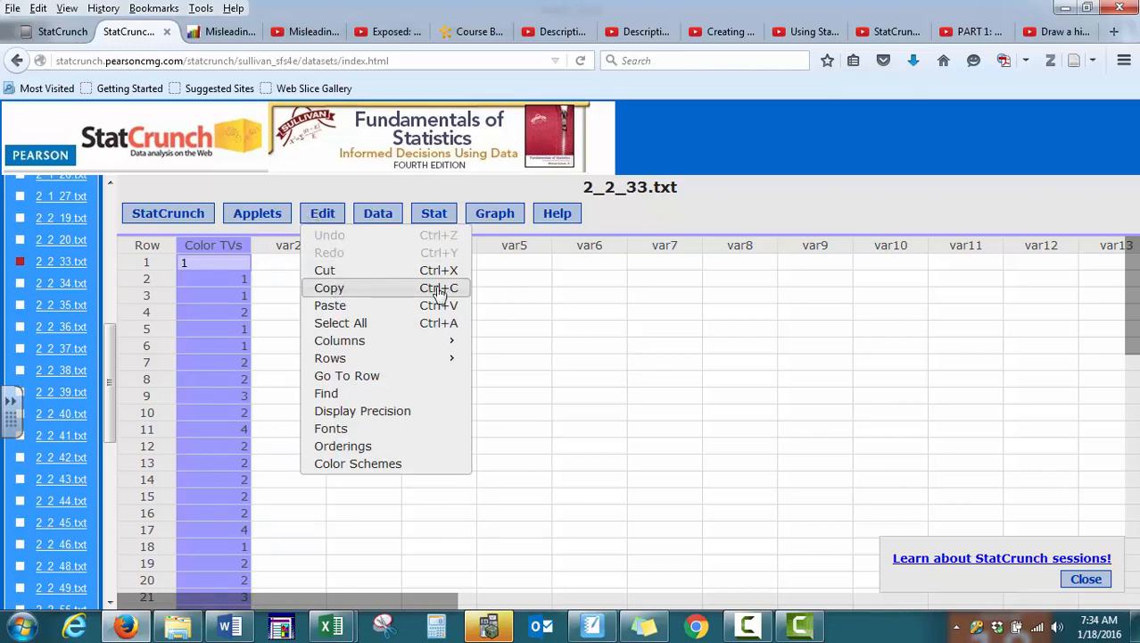
mouse_move(437, 295)
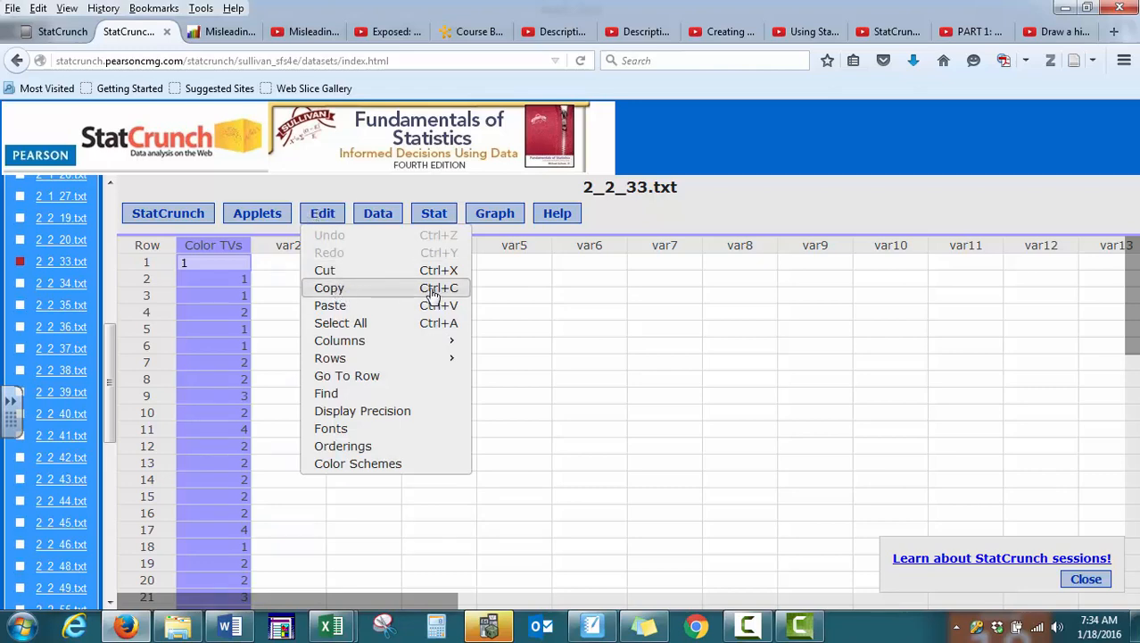
mouse_move(330, 305)
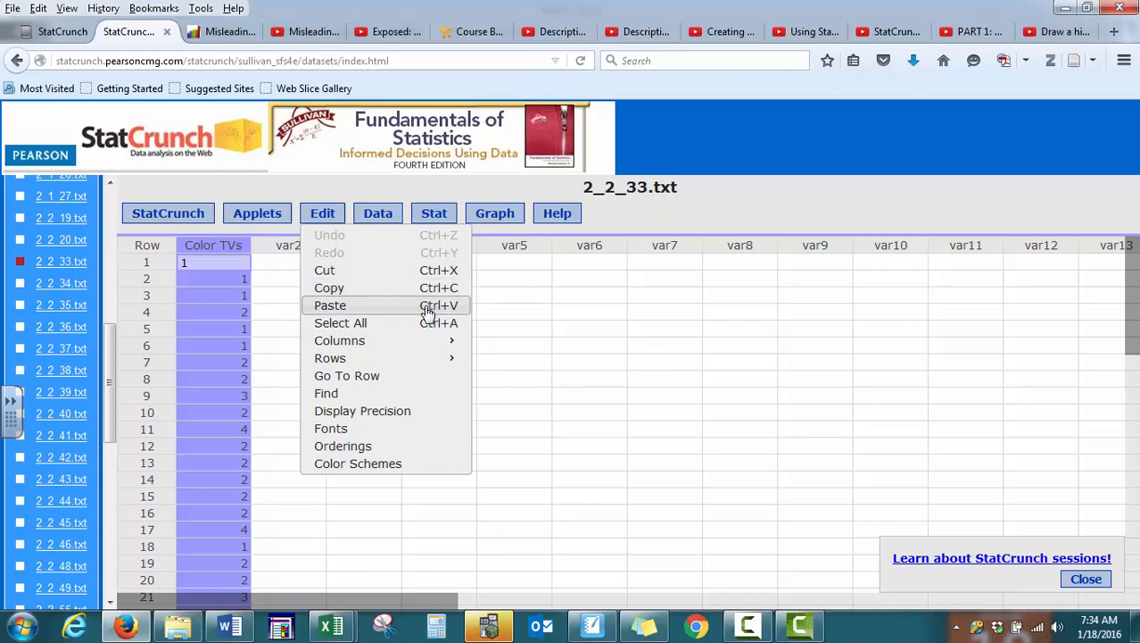
mouse_move(457, 312)
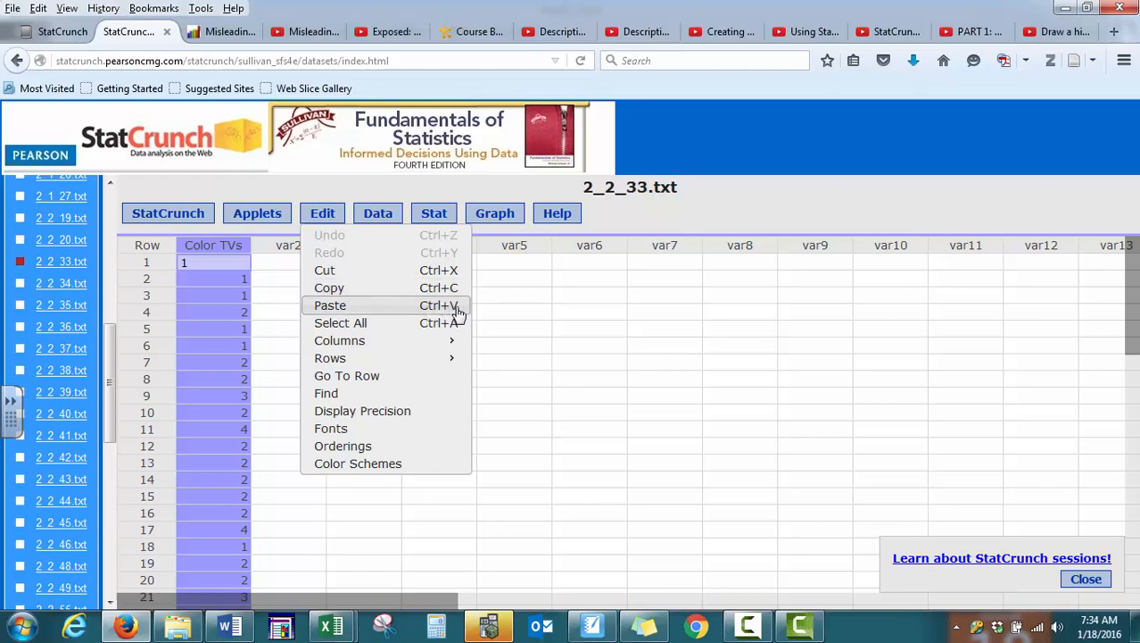
click(328, 288)
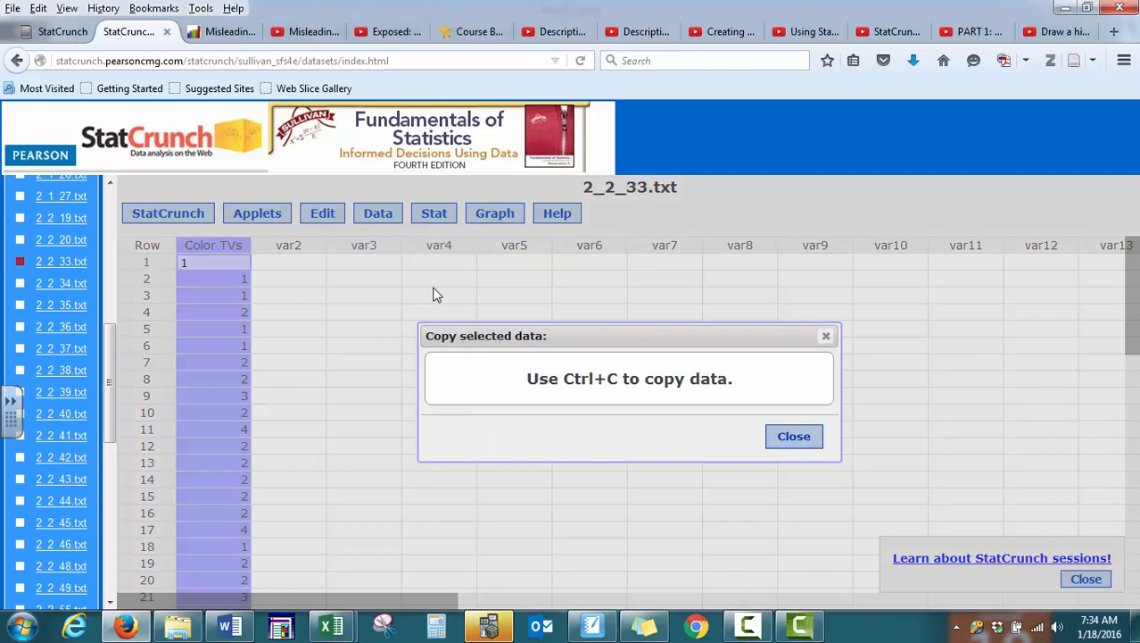
click(794, 436)
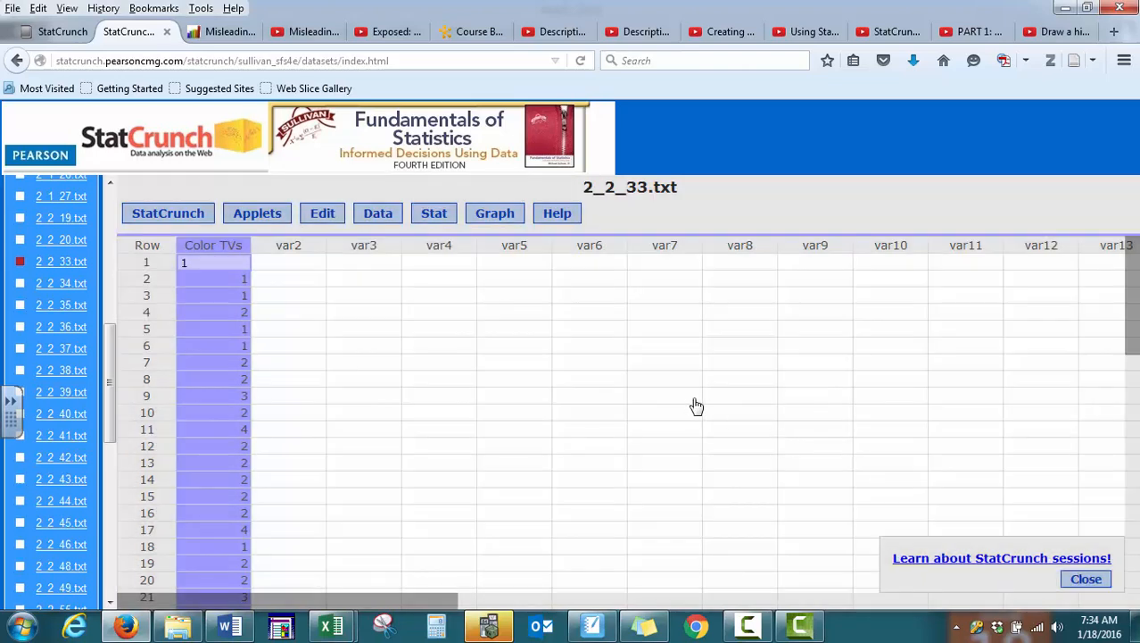
mouse_move(333, 625)
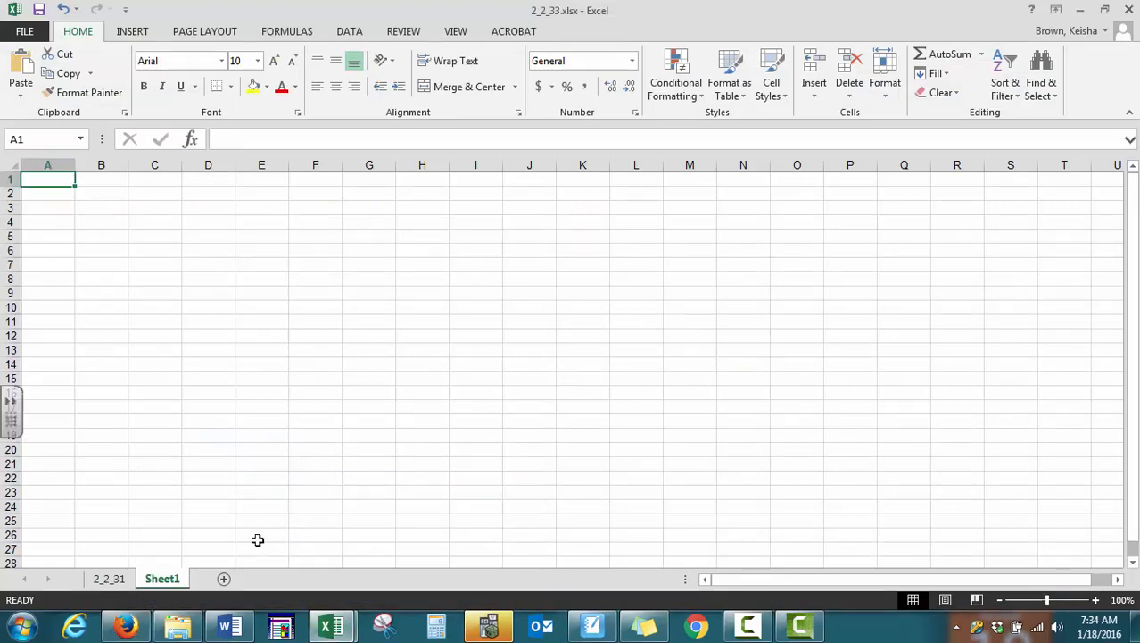
Paste the Color TVs header and 40 values into column A with Ctrl+V.
key(ctrl+v)
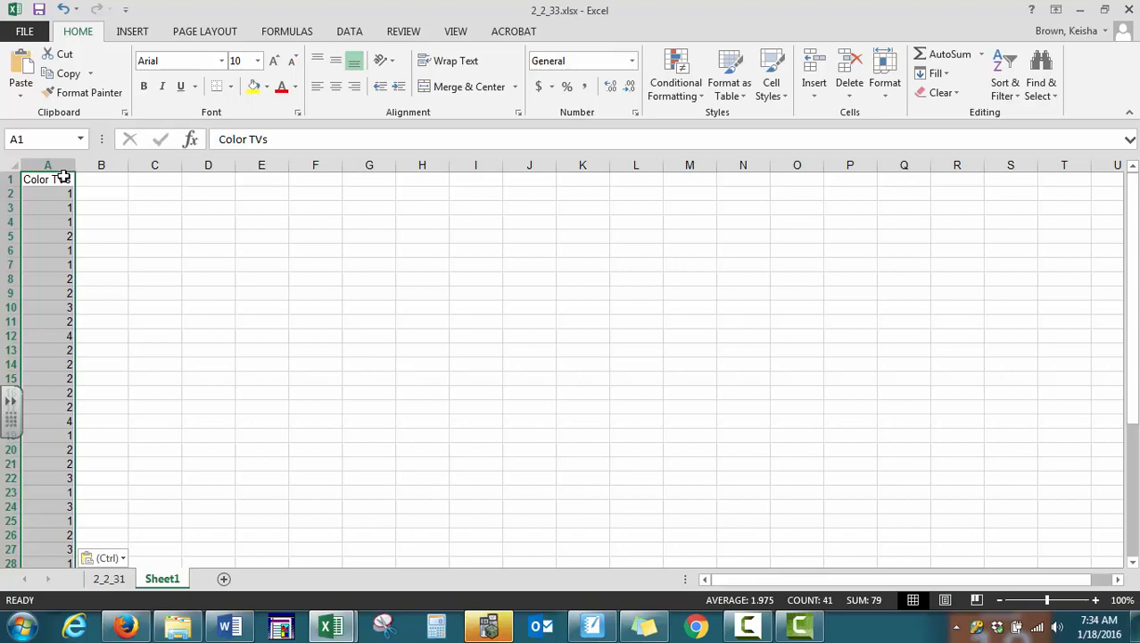
mouse_move(112, 330)
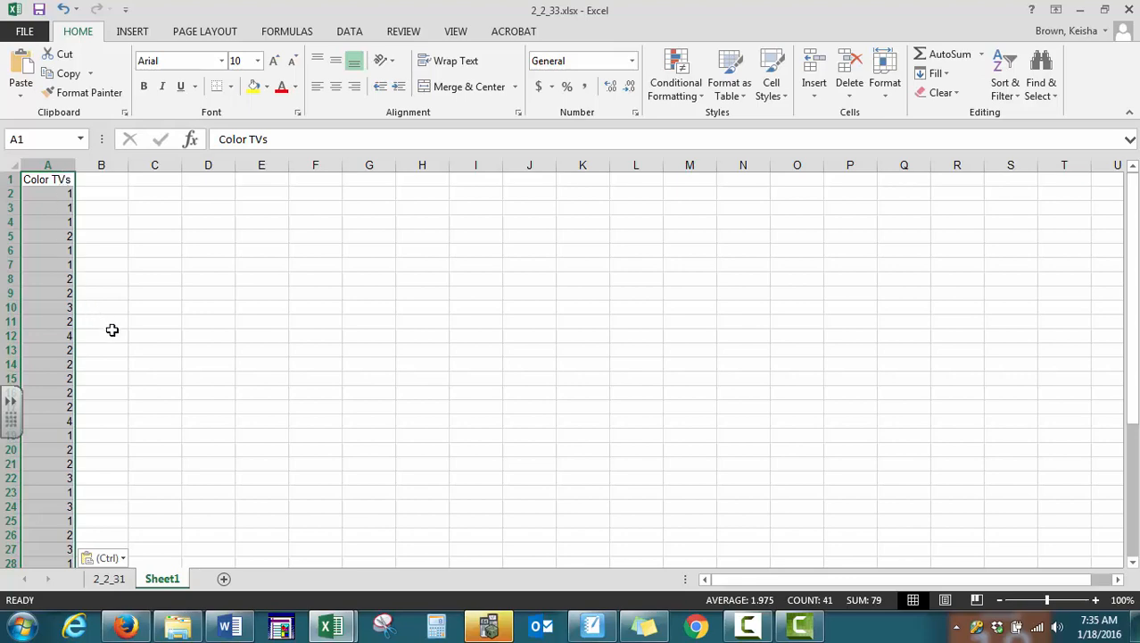
mouse_move(132, 32)
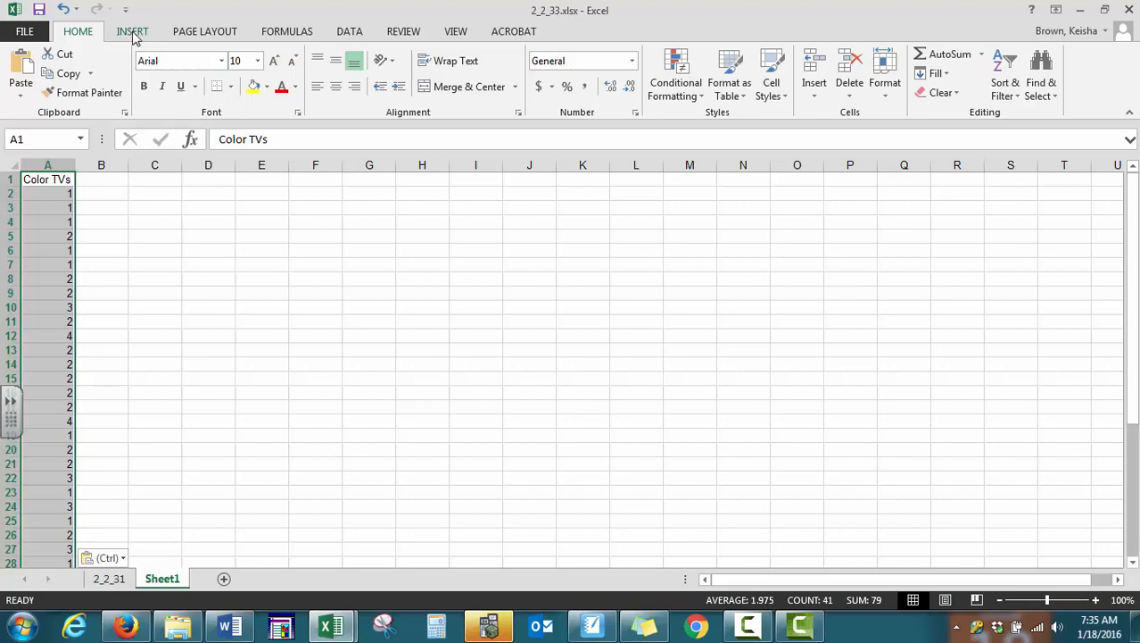
Insert a PivotTable from the Color TVs range onto the existing worksheet at cell C1.
click(132, 31)
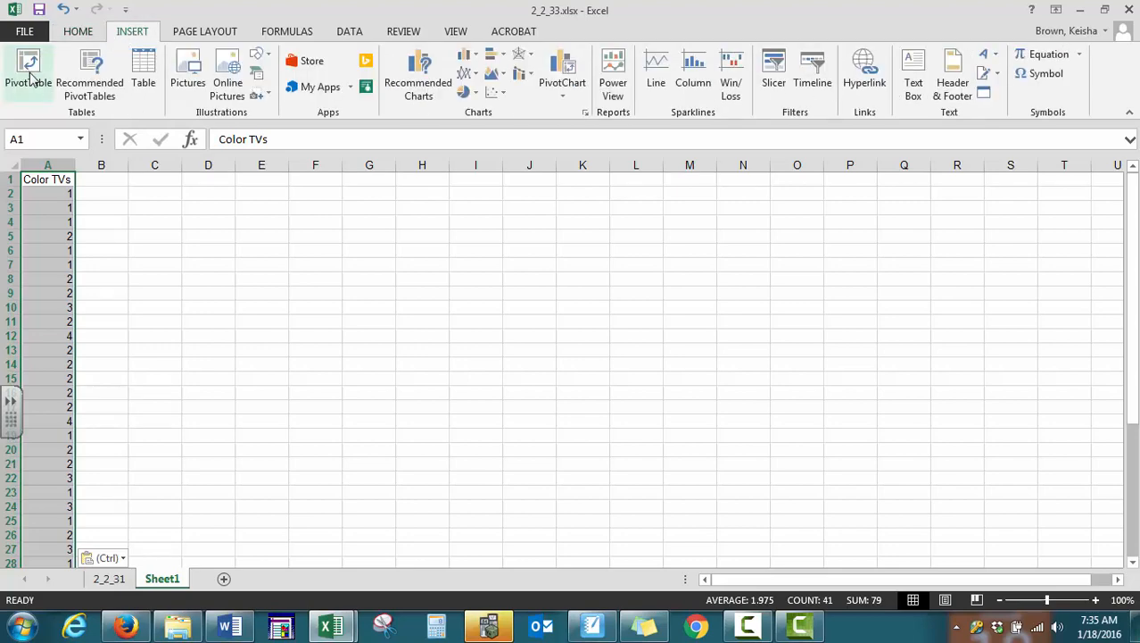
mouse_move(28, 72)
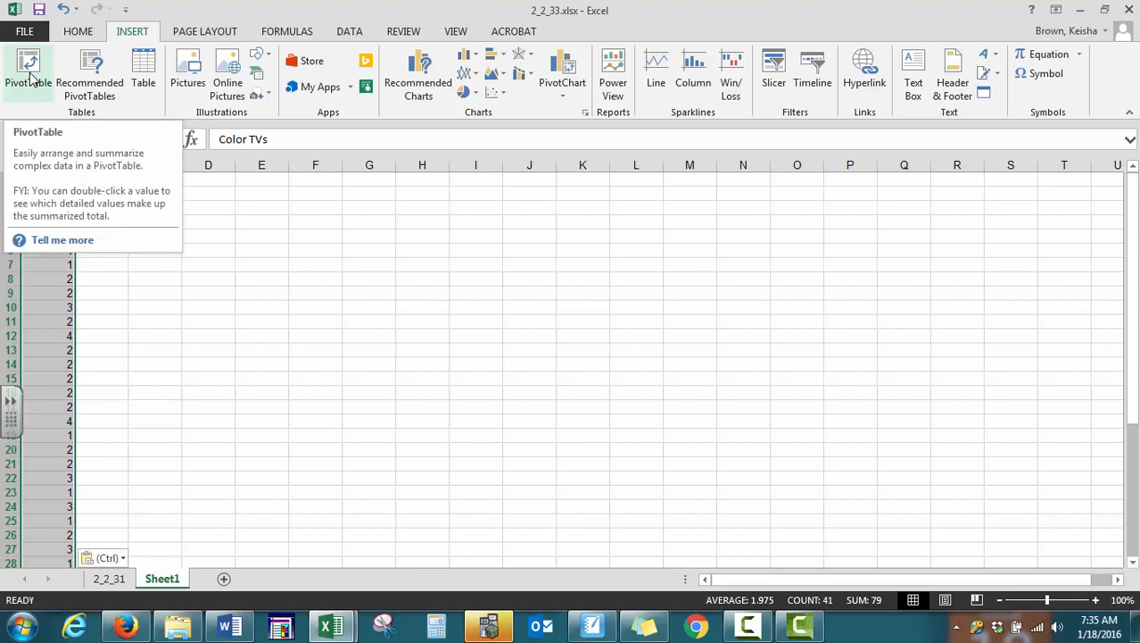
click(29, 71)
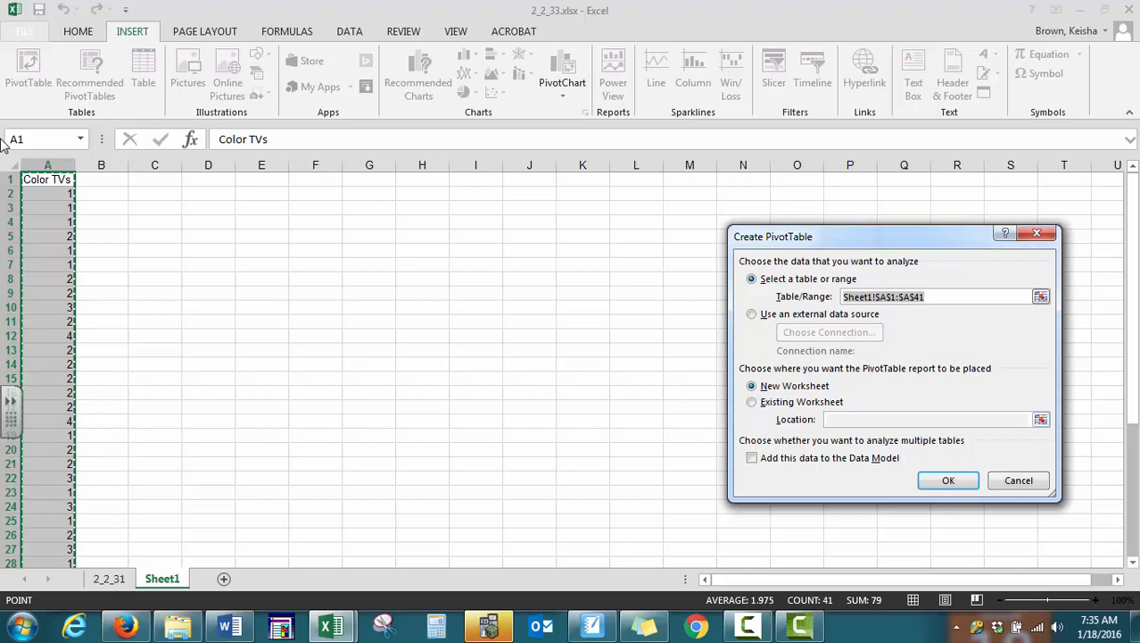
mouse_move(822, 285)
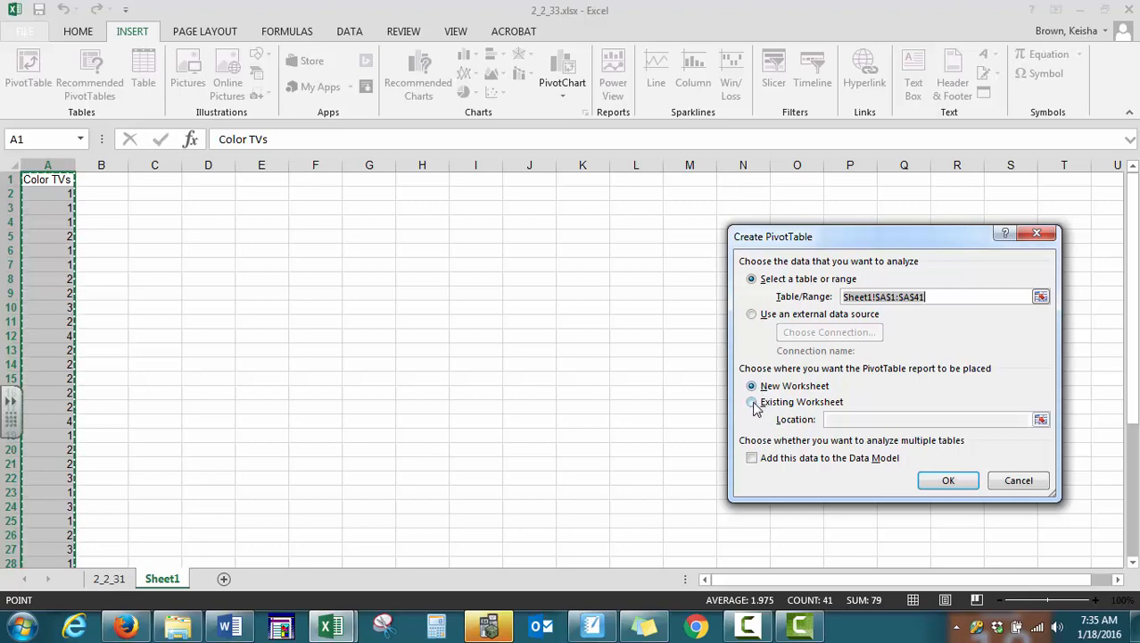
click(752, 401)
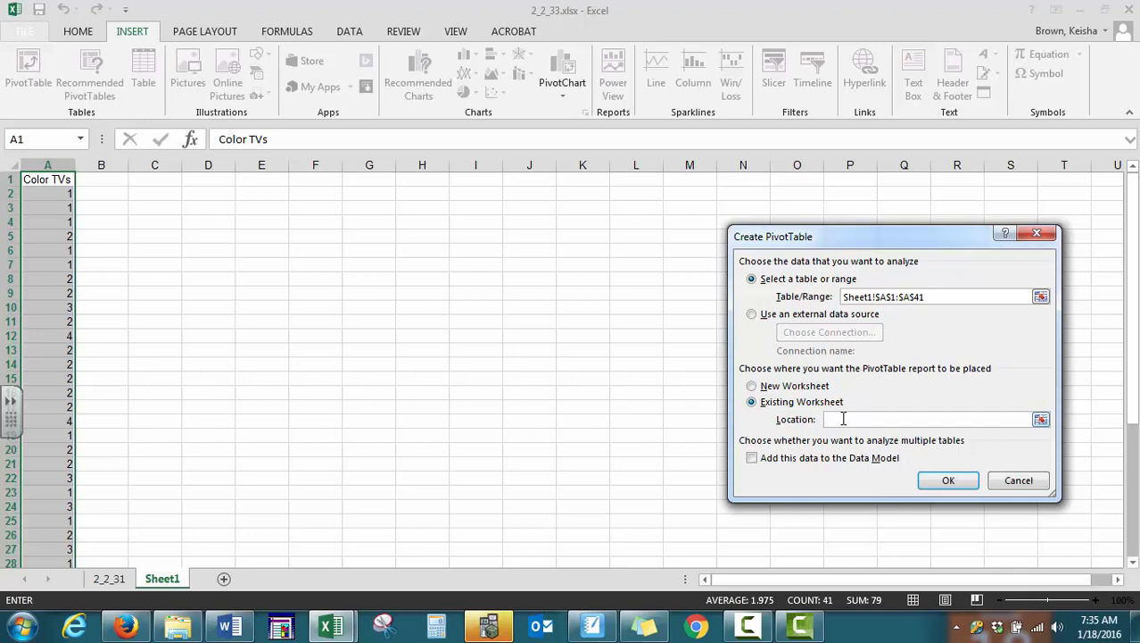
click(154, 179)
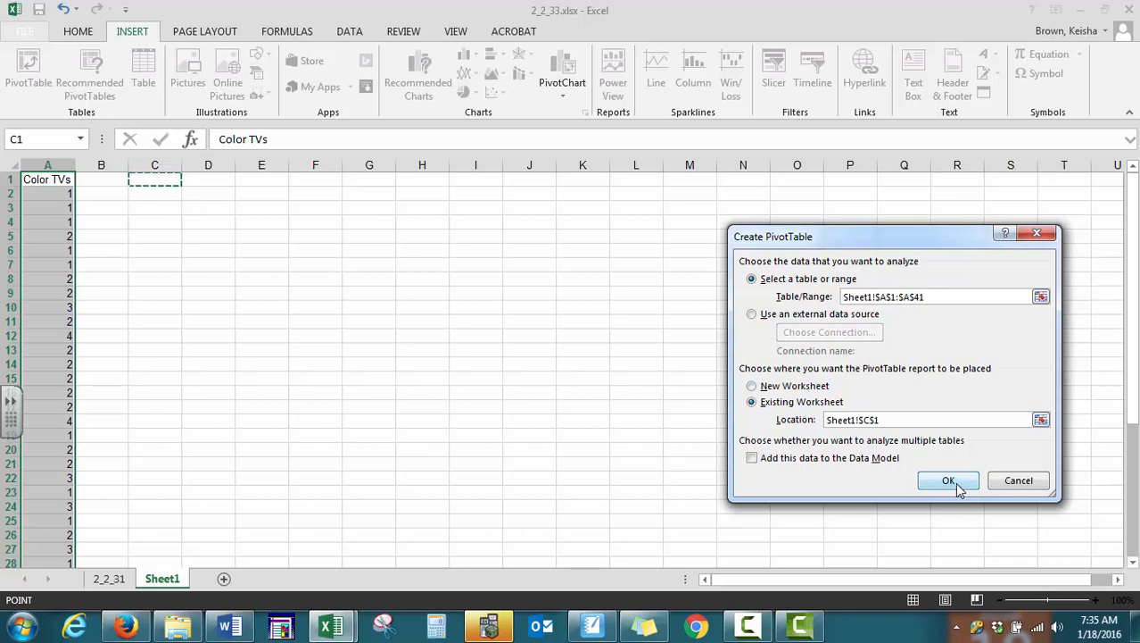
click(949, 480)
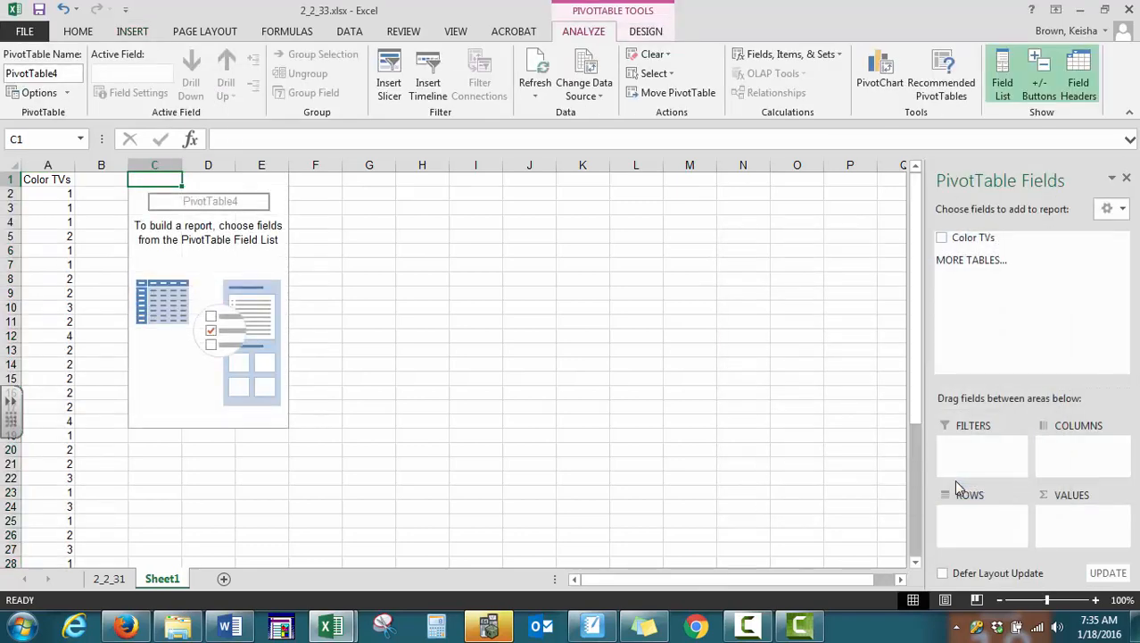
mouse_move(993, 391)
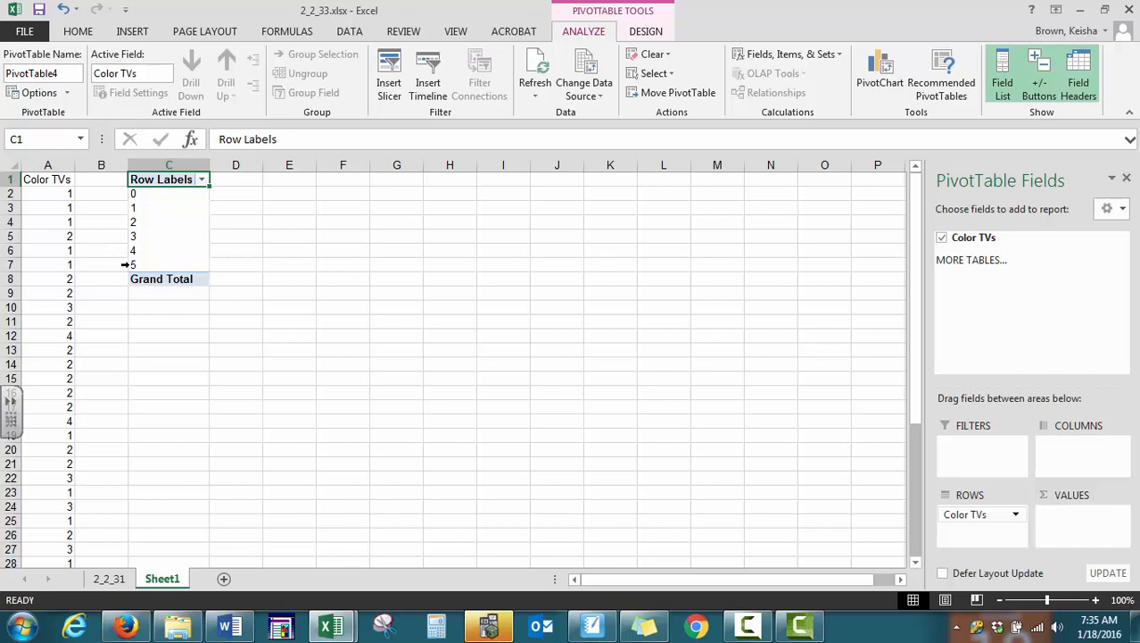
mouse_move(224, 194)
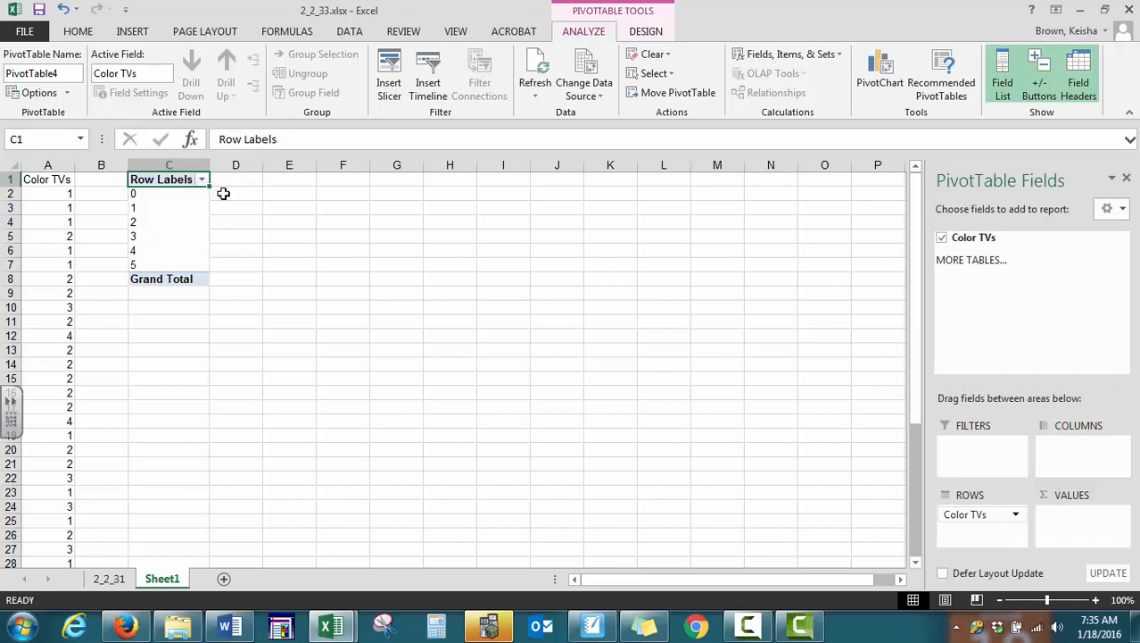
mouse_move(226, 266)
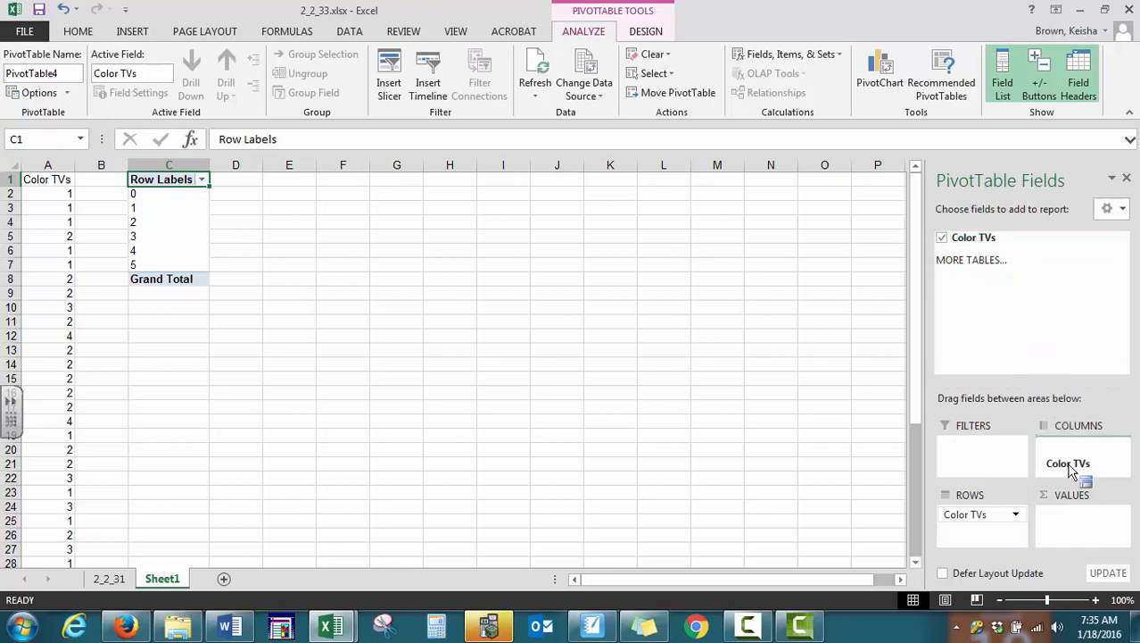
Add the Color TVs field to VALUES, giving a Sum of Color TVs totaling 79.
drag(1068, 462, 1068, 514)
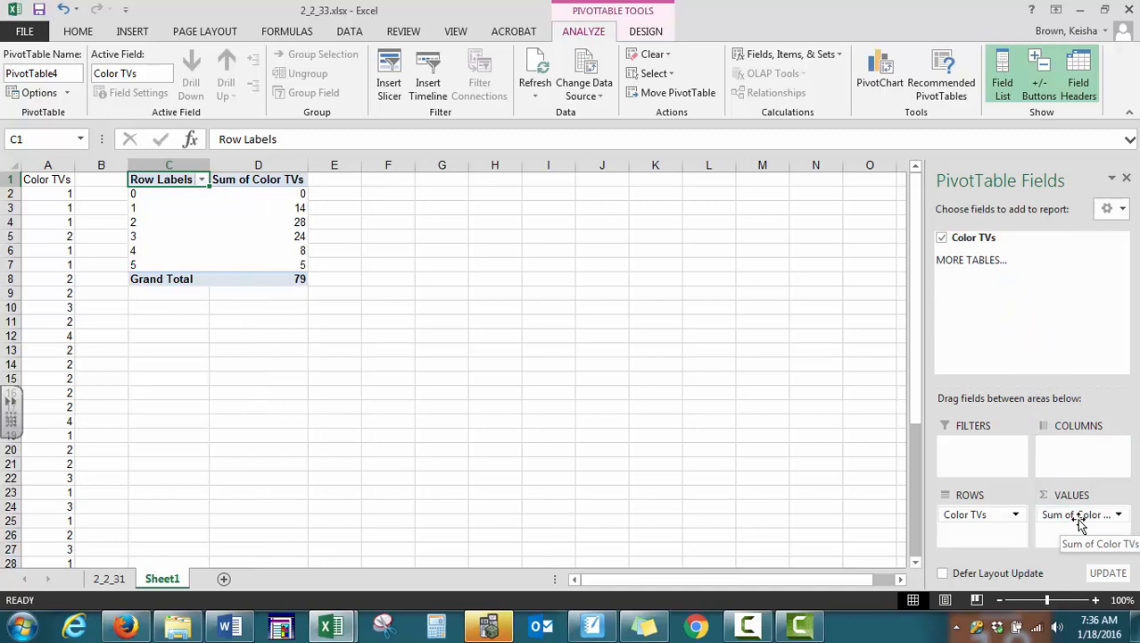
mouse_move(1060, 520)
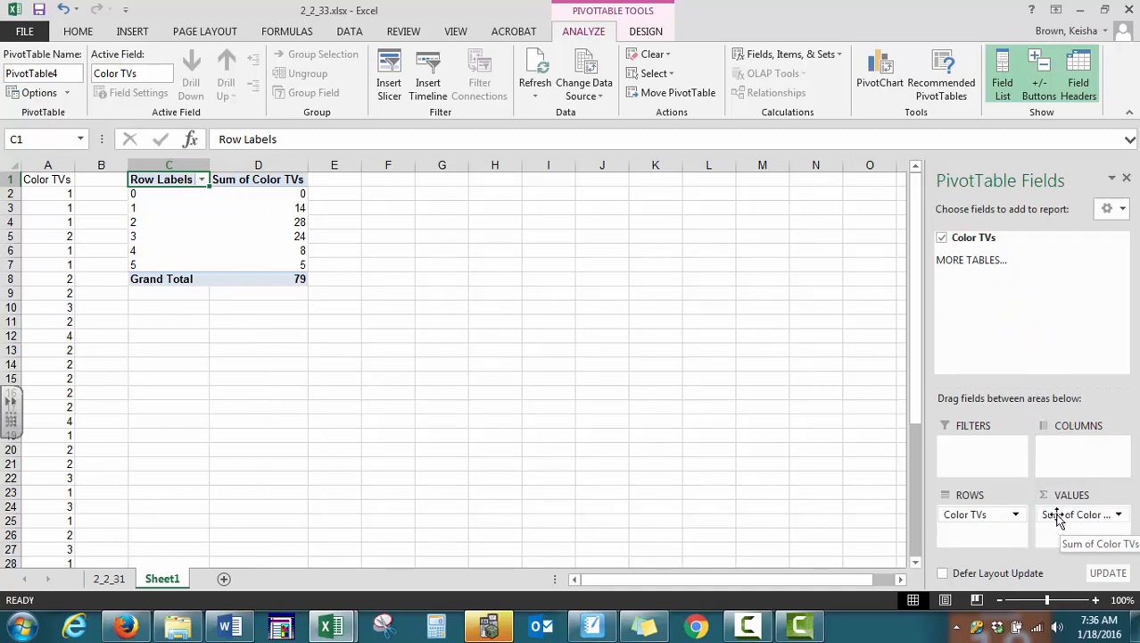
mouse_move(1121, 520)
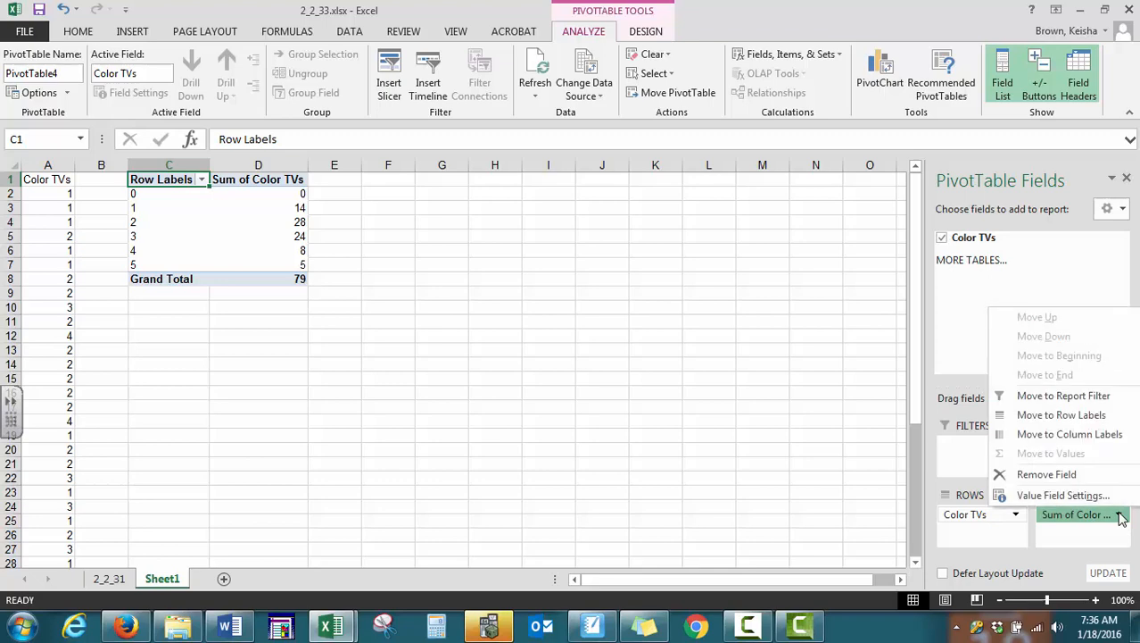
mouse_move(1063, 496)
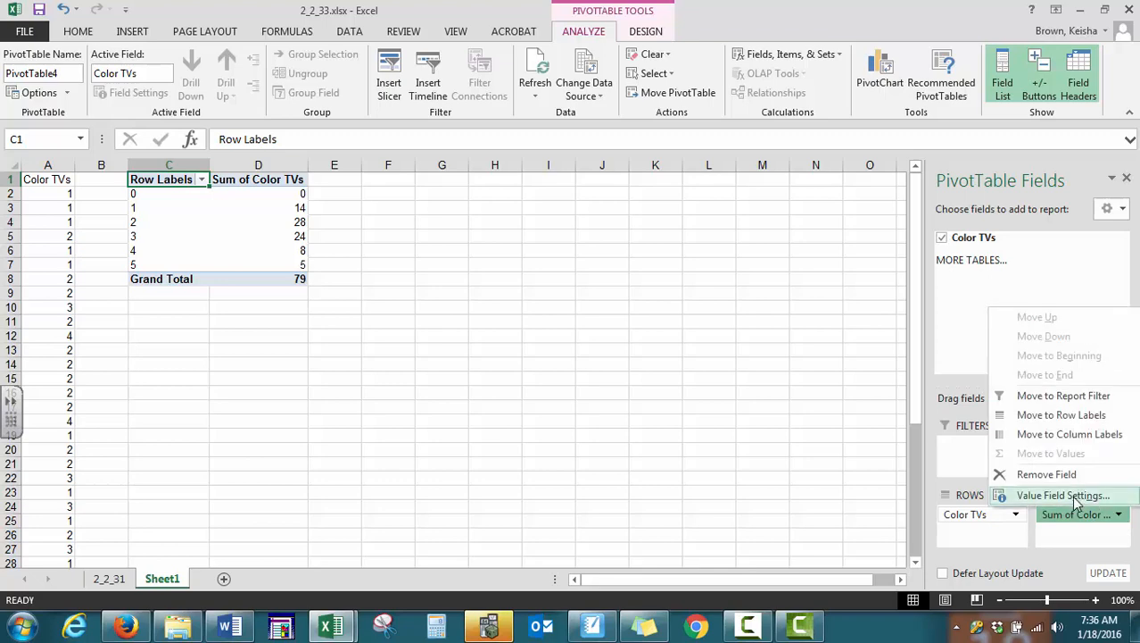
Summarize the Color TVs value field as Count, giving 1, 14, 14, 8, 2, 1.
click(1063, 496)
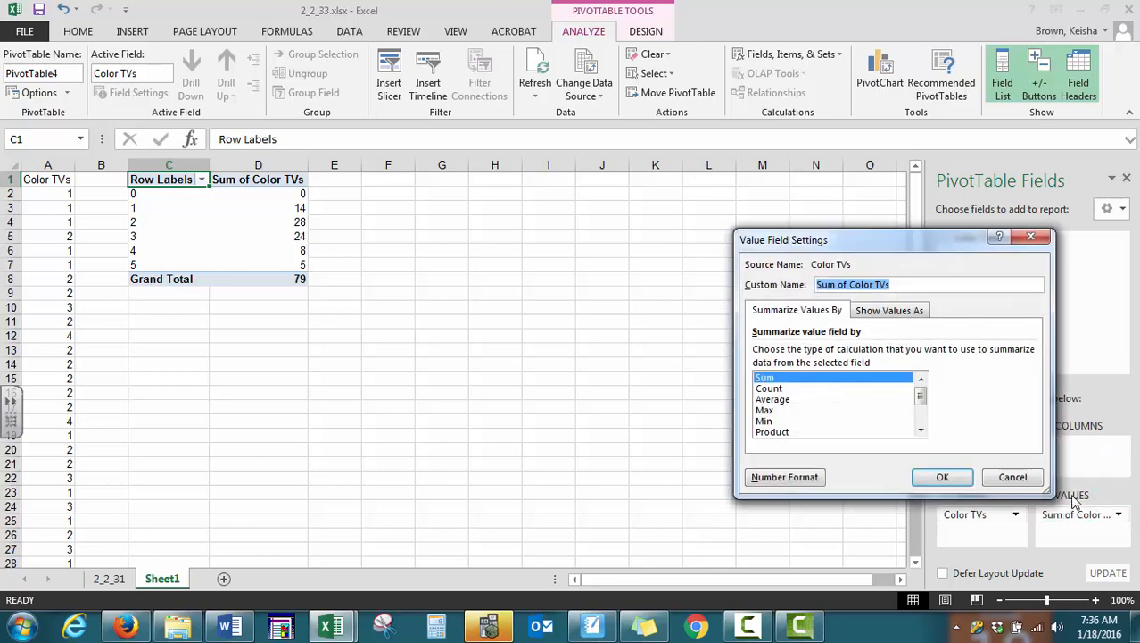
click(769, 388)
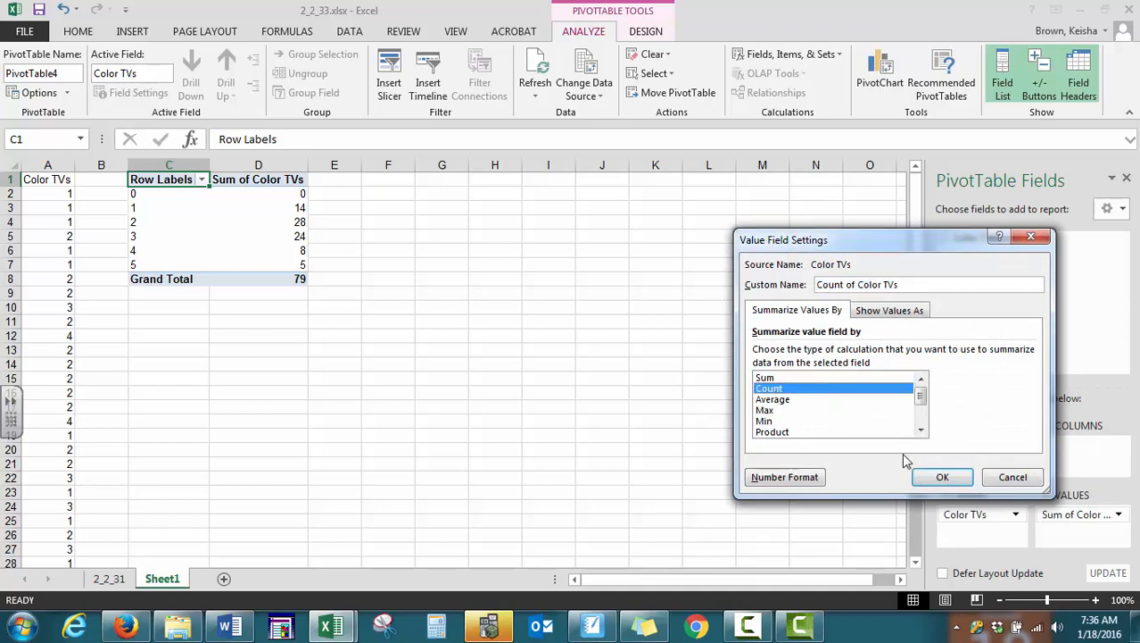
click(942, 477)
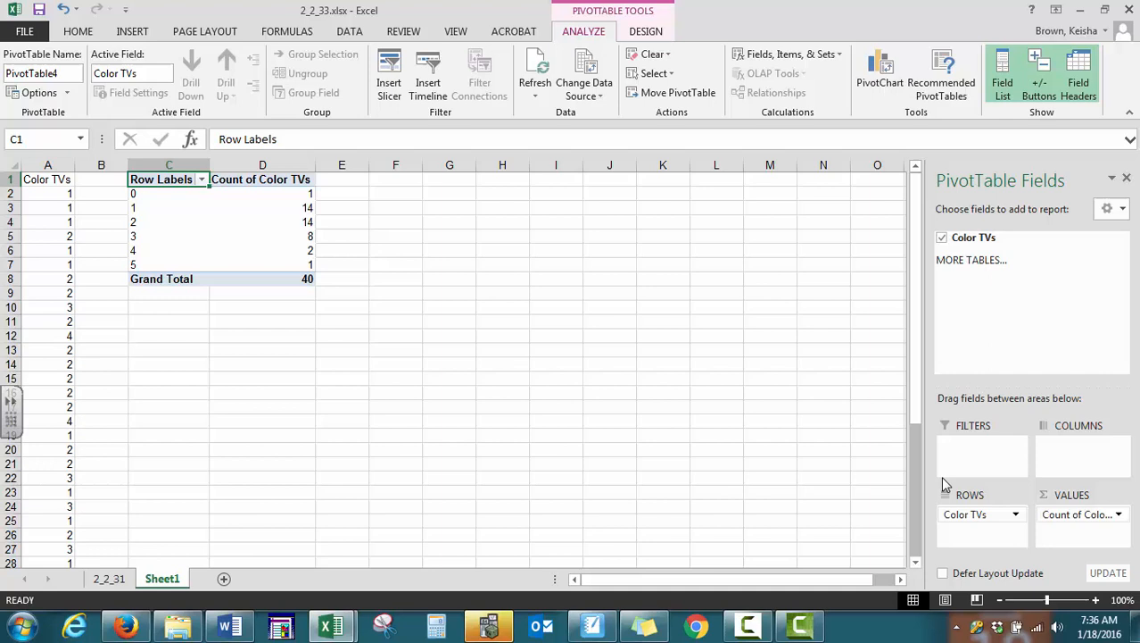
mouse_move(122, 195)
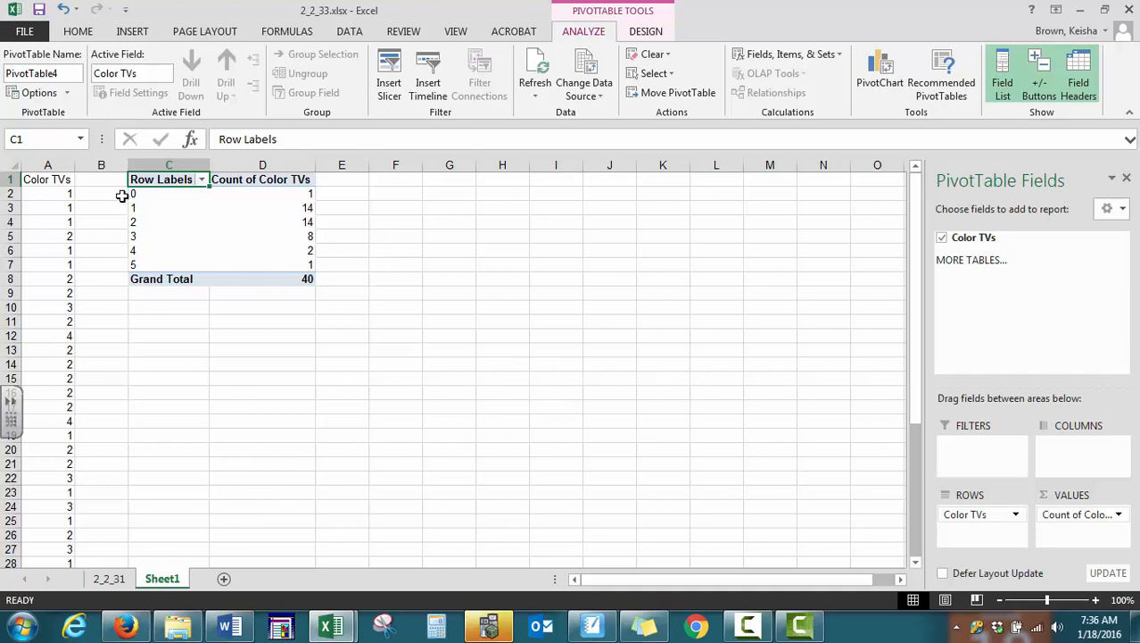
mouse_move(128, 236)
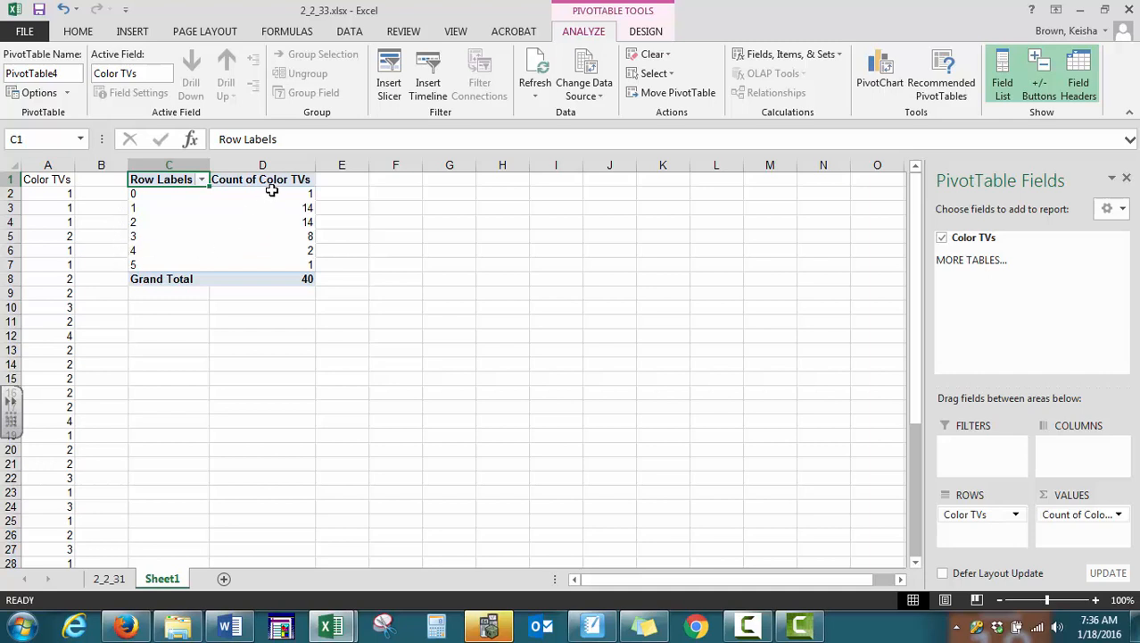
mouse_move(274, 221)
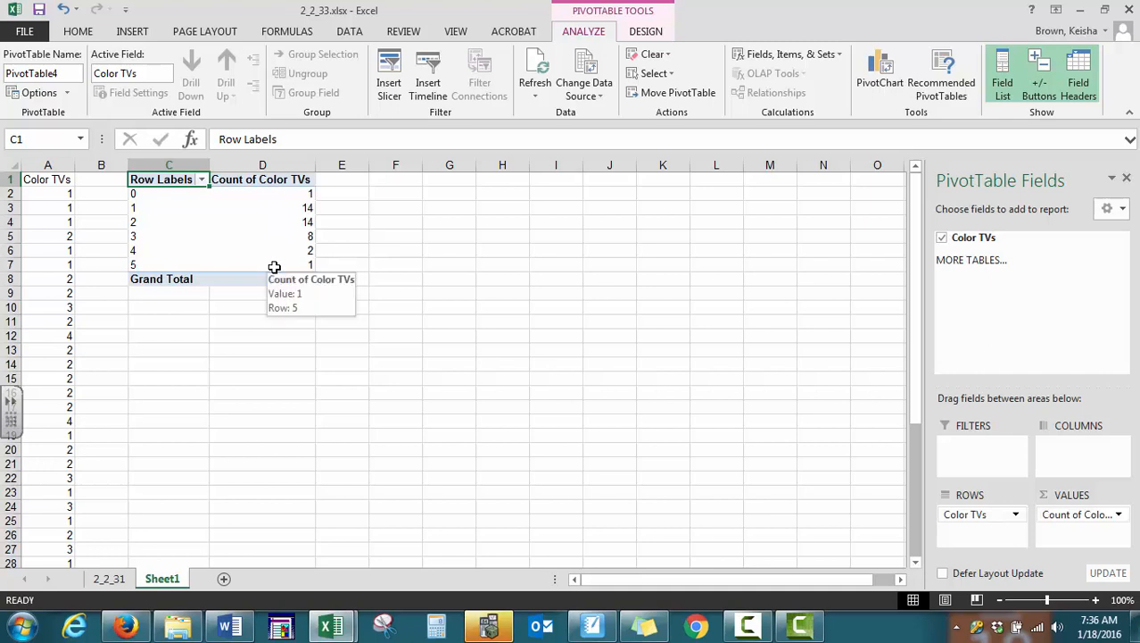
mouse_move(153, 194)
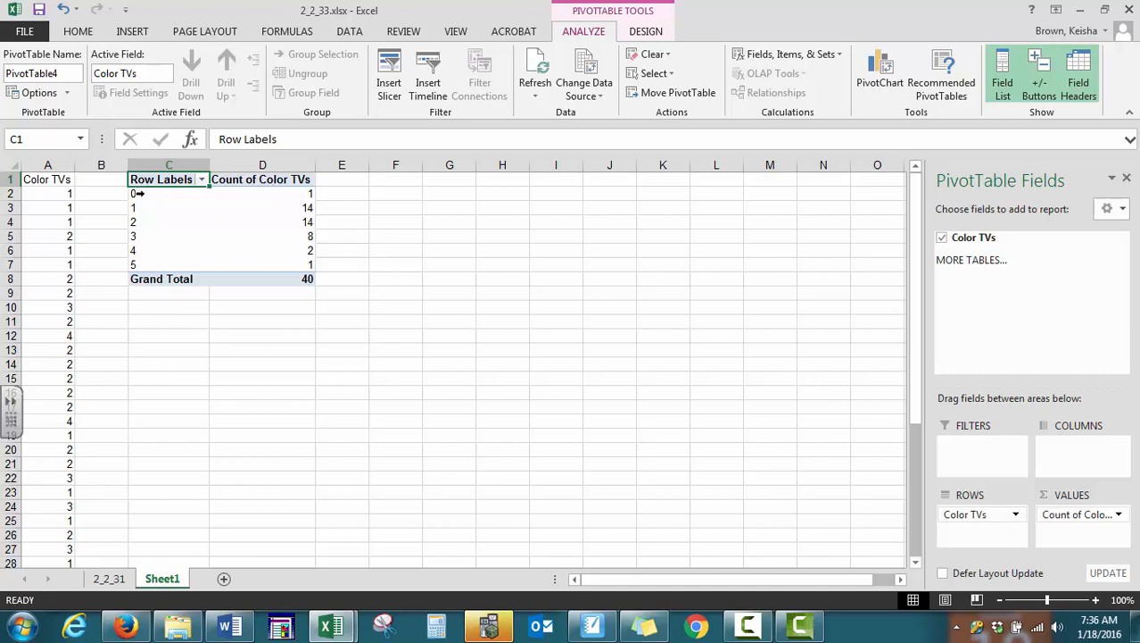
mouse_move(293, 208)
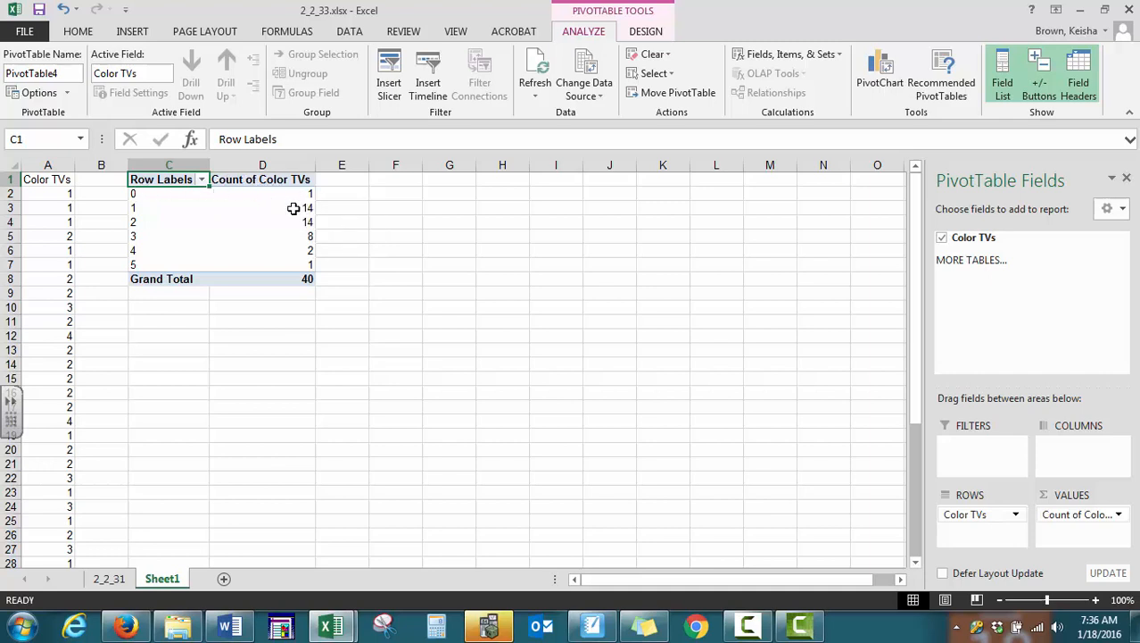
mouse_move(241, 216)
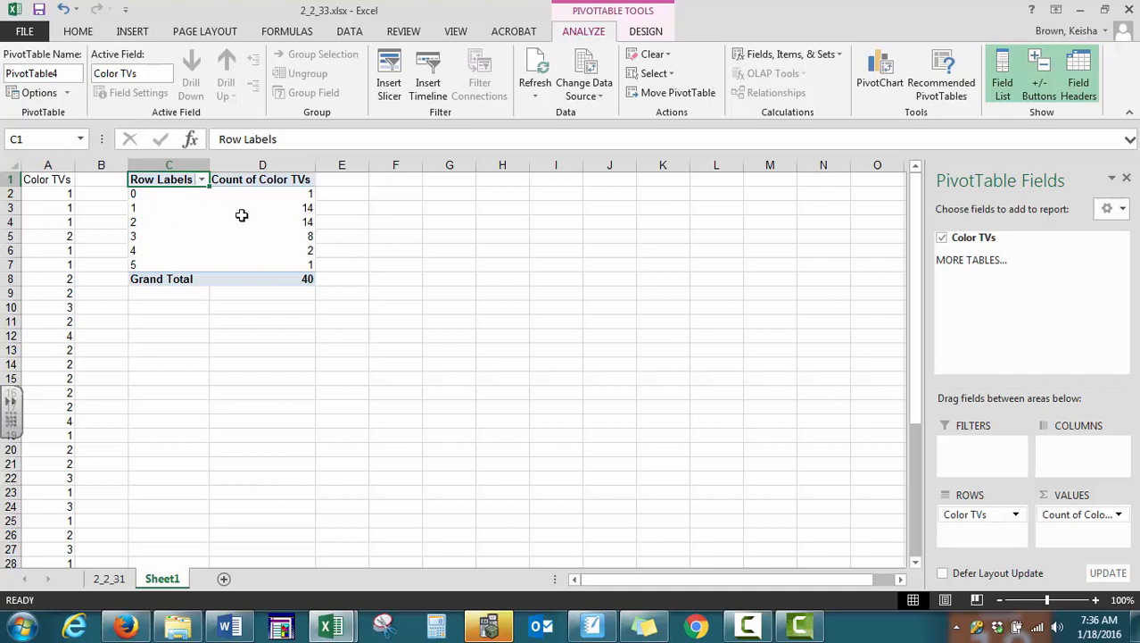
mouse_move(165, 223)
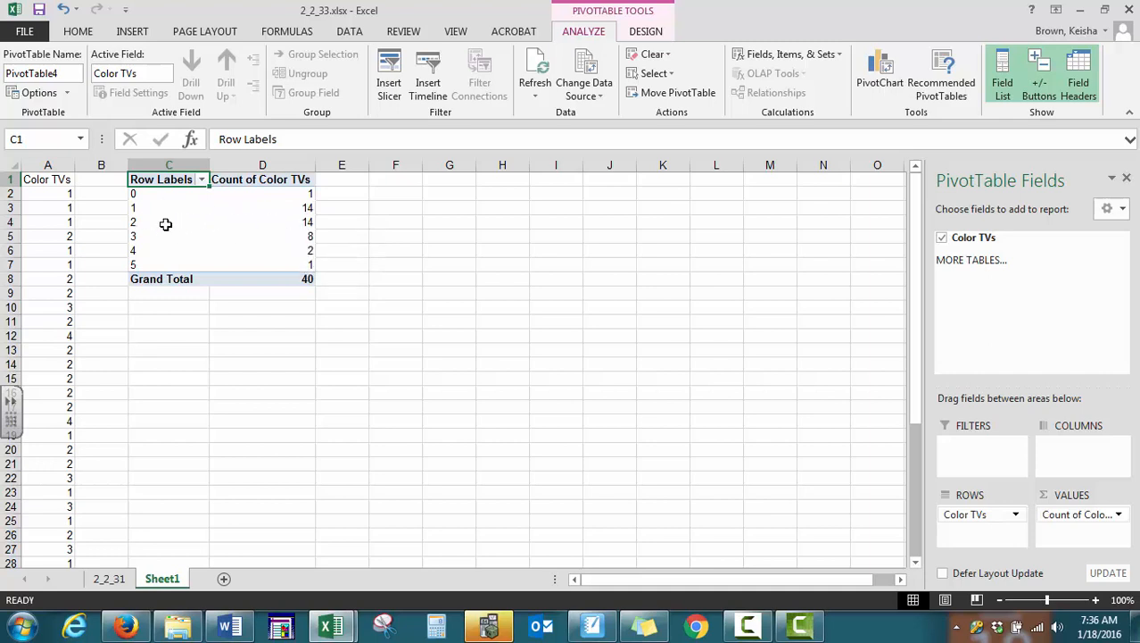
mouse_move(160, 236)
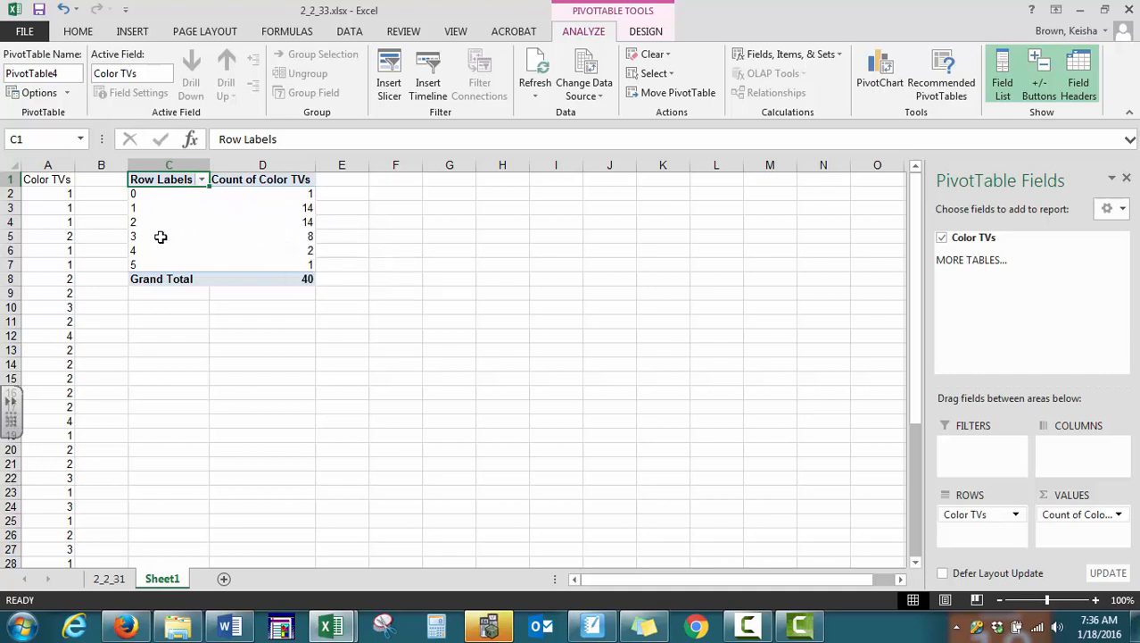
mouse_move(186, 241)
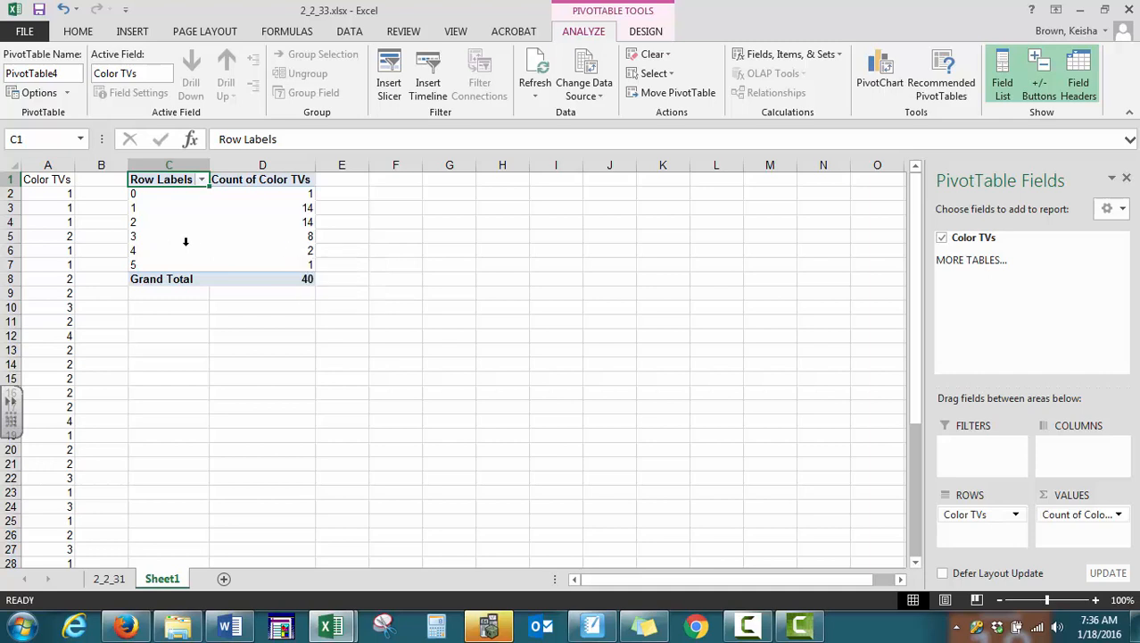
mouse_move(153, 266)
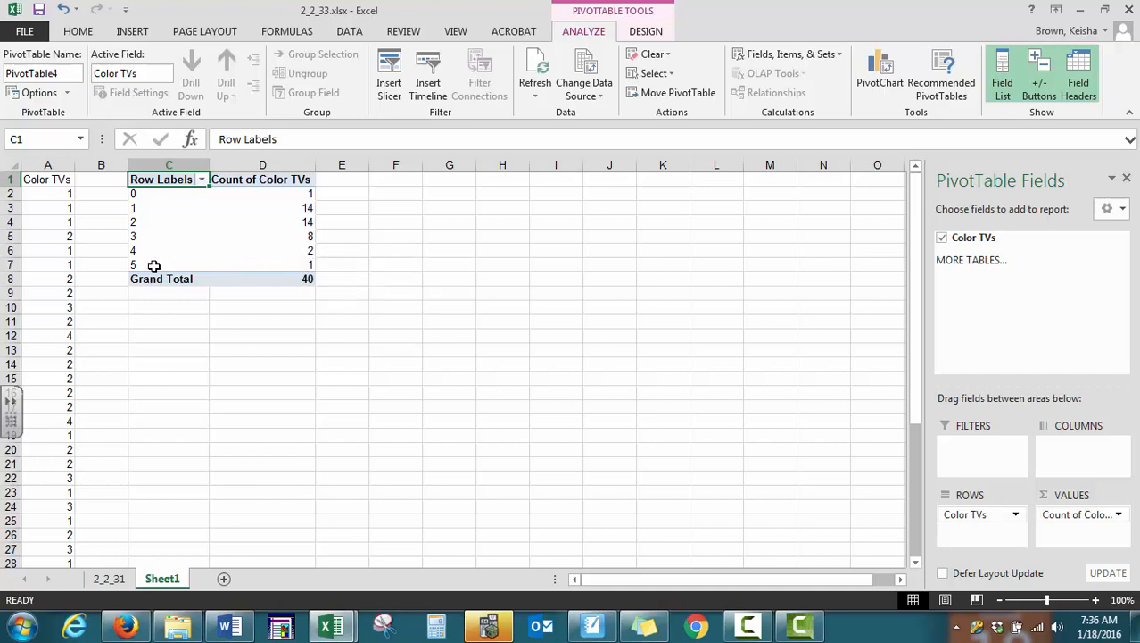
mouse_move(155, 266)
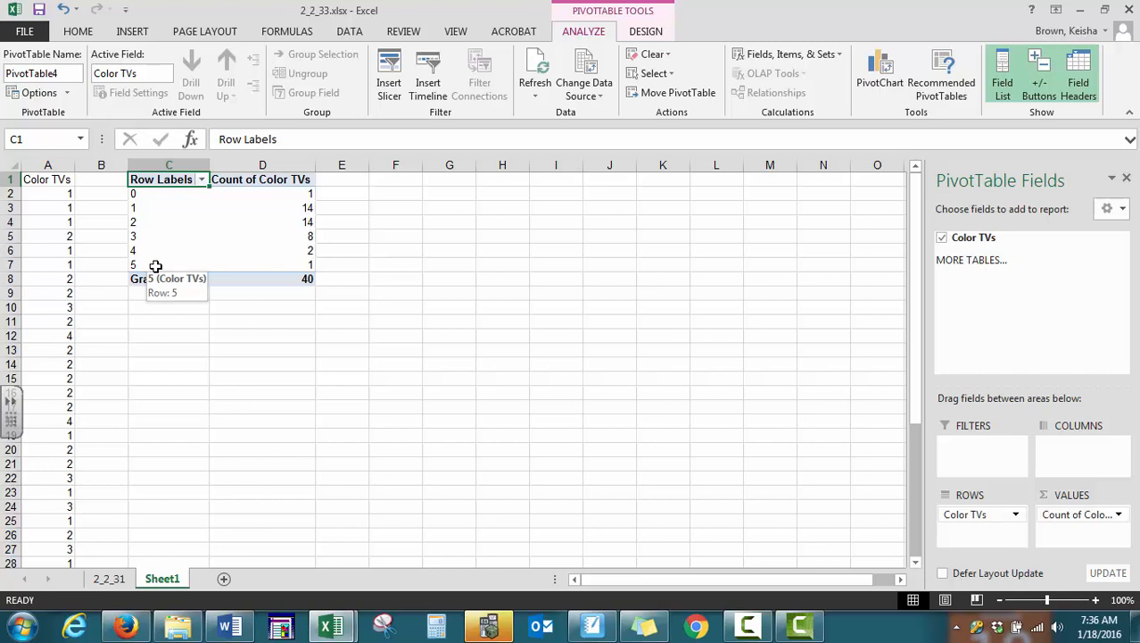
mouse_move(918, 254)
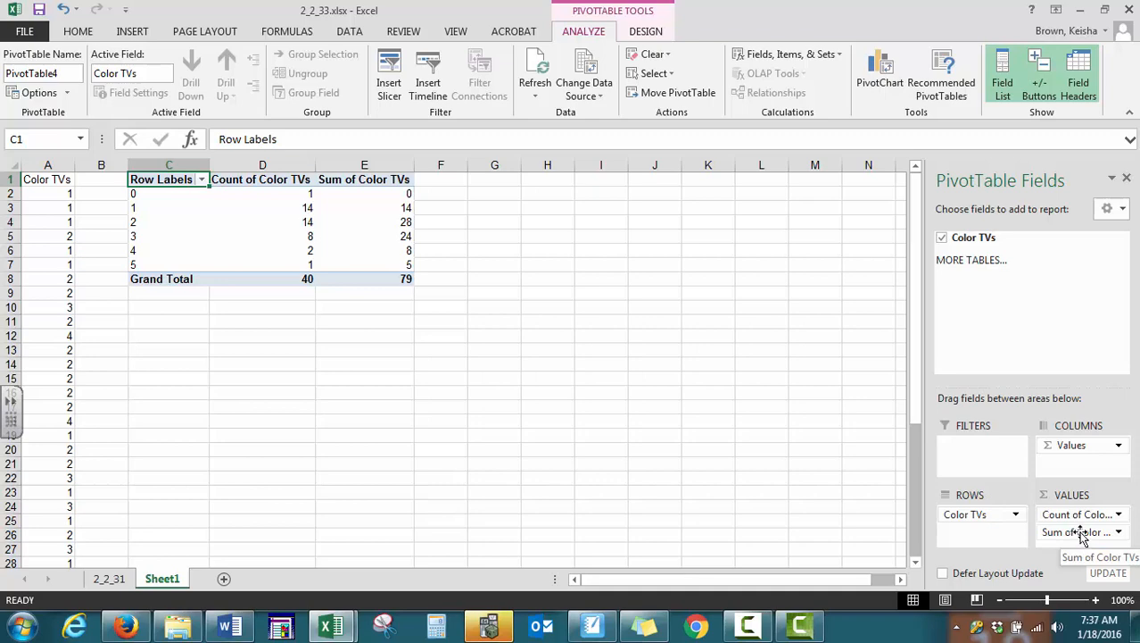
mouse_move(1121, 536)
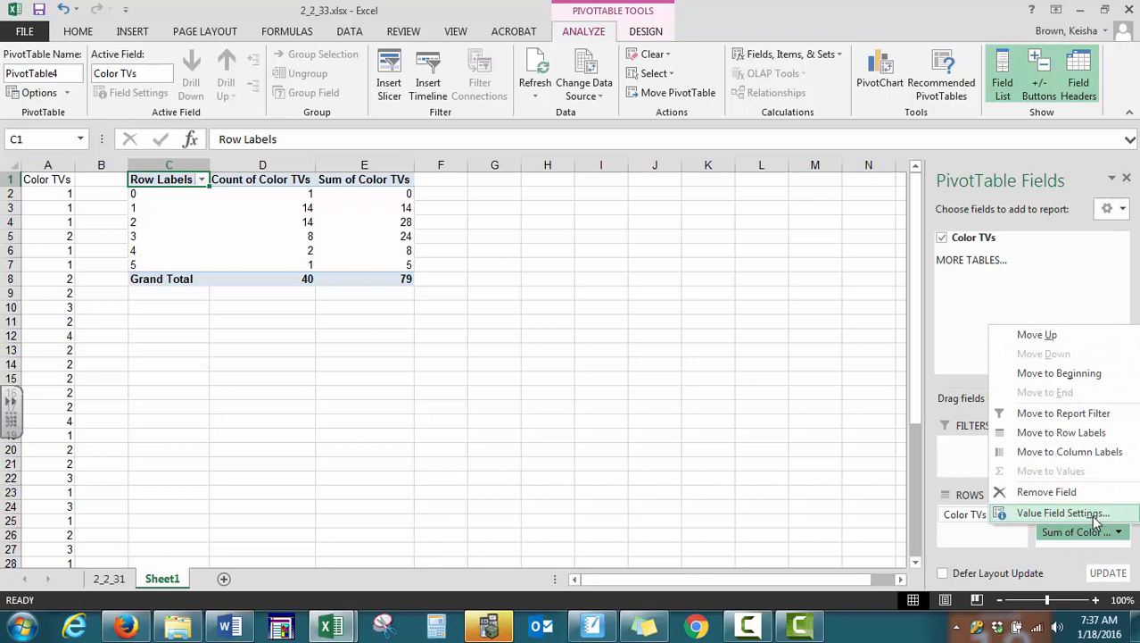
mouse_move(1080, 516)
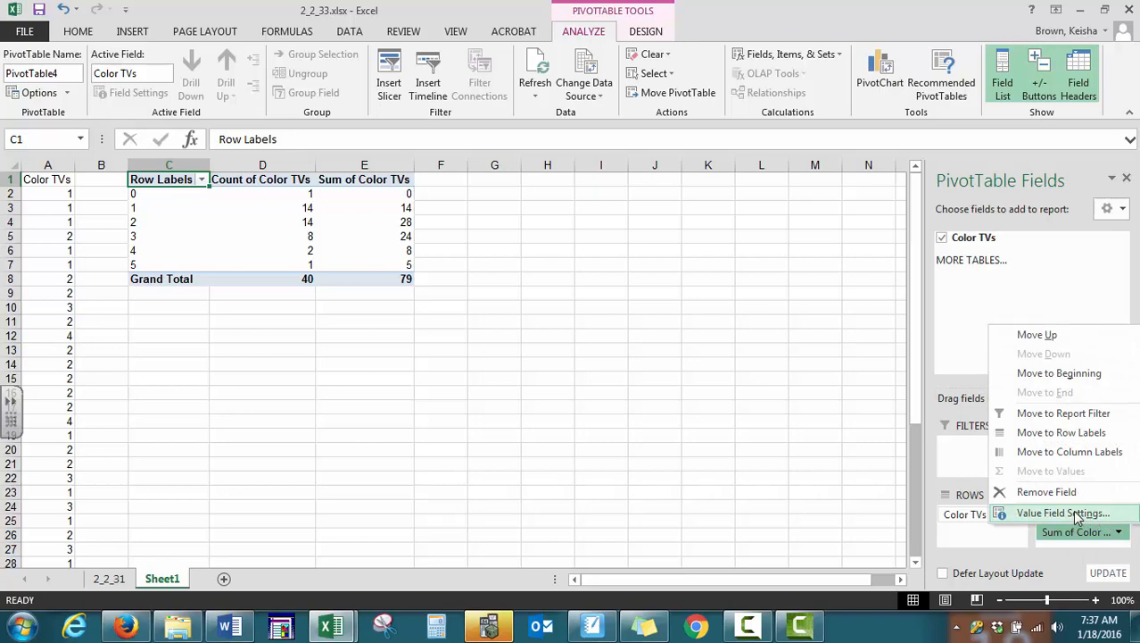
Set the second Color TVs value field to Count, shown as % of Grand Total.
click(1064, 512)
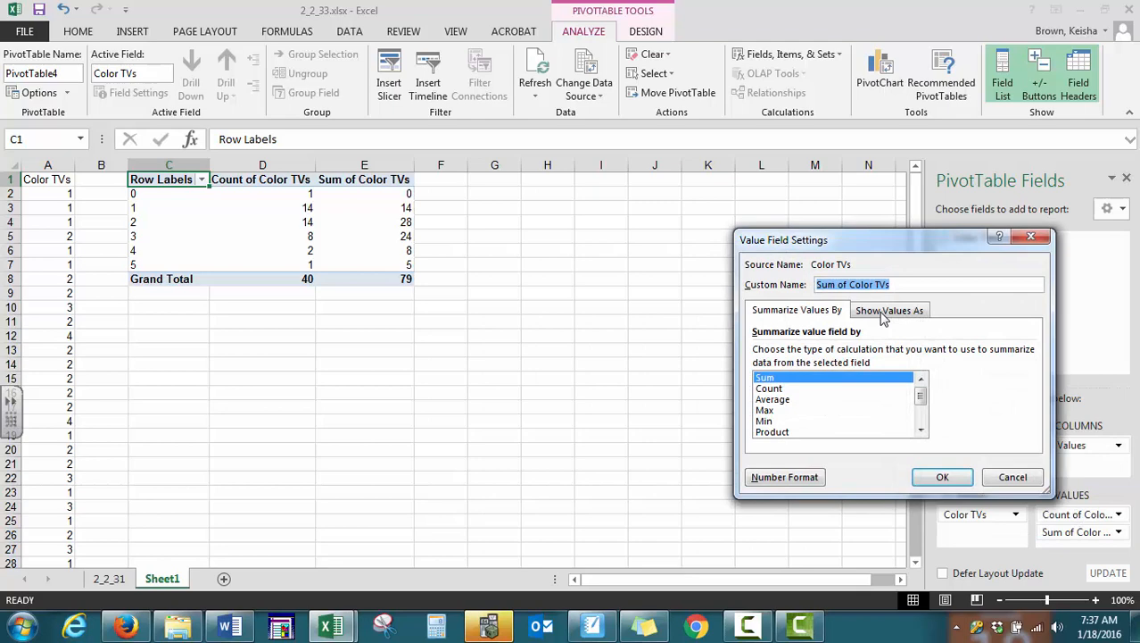
click(769, 388)
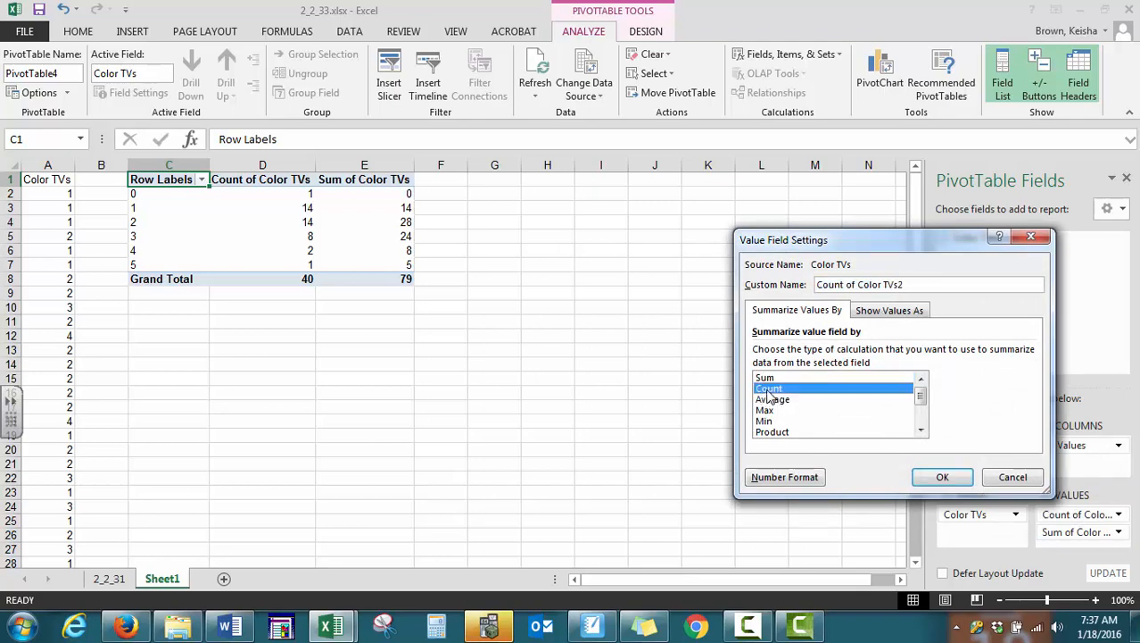
click(890, 310)
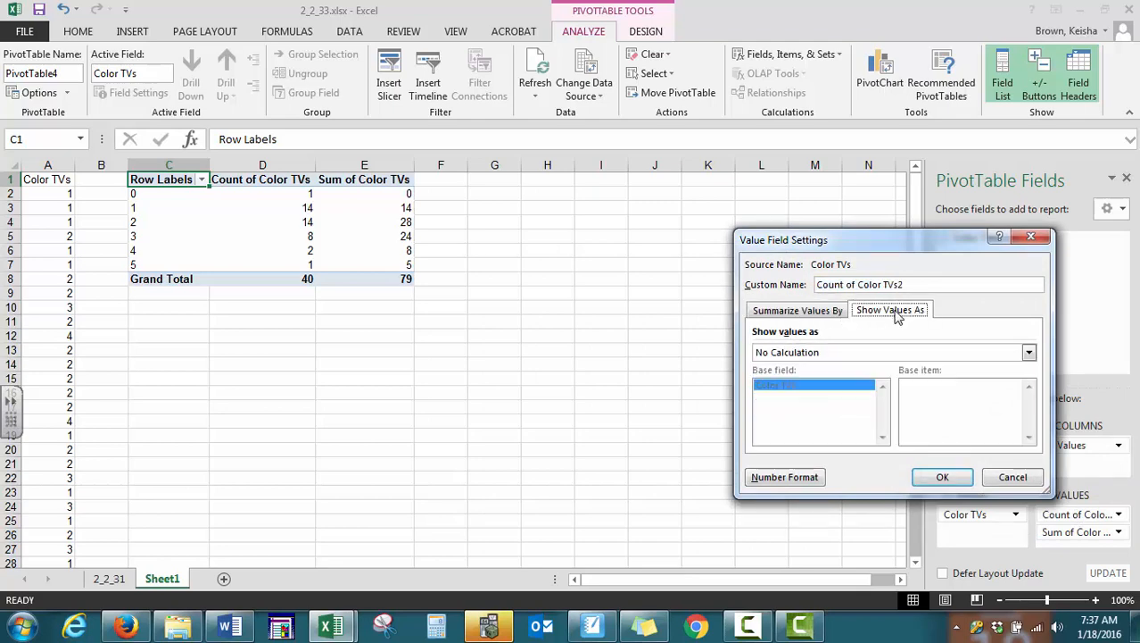
click(1029, 352)
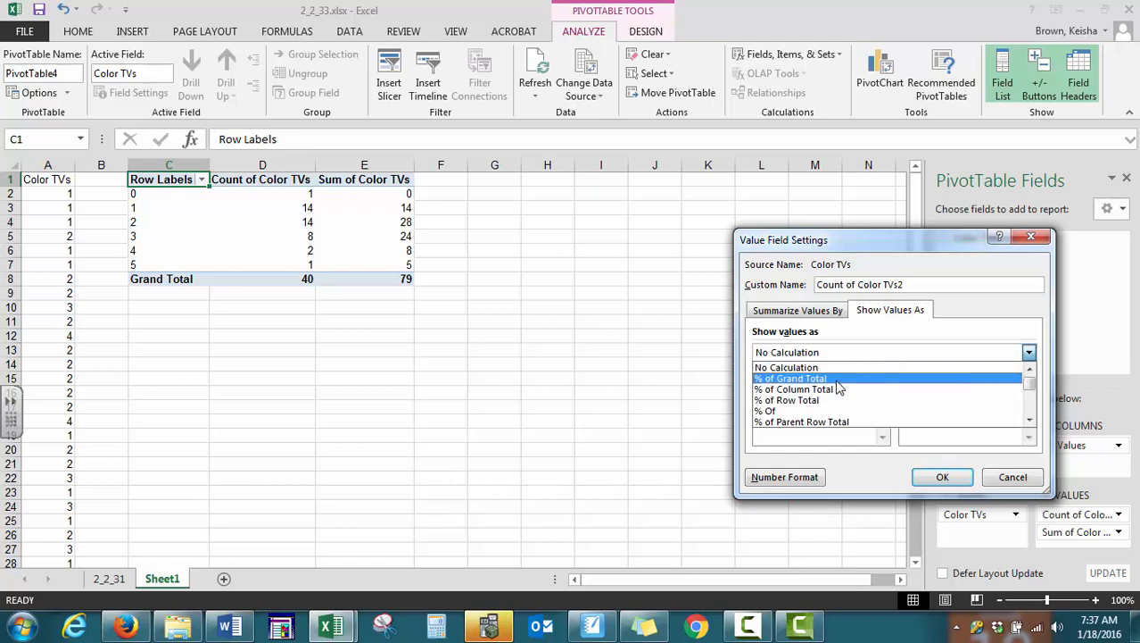
click(790, 377)
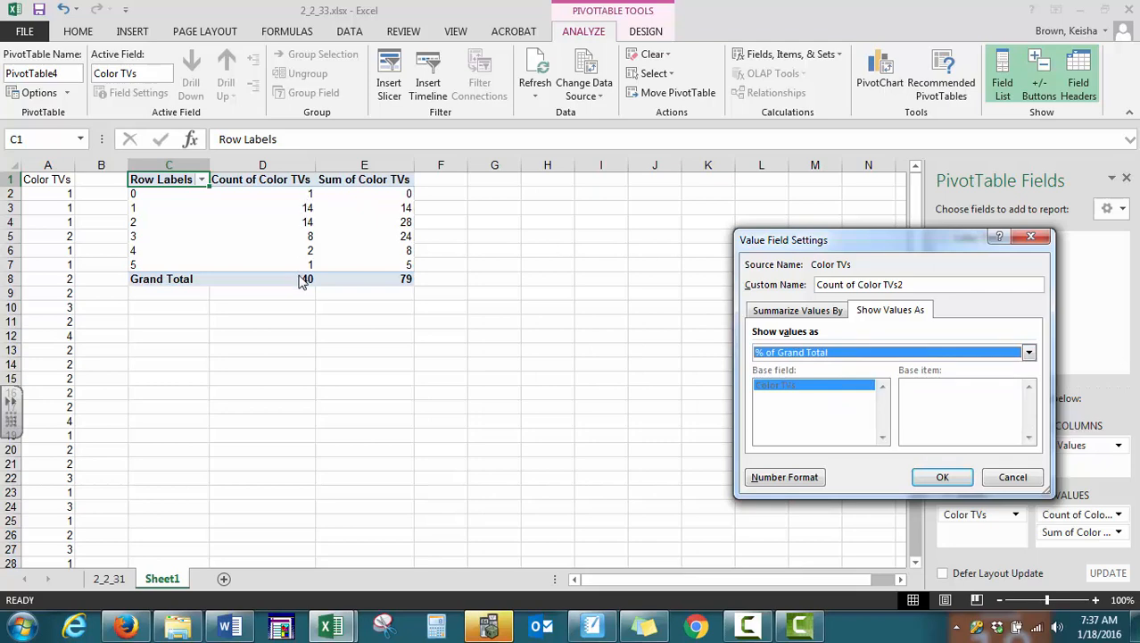
mouse_move(306, 286)
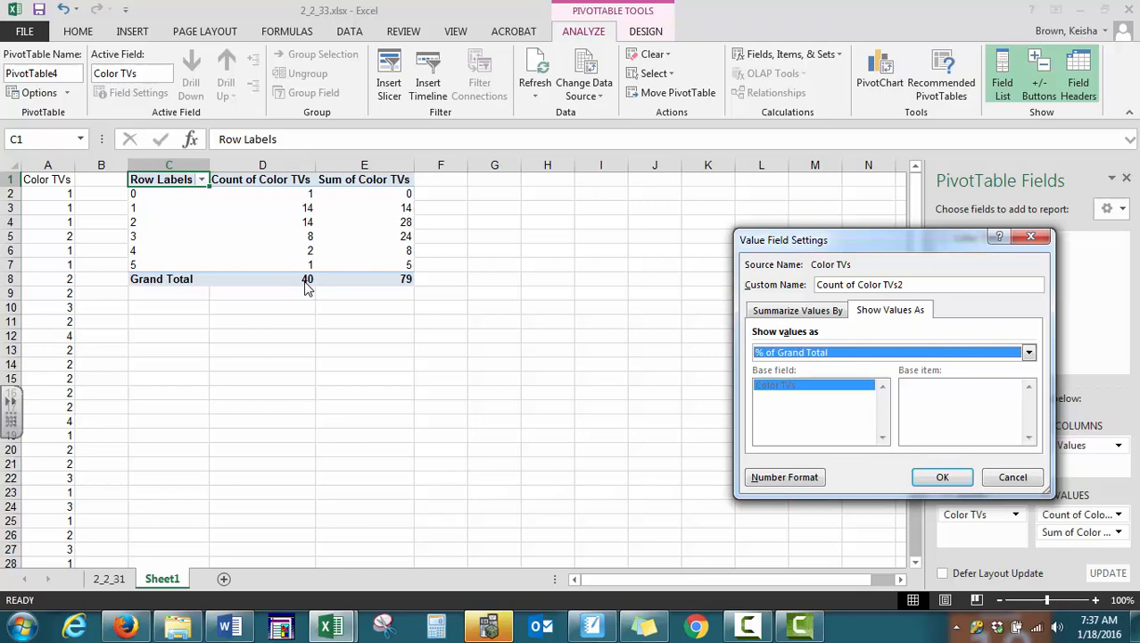
click(942, 476)
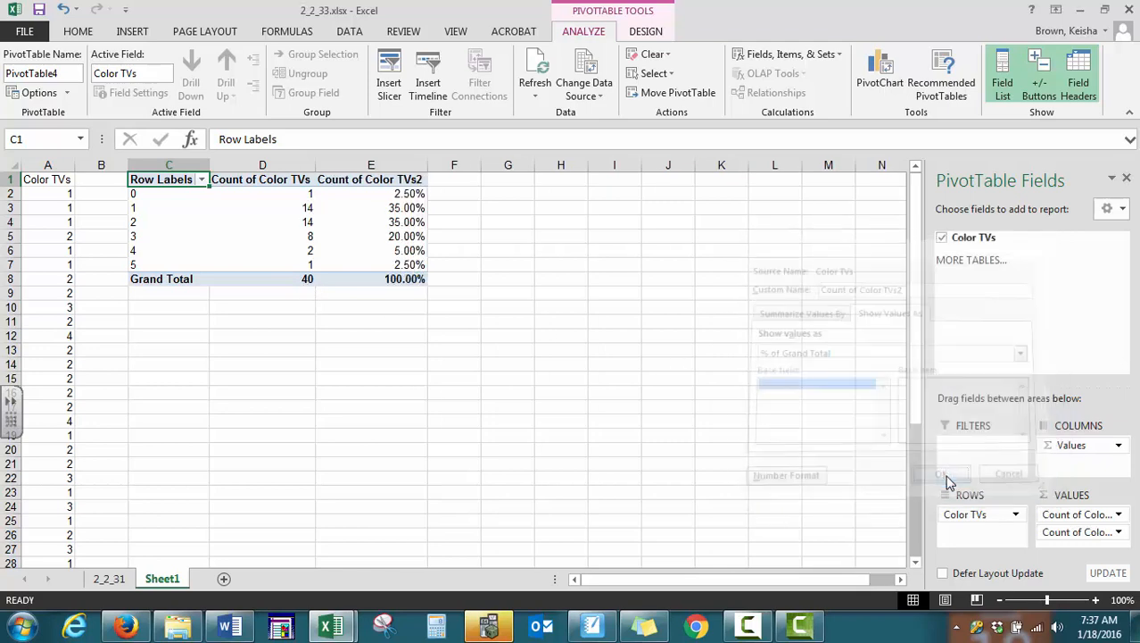
click(948, 474)
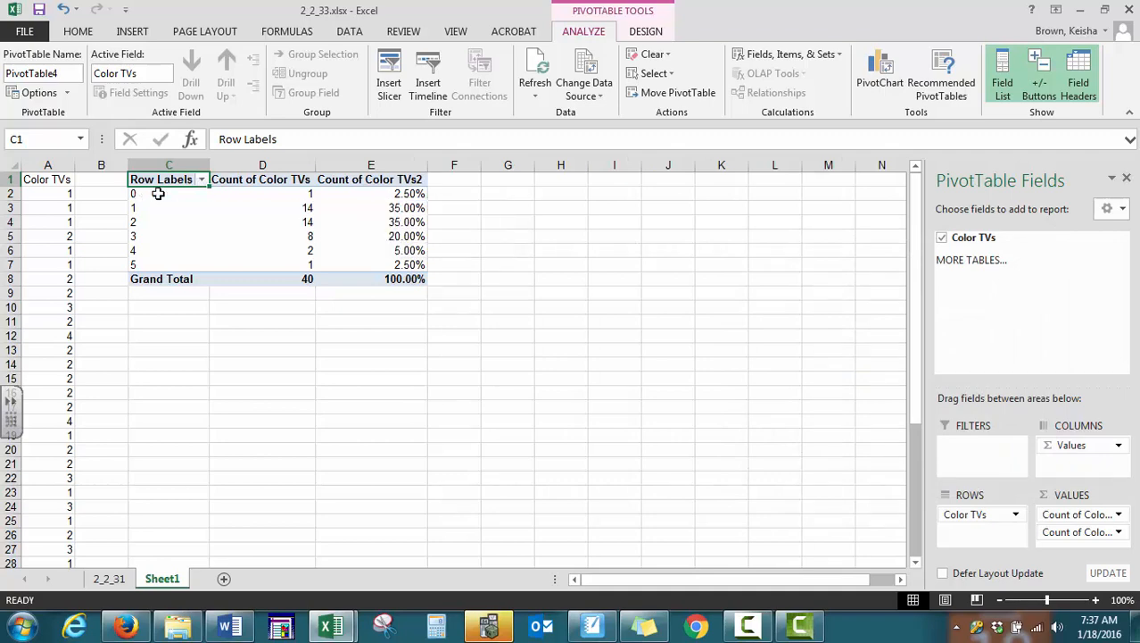
mouse_move(205, 208)
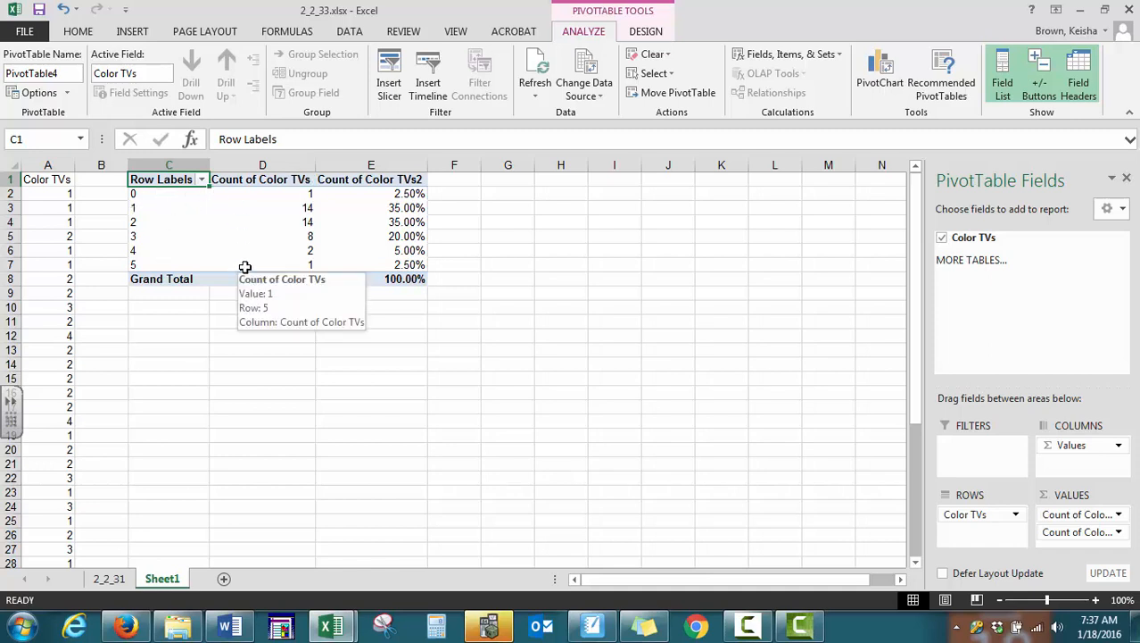
mouse_move(181, 220)
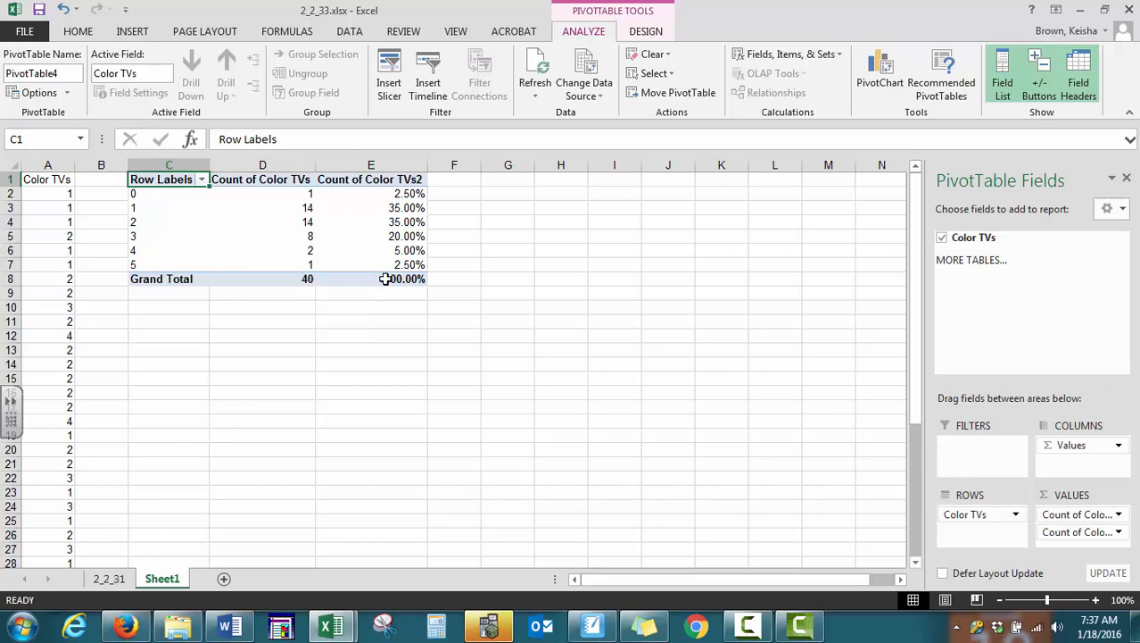
mouse_move(386, 278)
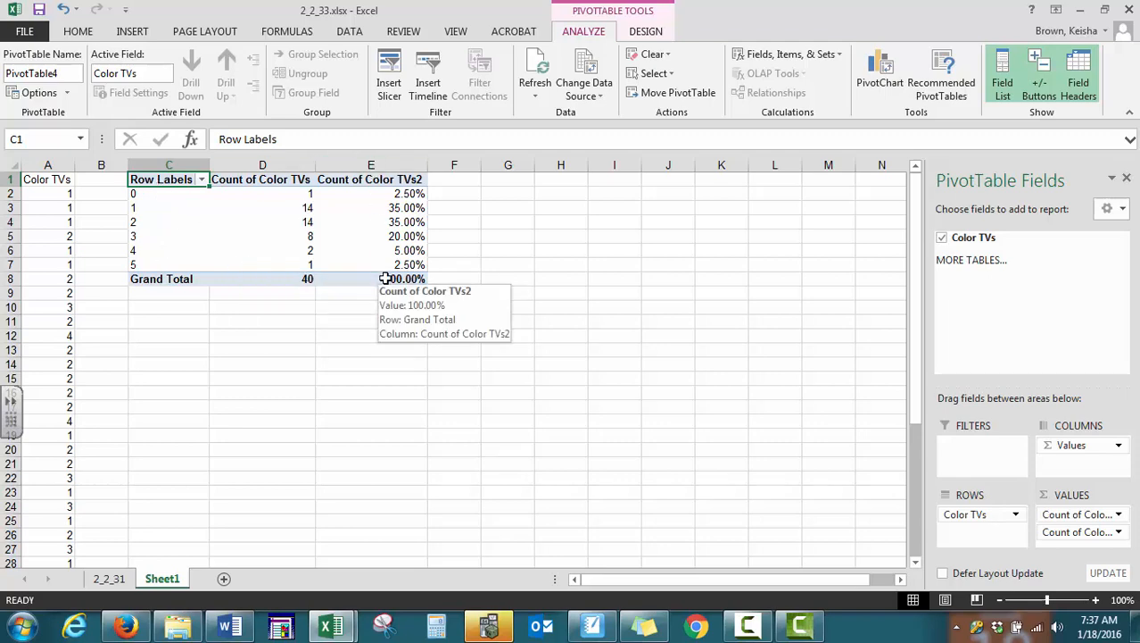
mouse_move(381, 273)
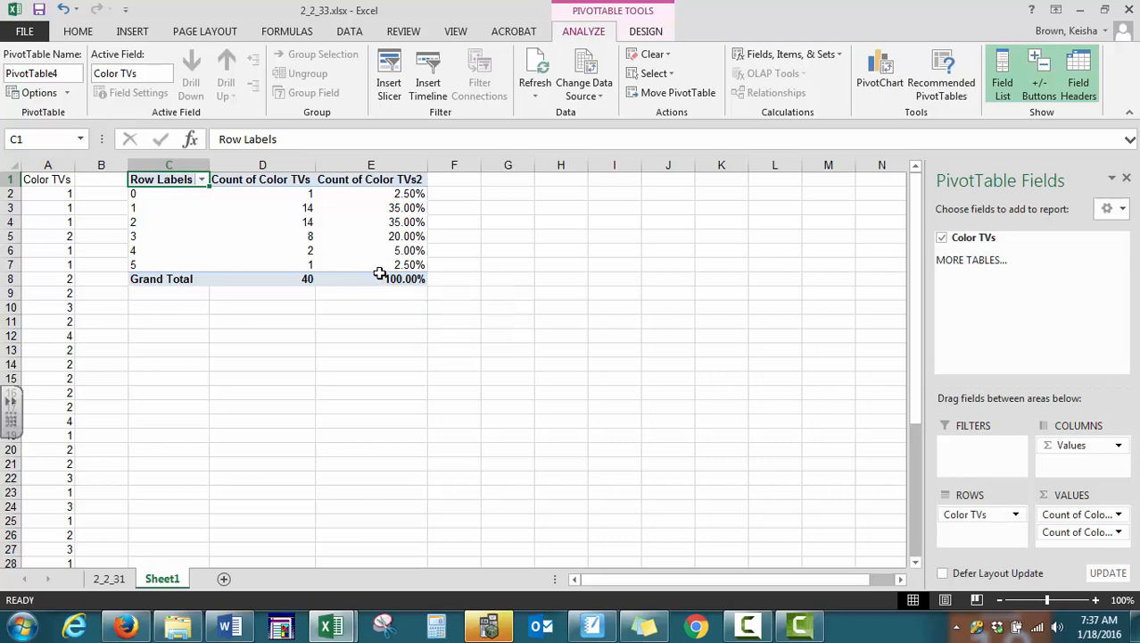
mouse_move(352, 314)
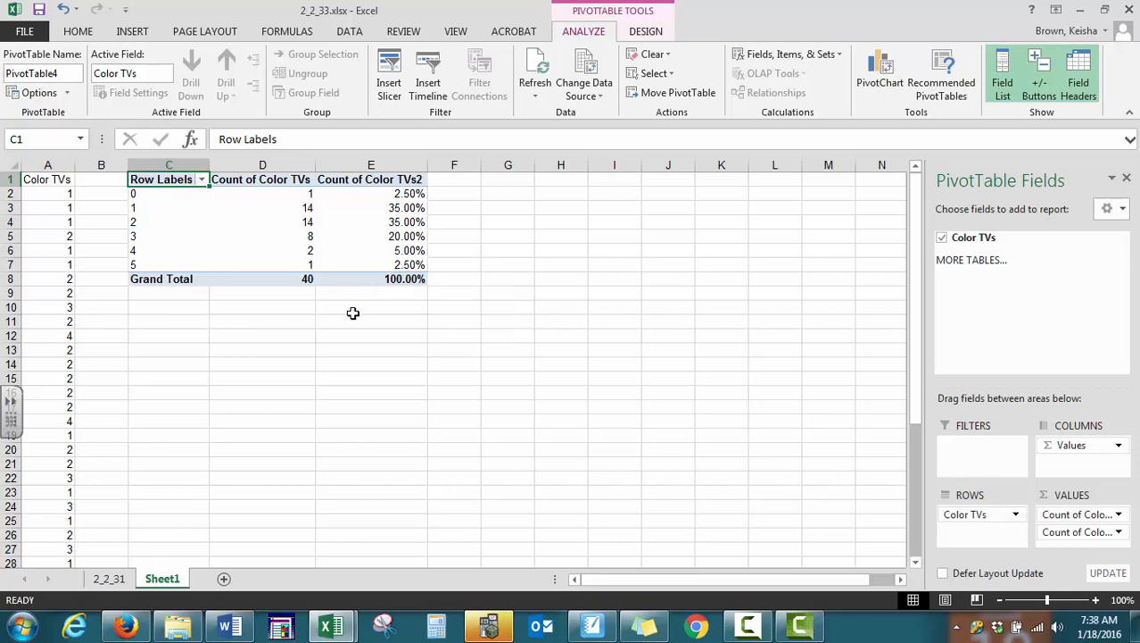
click(371, 307)
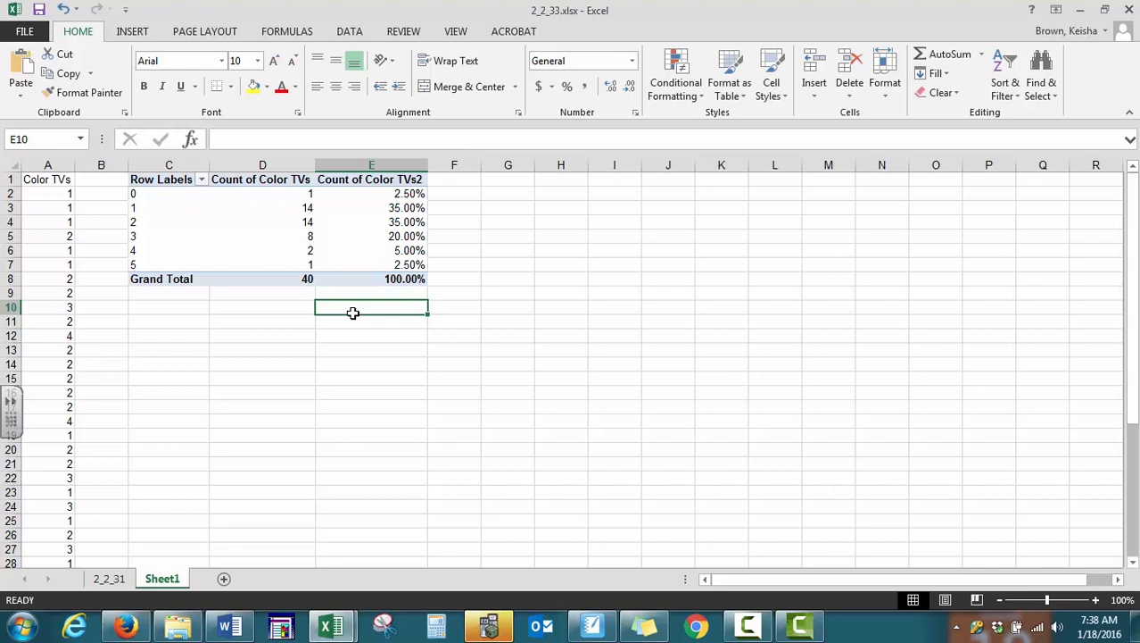
mouse_move(364, 311)
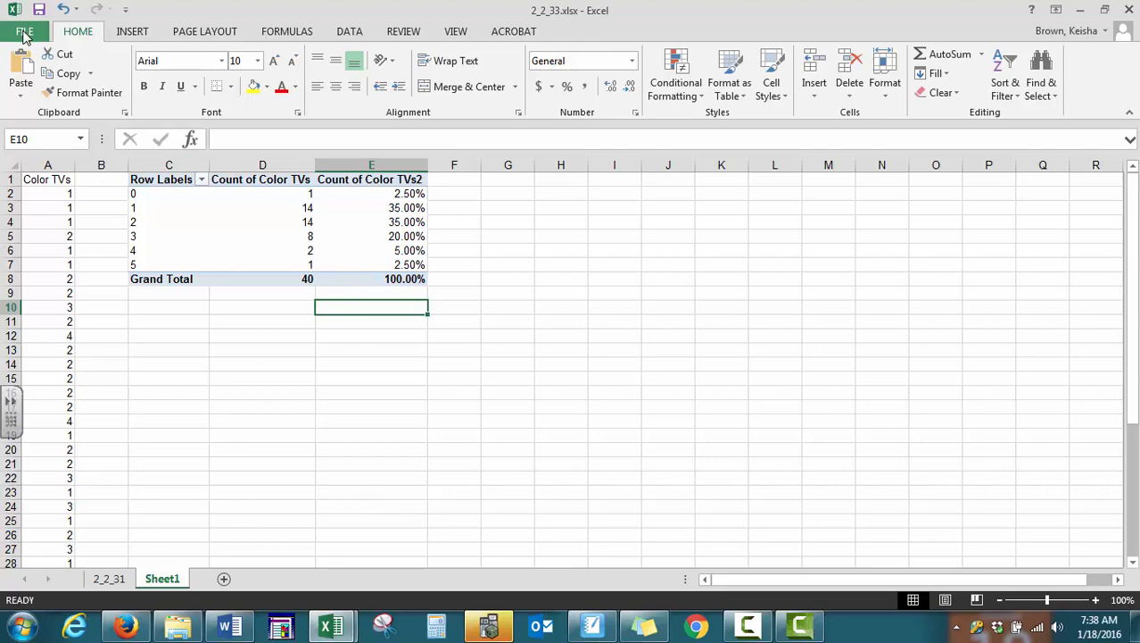
Enable the Analysis ToolPak add-in through Excel Options > Add-Ins > Manage Excel Add-ins.
click(25, 30)
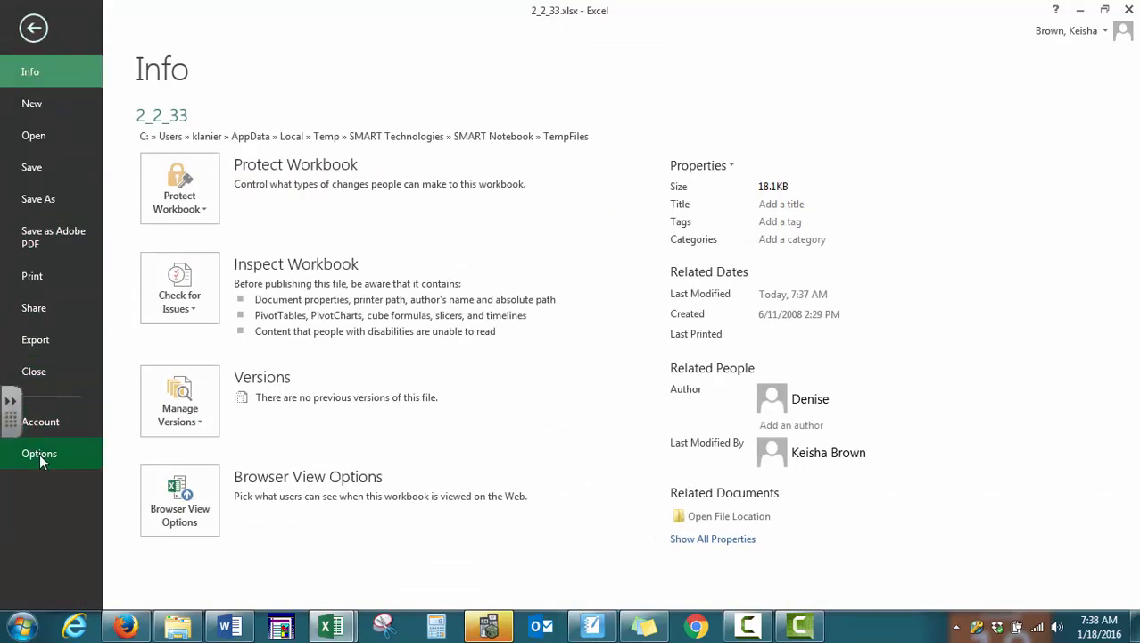
click(39, 453)
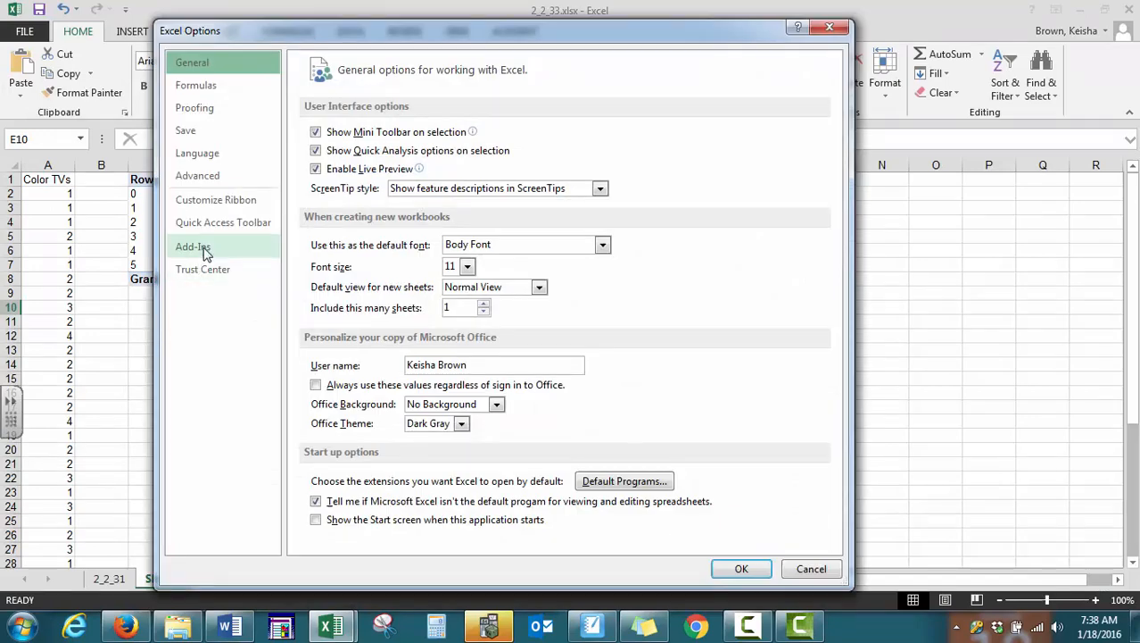
click(193, 246)
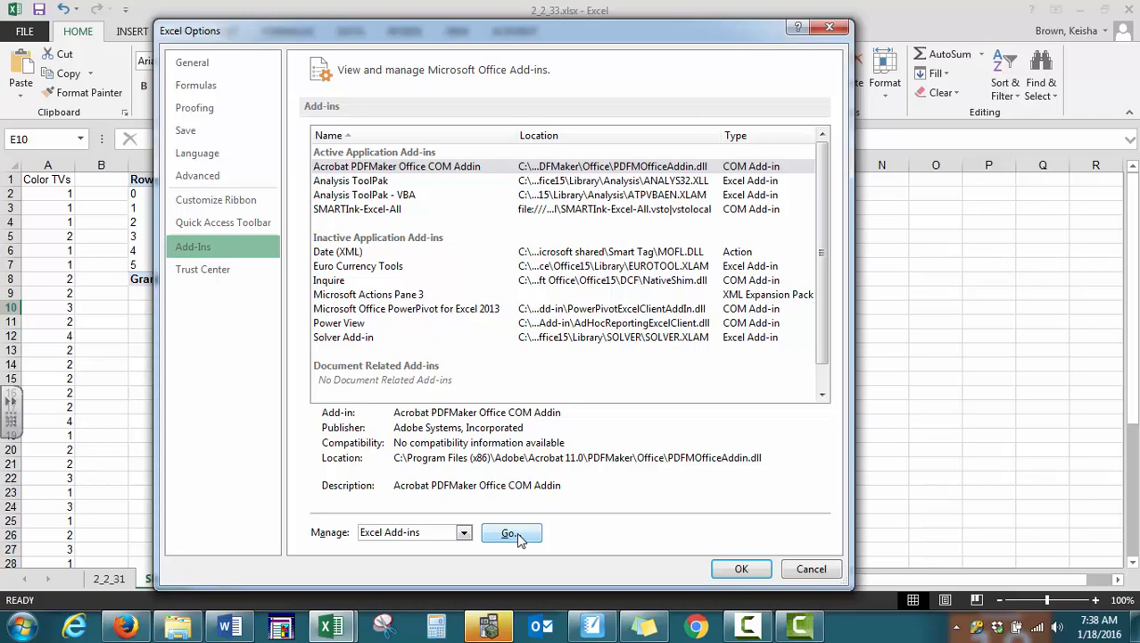
click(510, 532)
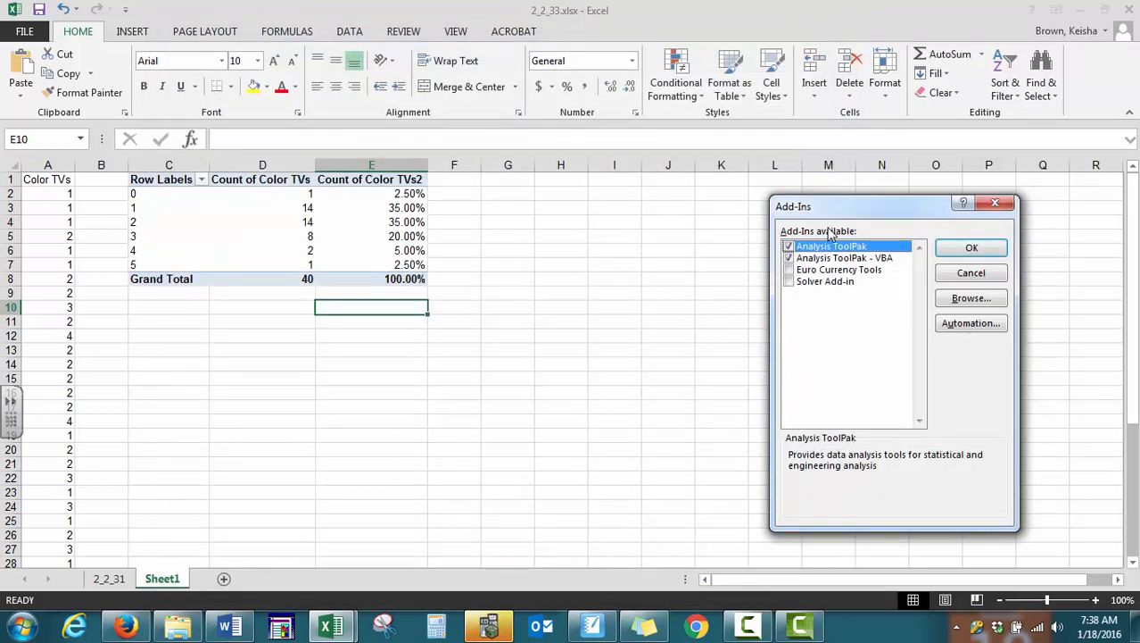
click(789, 246)
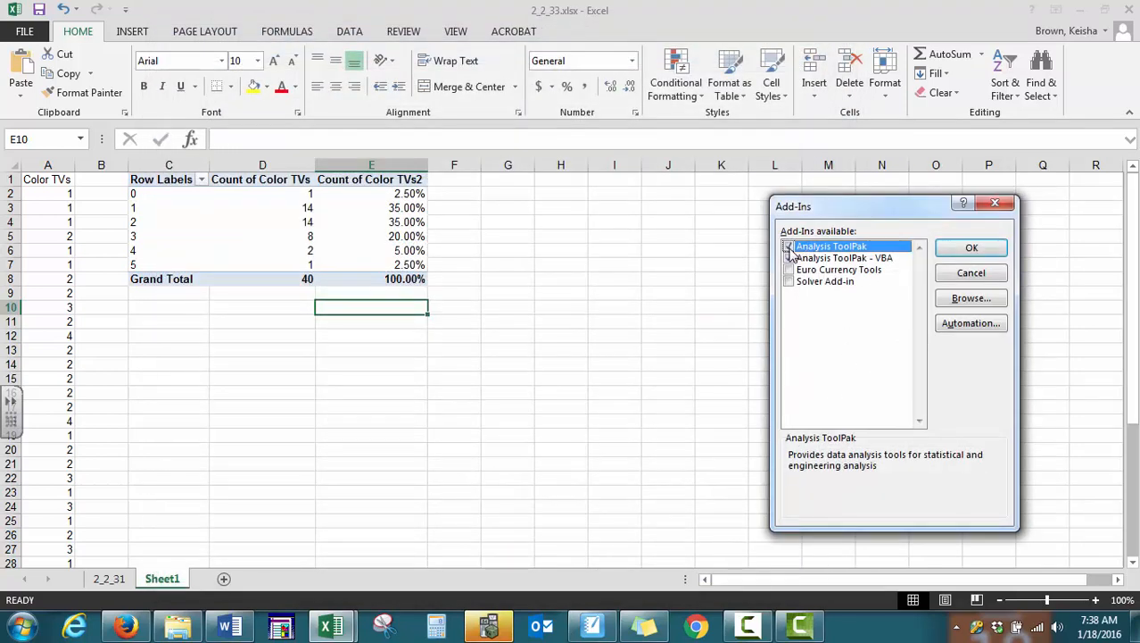
click(789, 246)
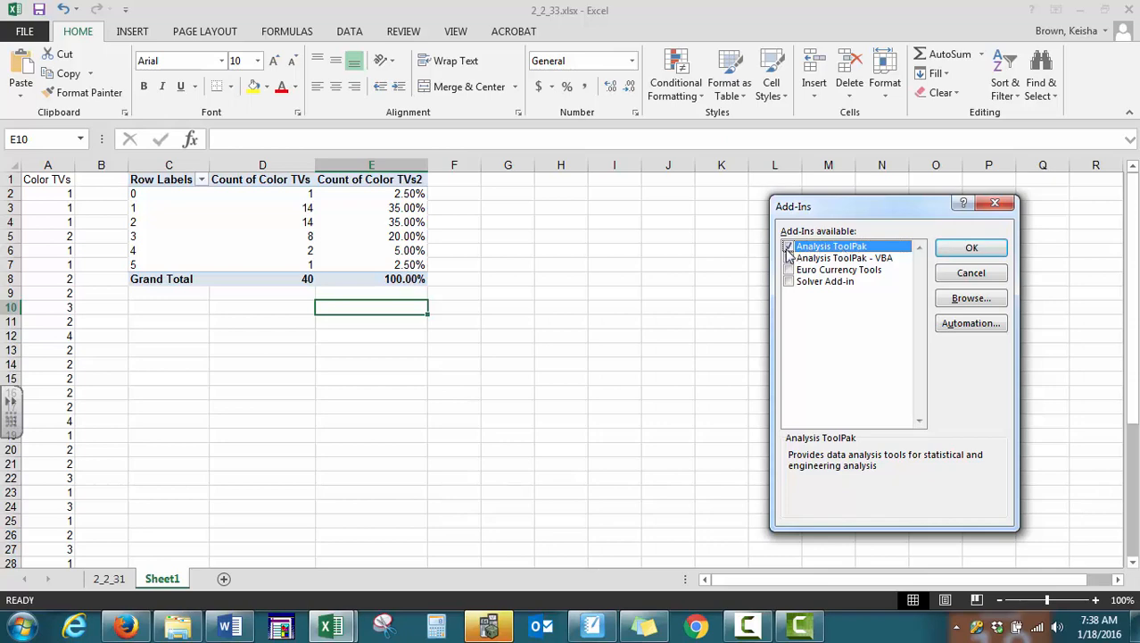
click(789, 258)
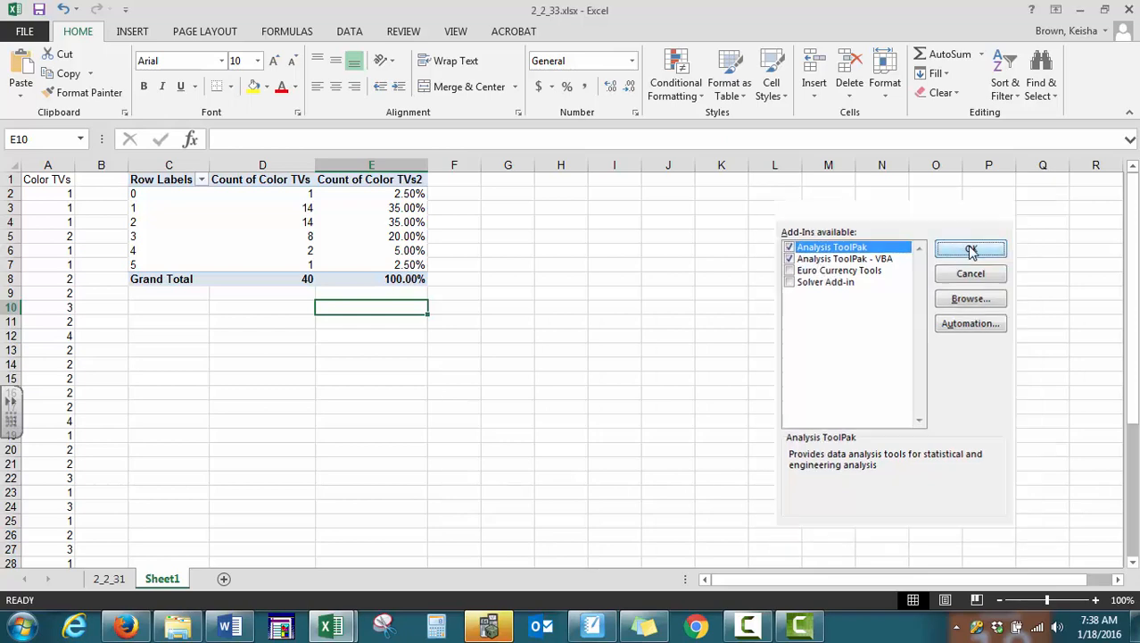
click(970, 249)
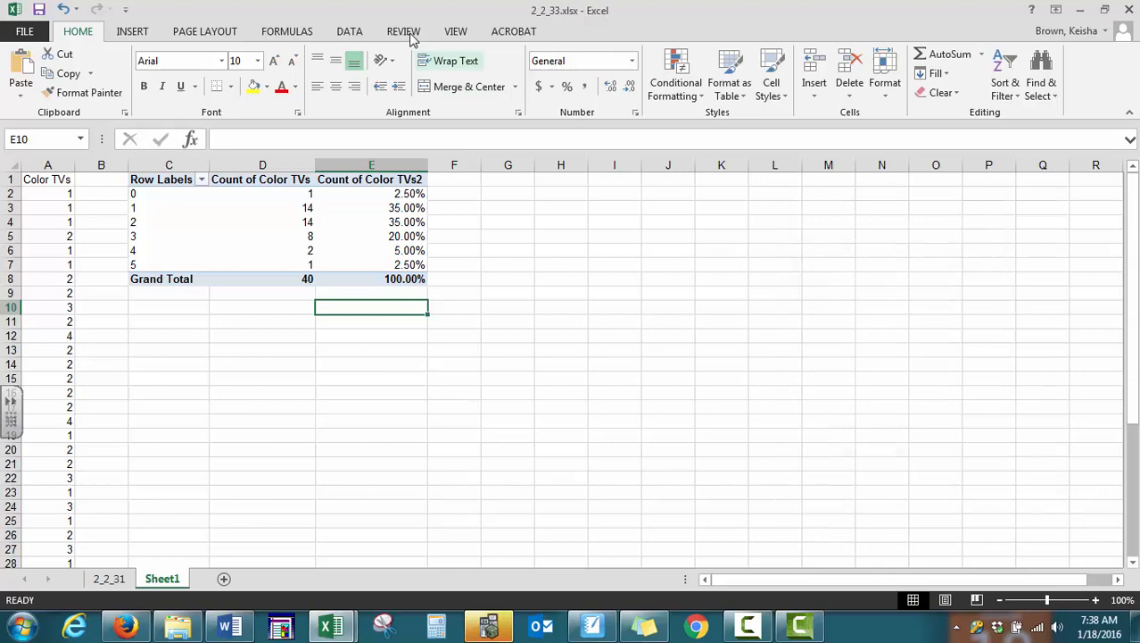
Open Data Analysis from the Data tab and choose the Histogram tool.
click(349, 31)
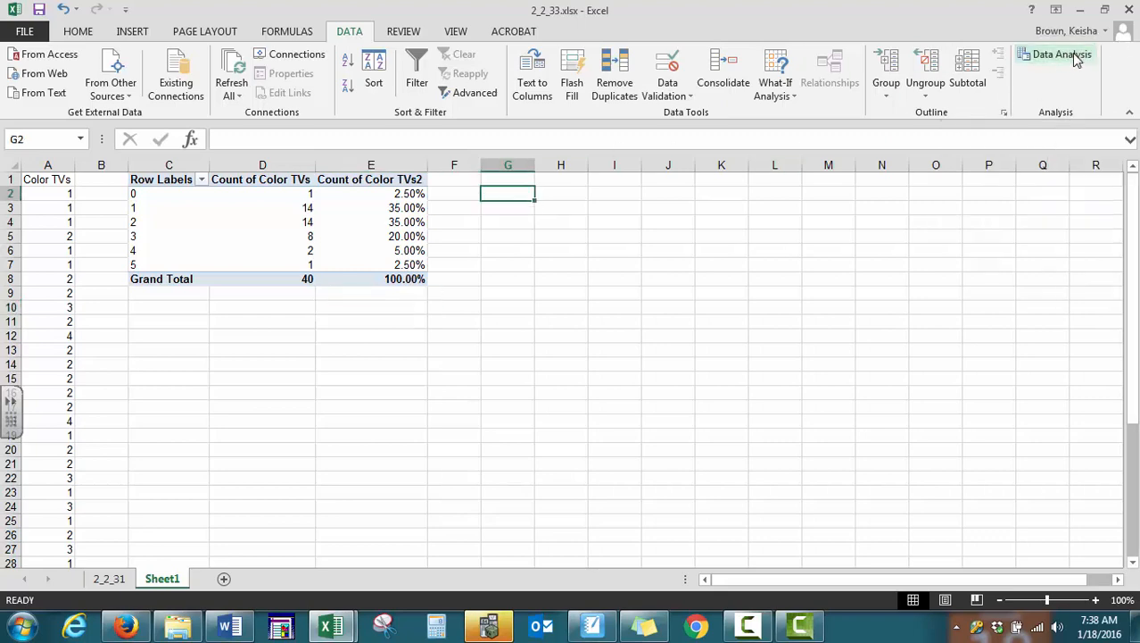
click(1062, 54)
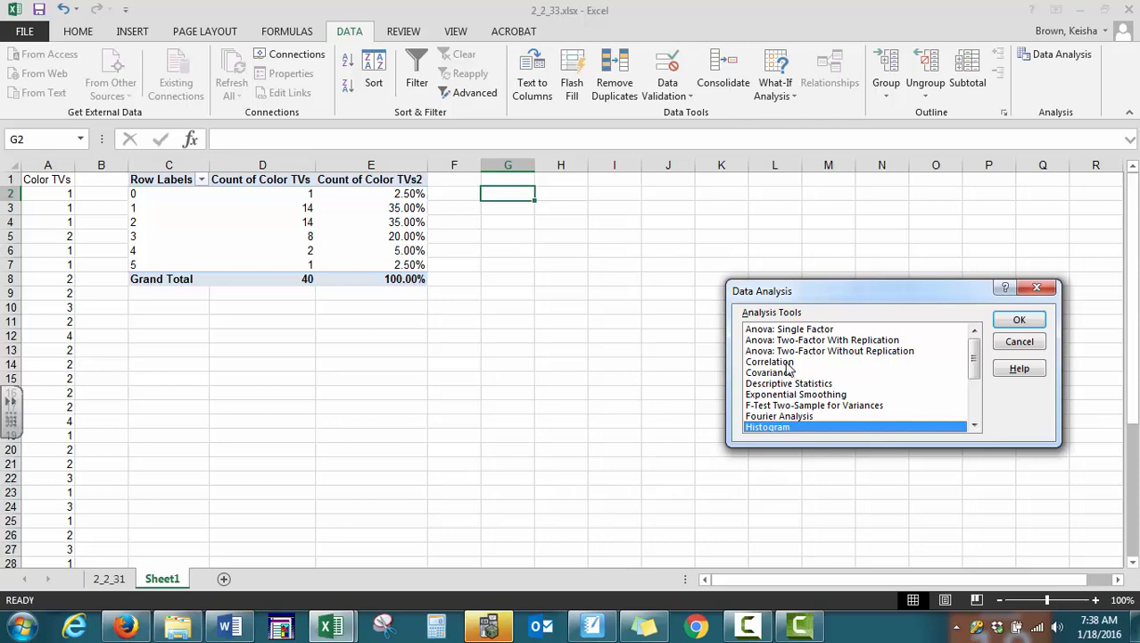
mouse_move(975, 357)
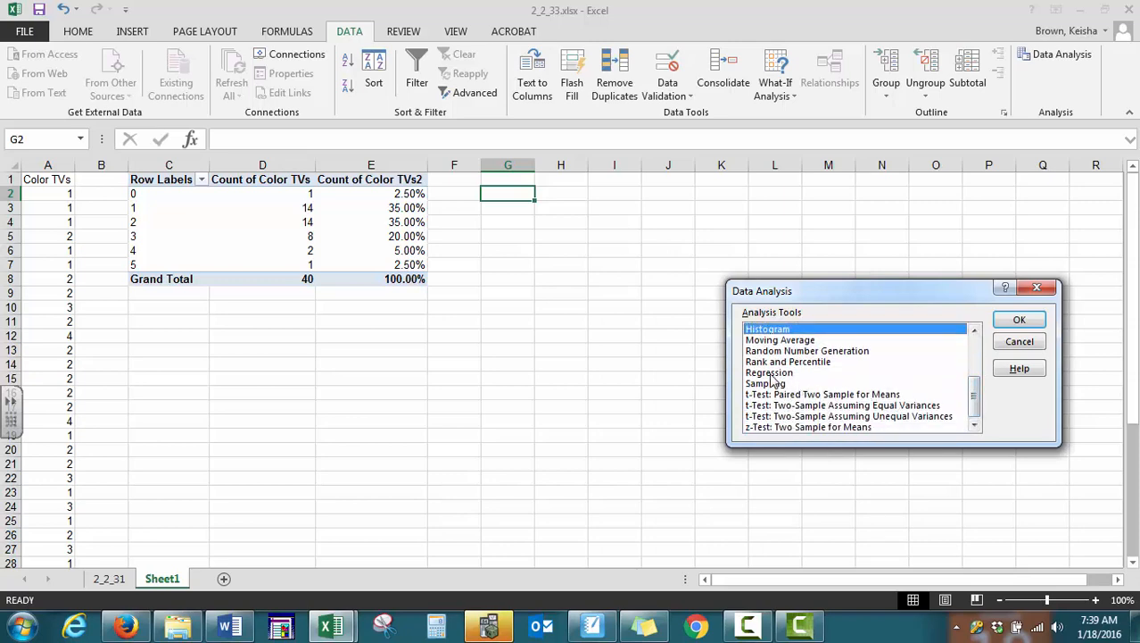
mouse_move(774, 412)
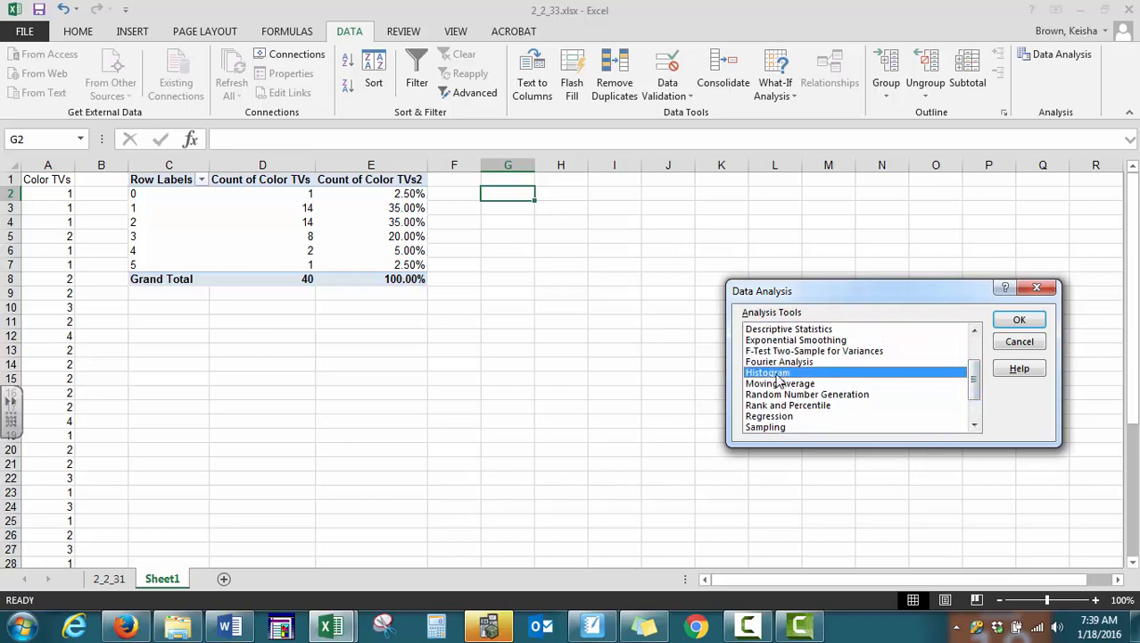
click(1019, 319)
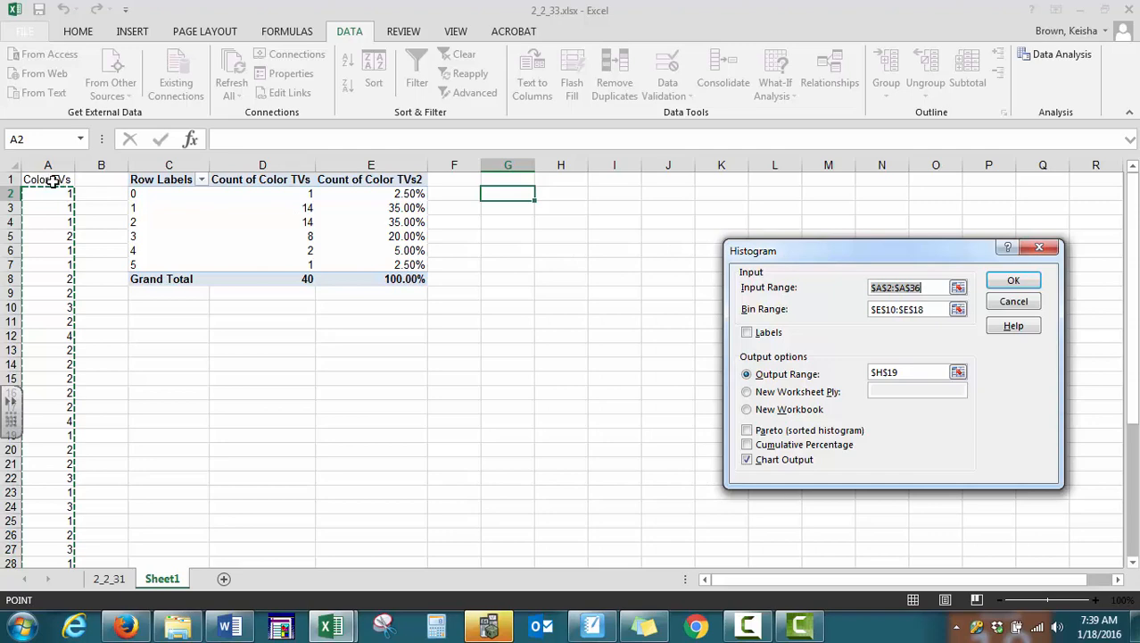
mouse_move(824, 284)
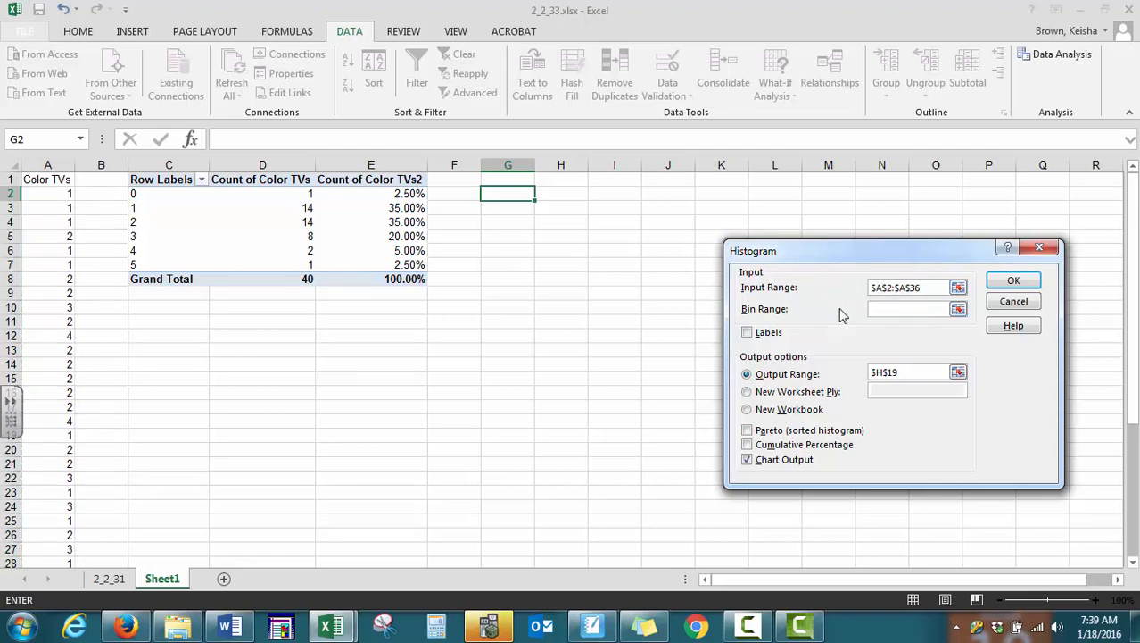
Clear the Bin Range, set the Output Range to G1, and run the Histogram.
click(901, 308)
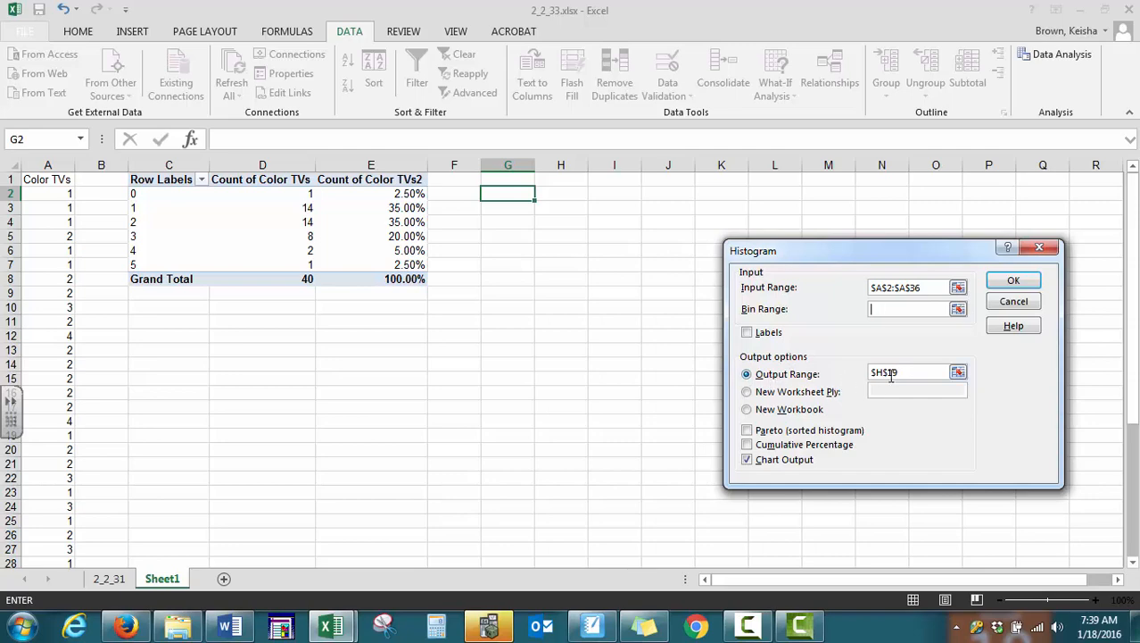
click(906, 372)
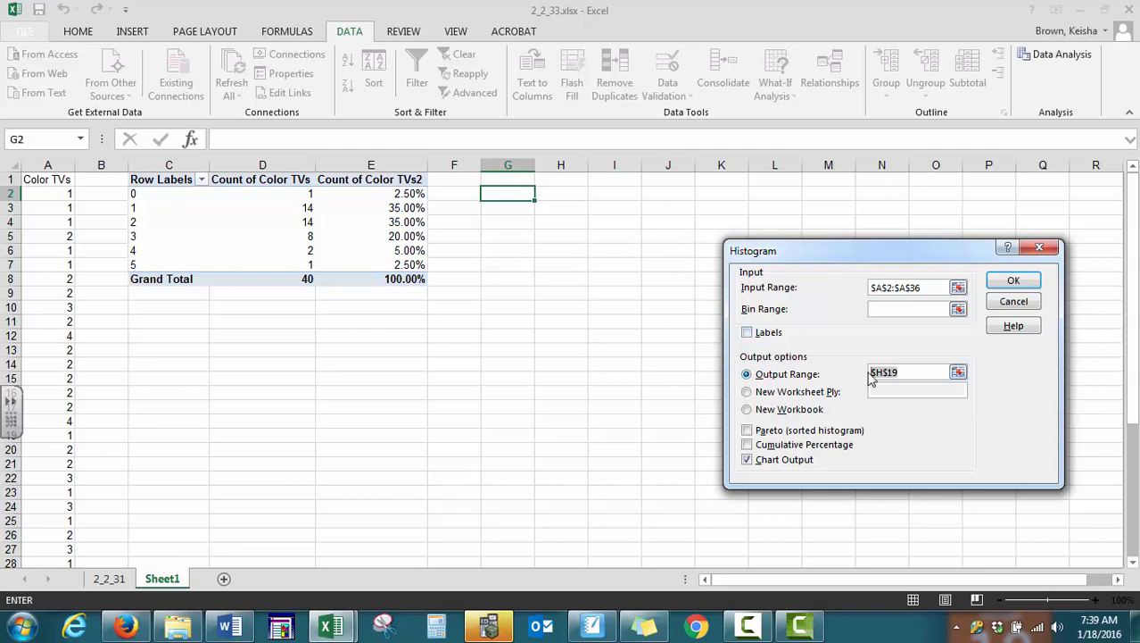
click(508, 179)
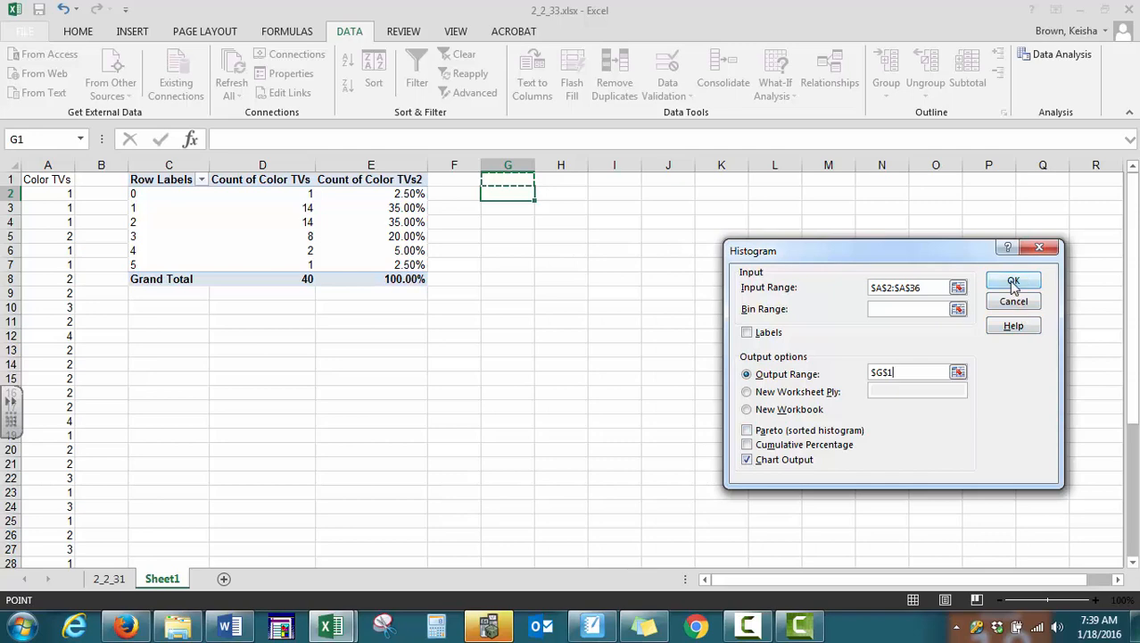
click(1014, 281)
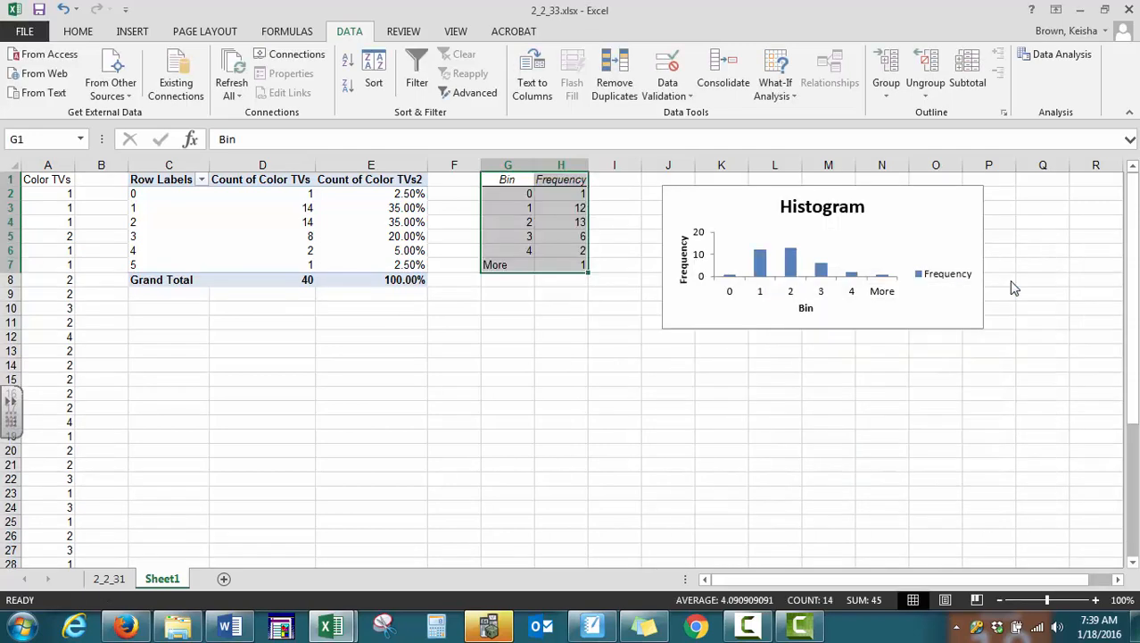
mouse_move(1013, 287)
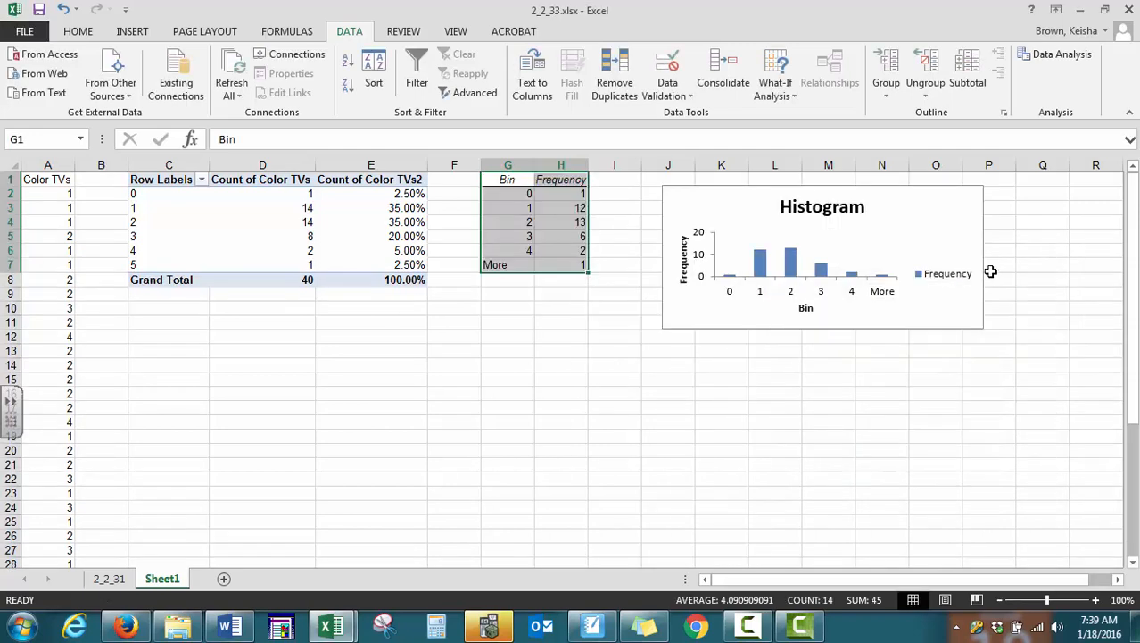
mouse_move(792, 206)
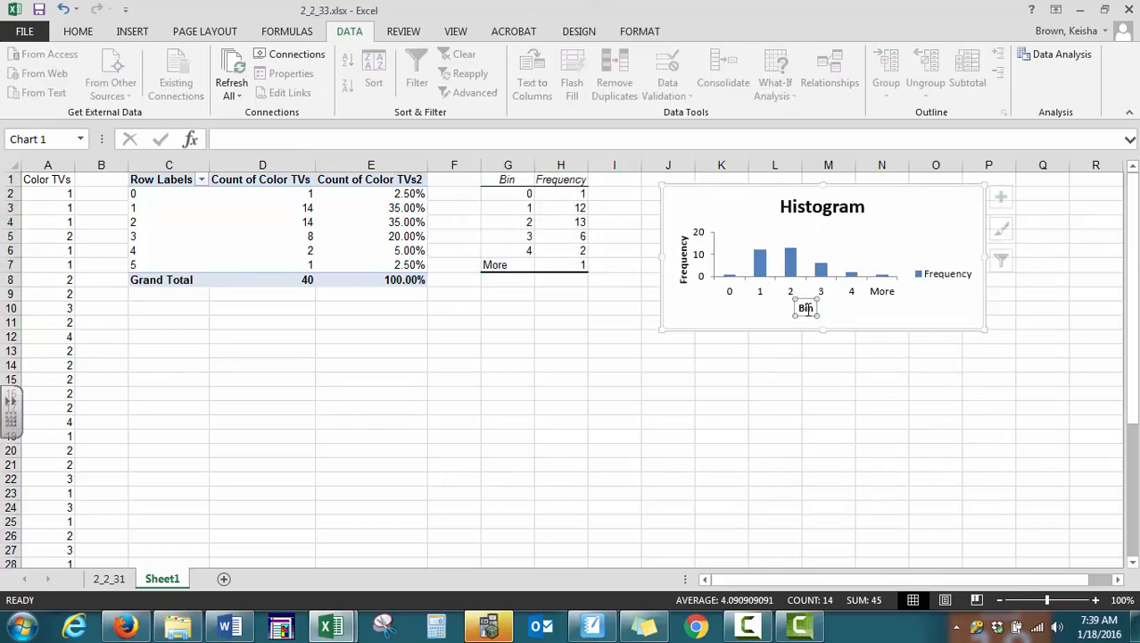
Start retyping the chart's 'Bin' axis title as 'Number of Color TVs'.
click(806, 307)
text(Col)
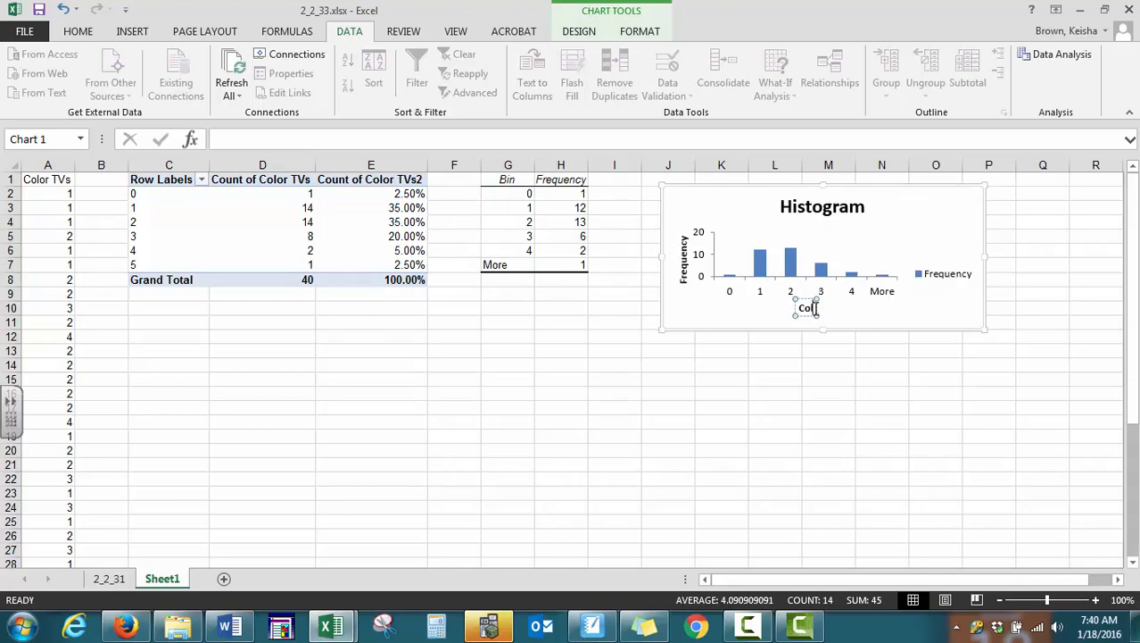
mouse_move(807, 308)
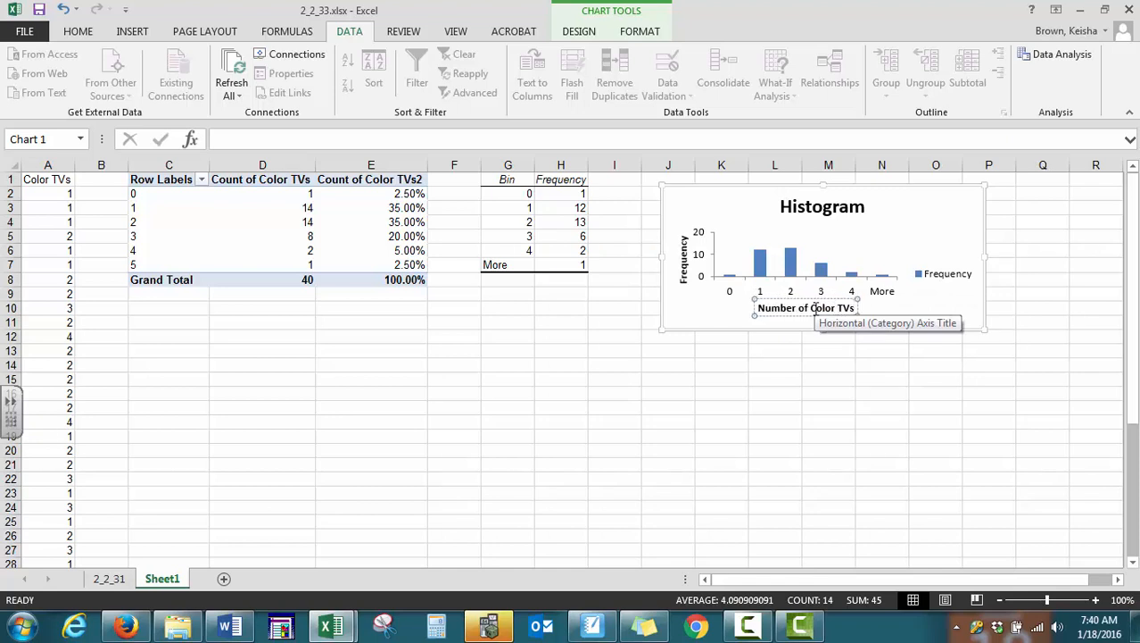
mouse_move(738, 333)
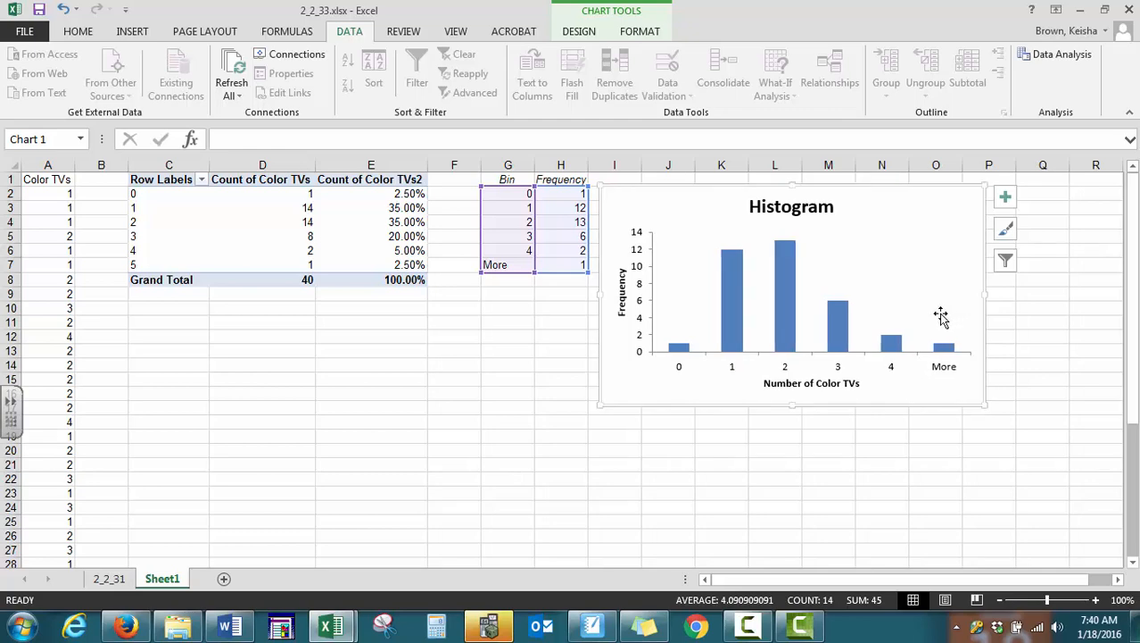
mouse_move(941, 317)
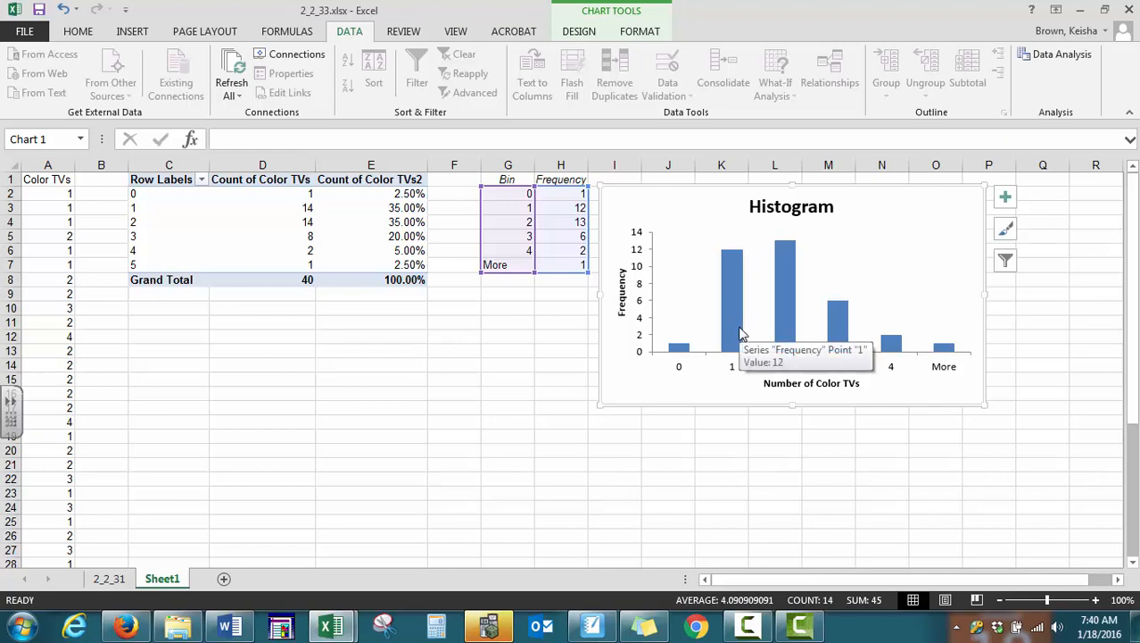
mouse_move(741, 337)
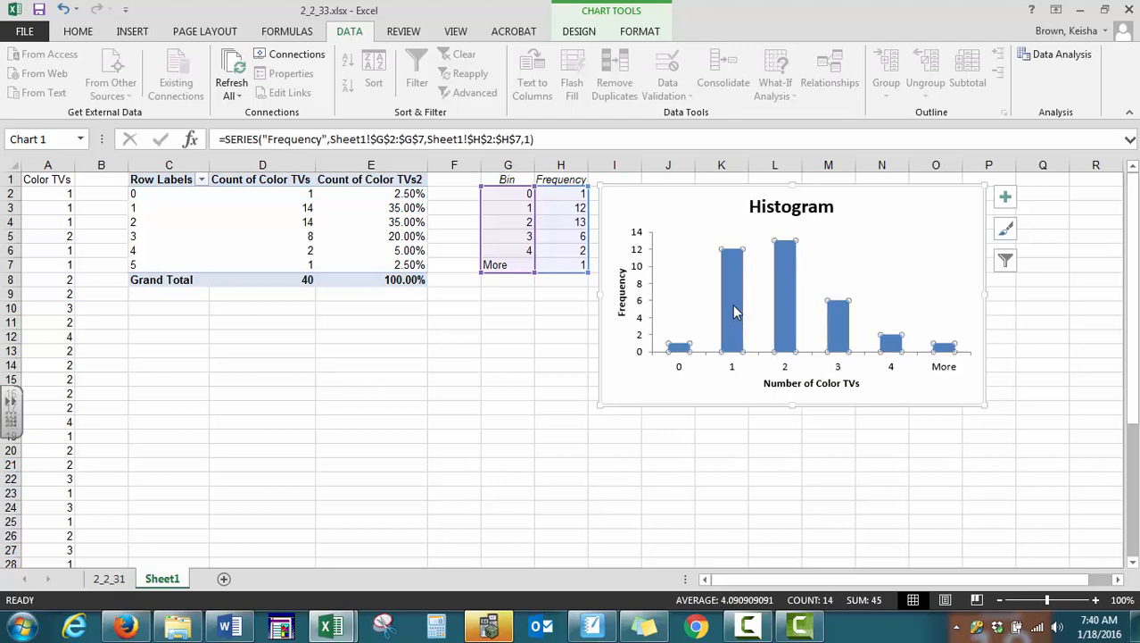
mouse_move(669, 351)
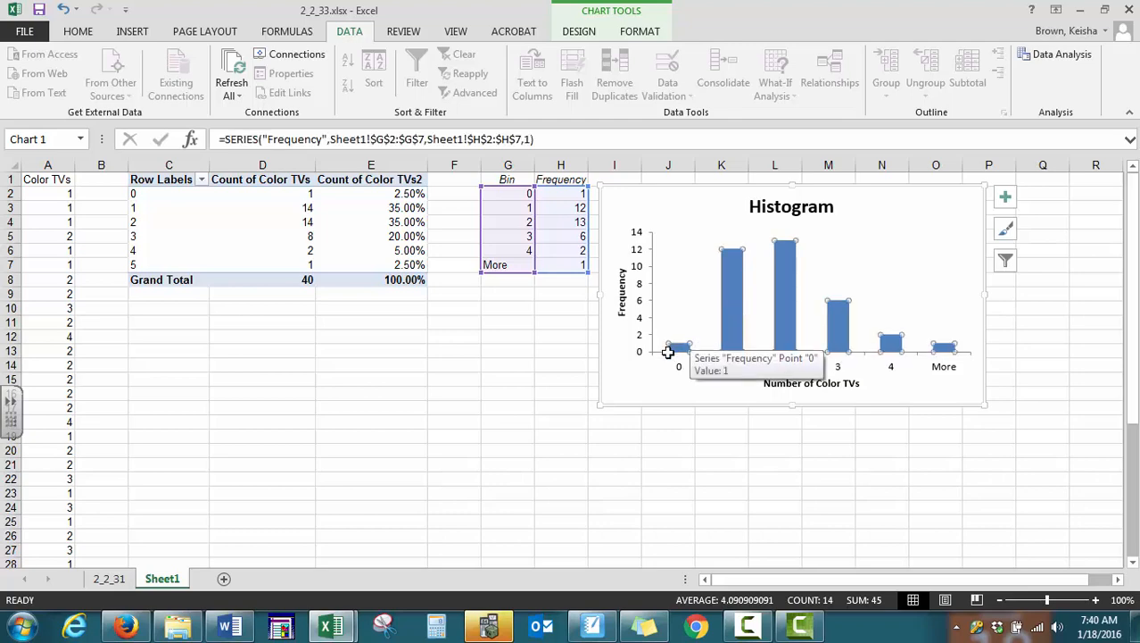
Remove the Color TVs chart legend and set the bars' Gap Width to 0%.
click(1006, 259)
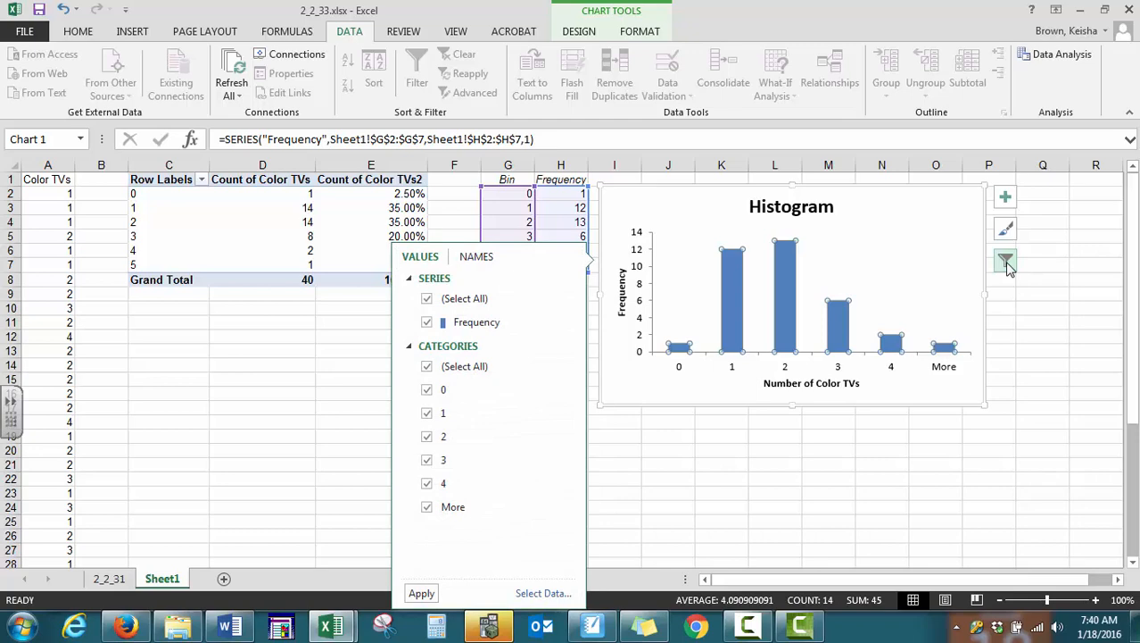
click(1006, 260)
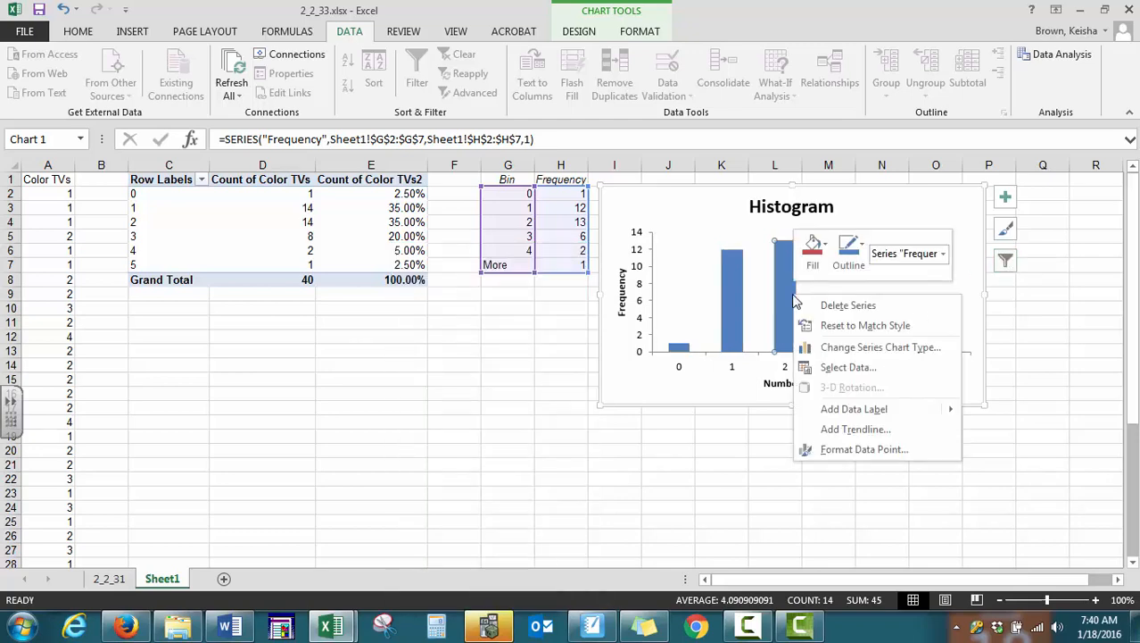
click(864, 449)
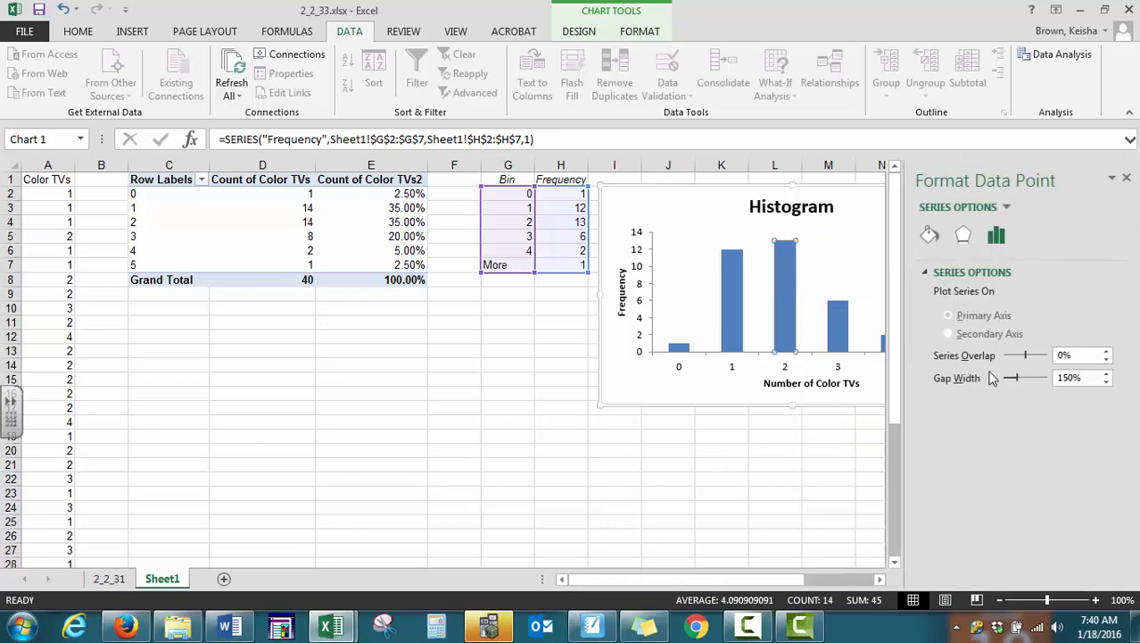
mouse_move(991, 379)
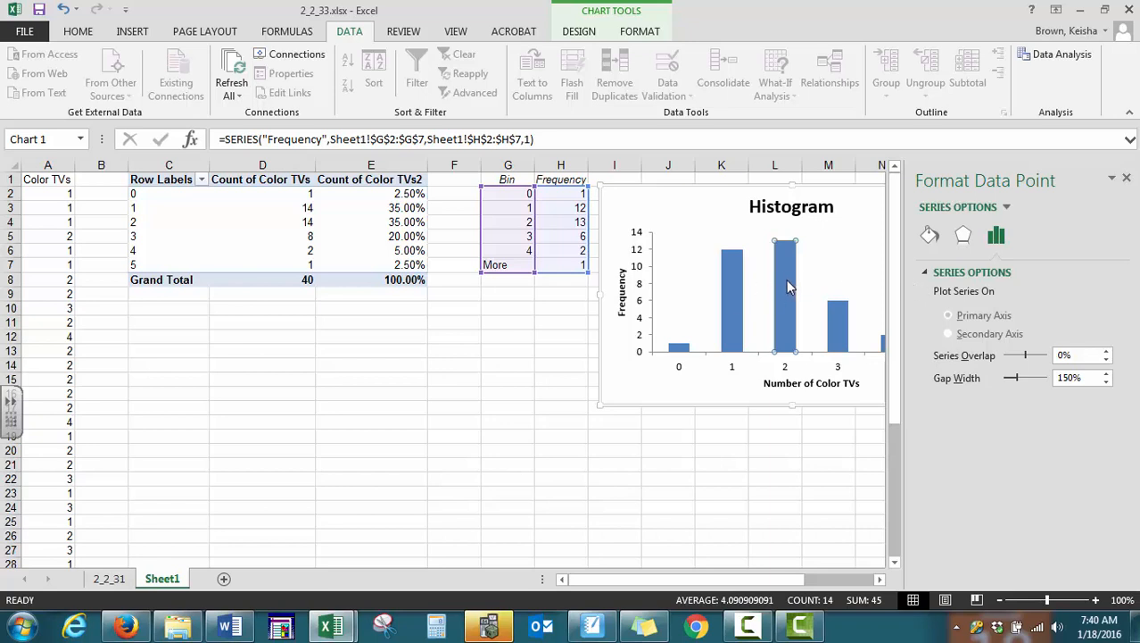
mouse_move(765, 360)
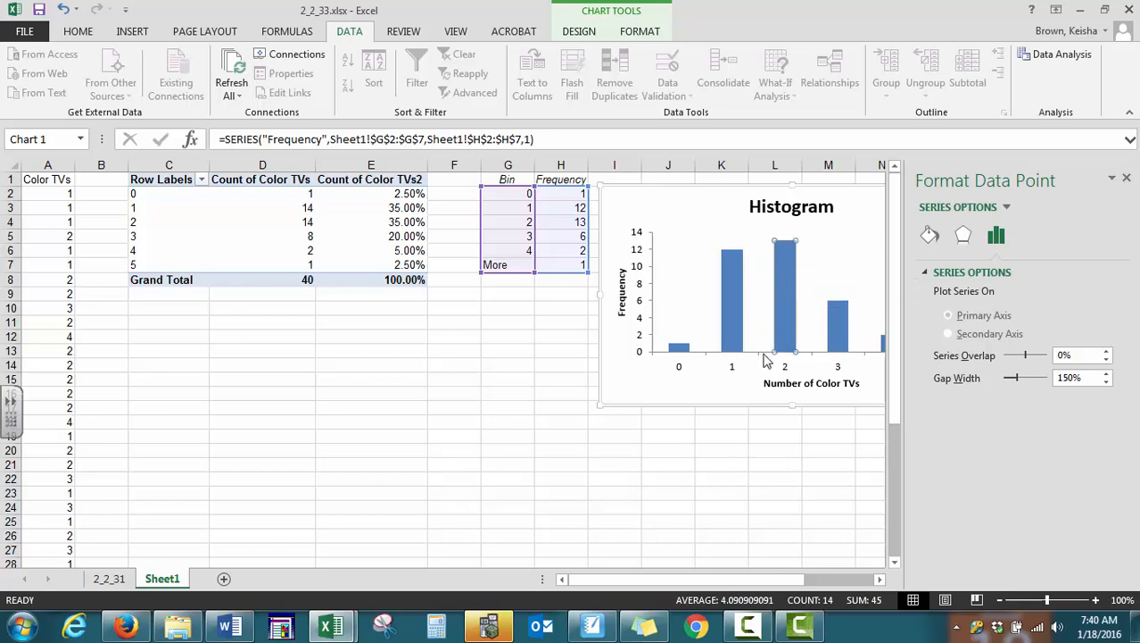
mouse_move(790, 332)
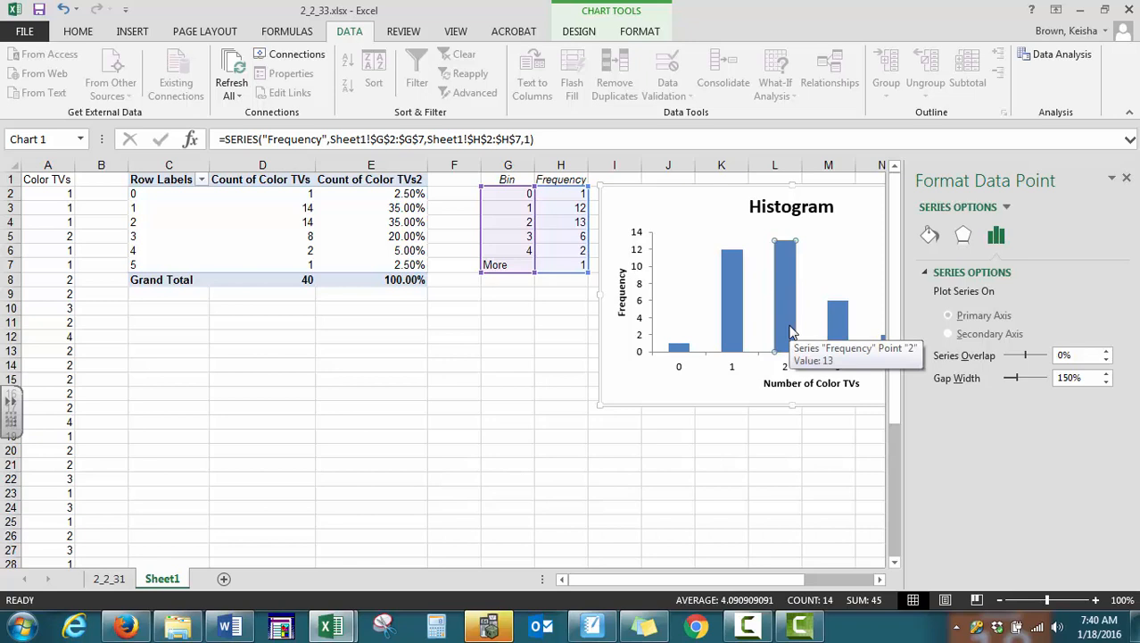
mouse_move(1031, 209)
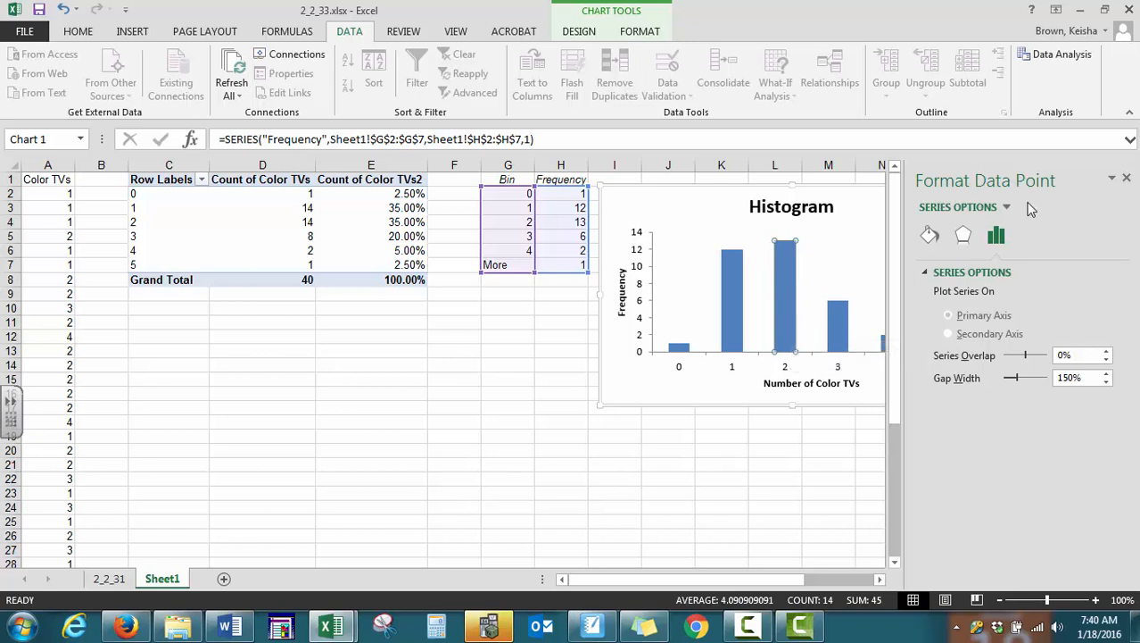
mouse_move(968, 390)
text(0)
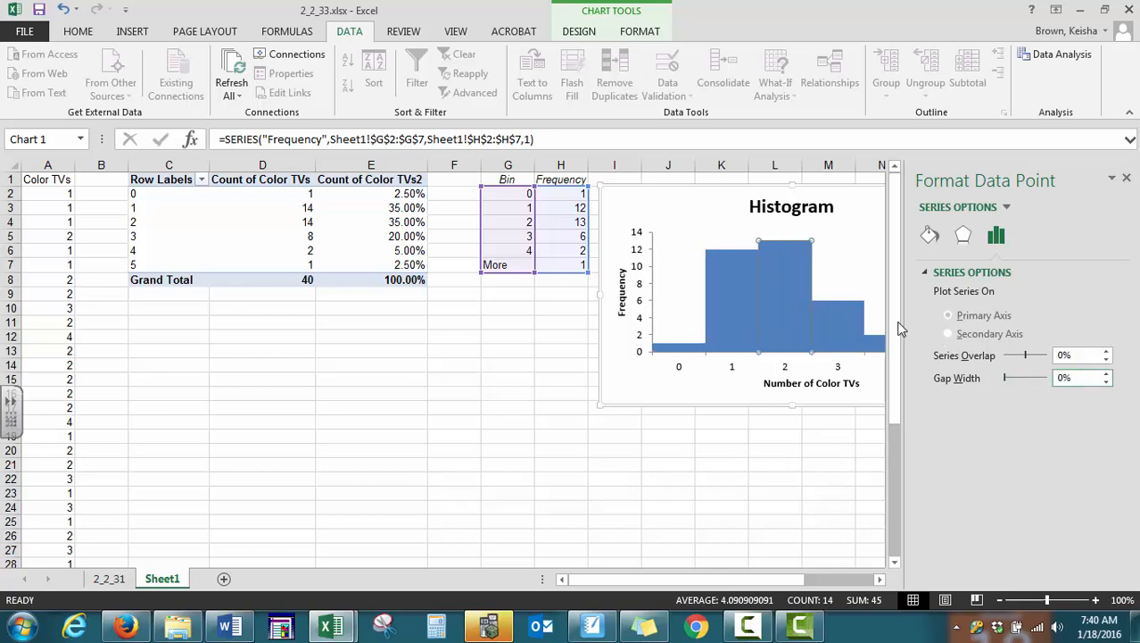
click(704, 194)
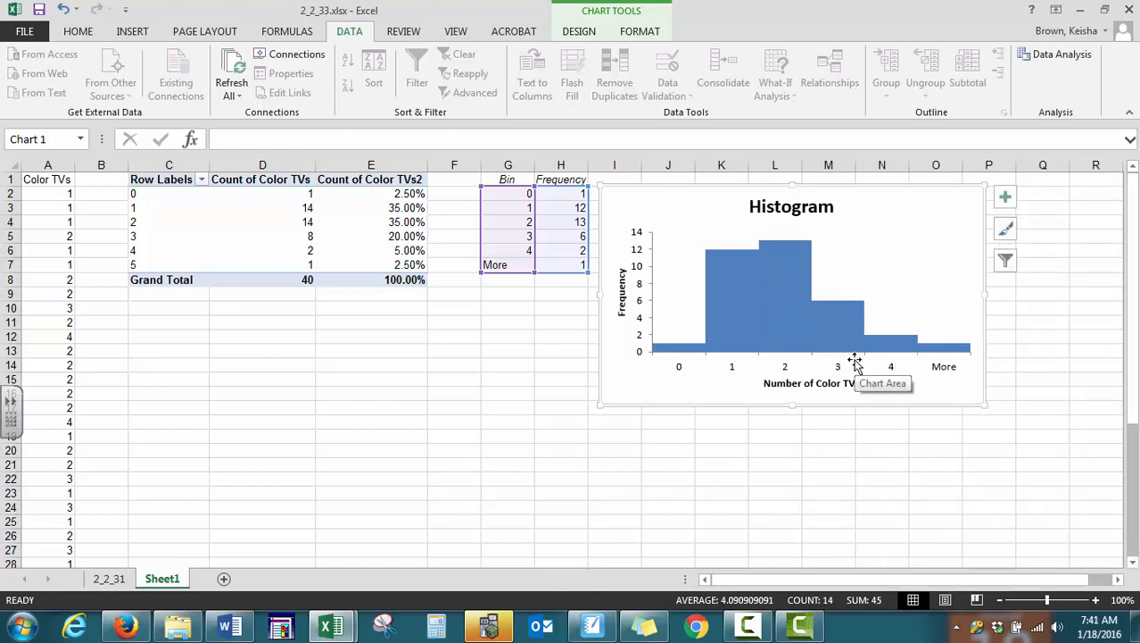
mouse_move(850, 369)
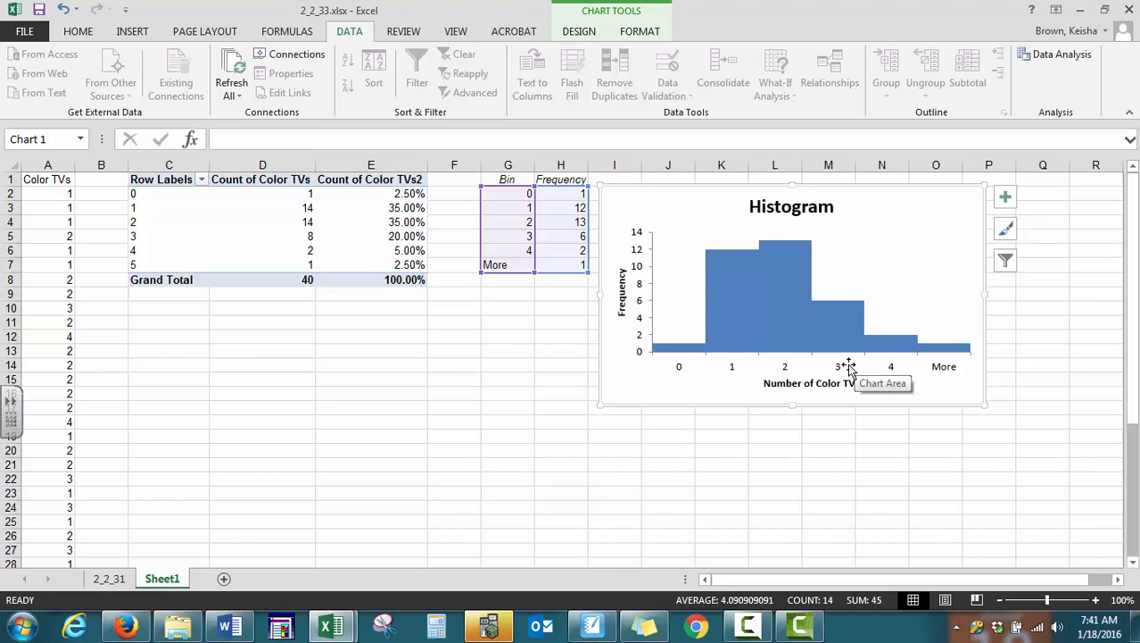
mouse_move(681, 374)
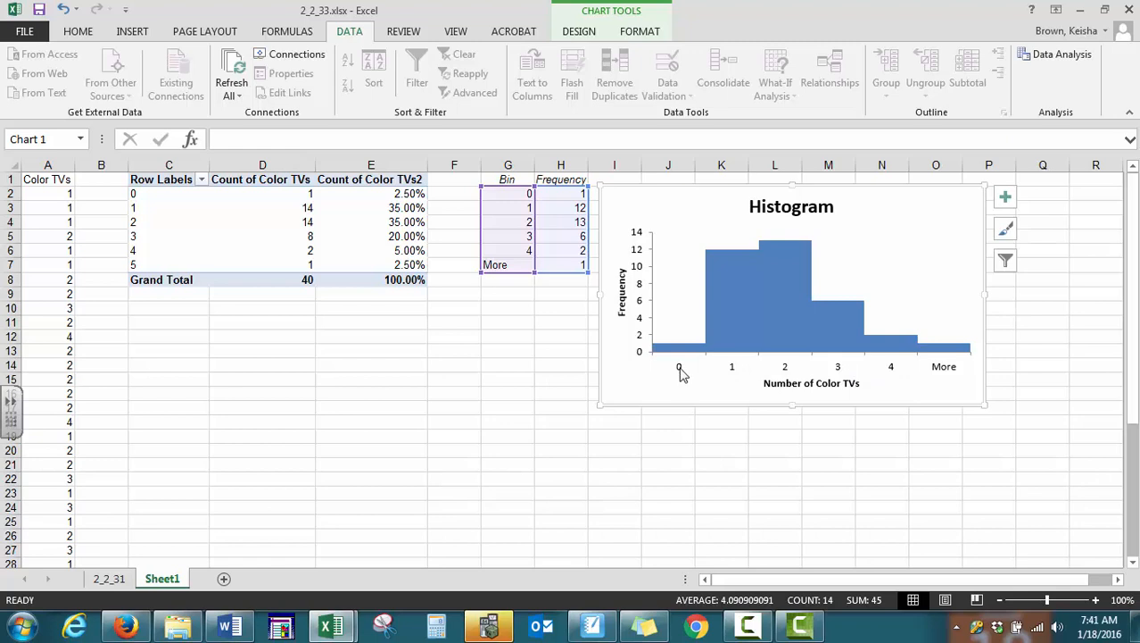
mouse_move(844, 366)
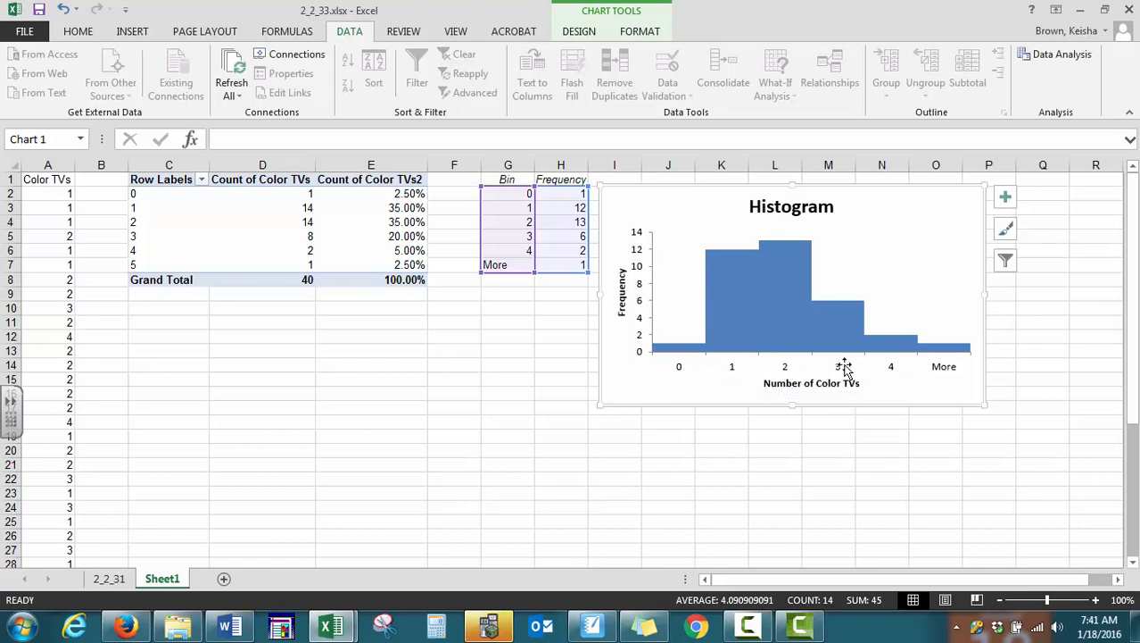
mouse_move(944, 367)
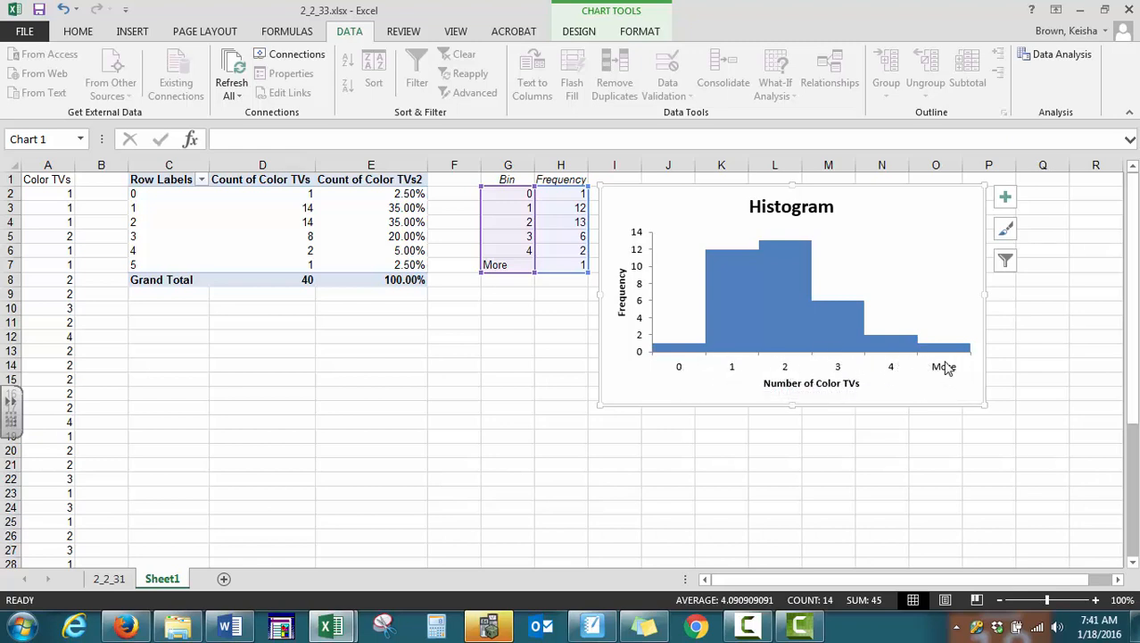
Replace the 'More' bin label in cell G7 with 5.
click(506, 264)
text(5)
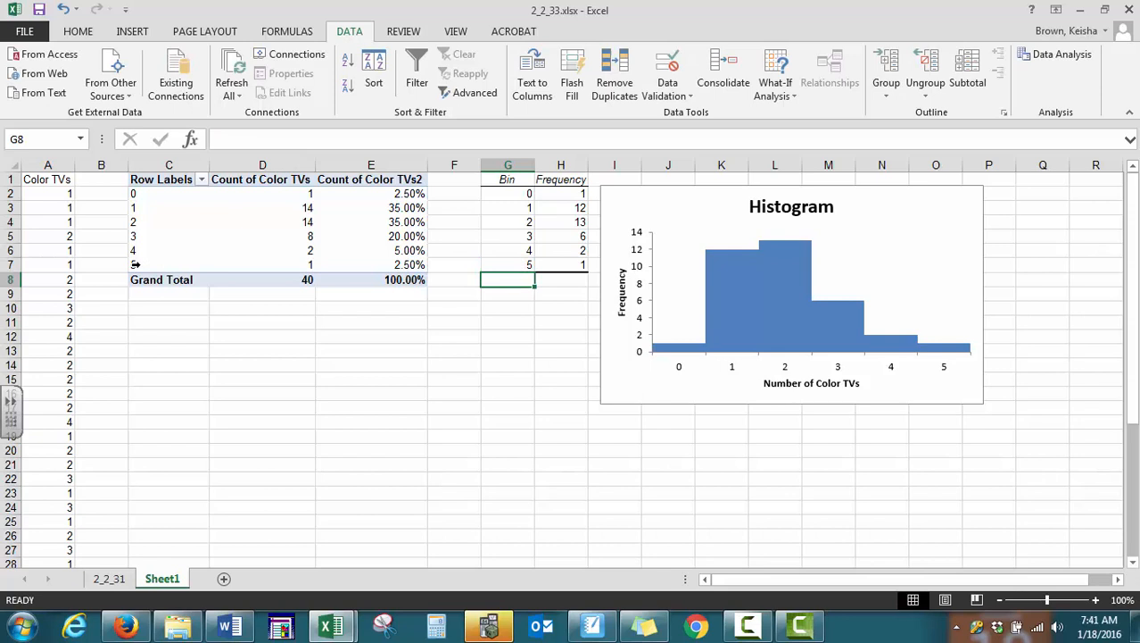
mouse_move(781, 355)
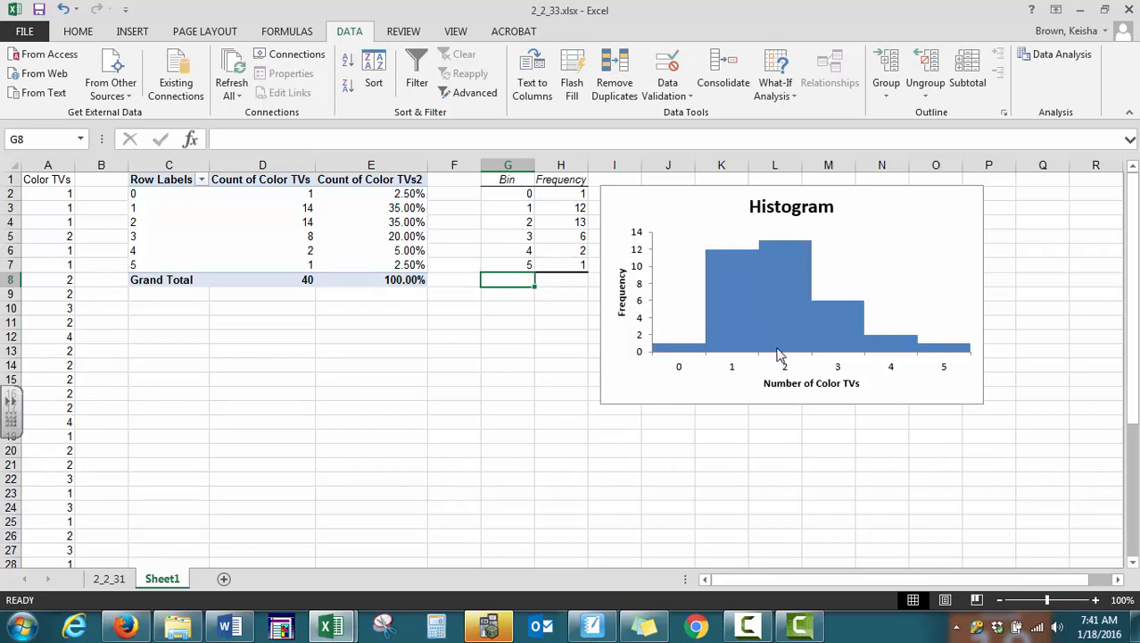
click(263, 336)
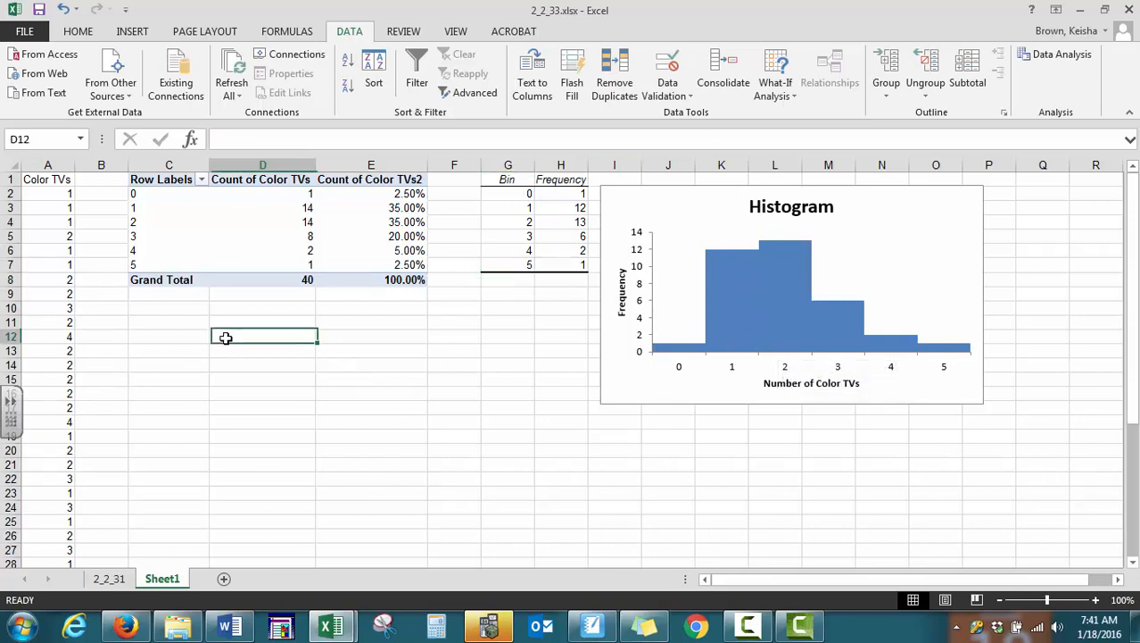
mouse_move(294, 396)
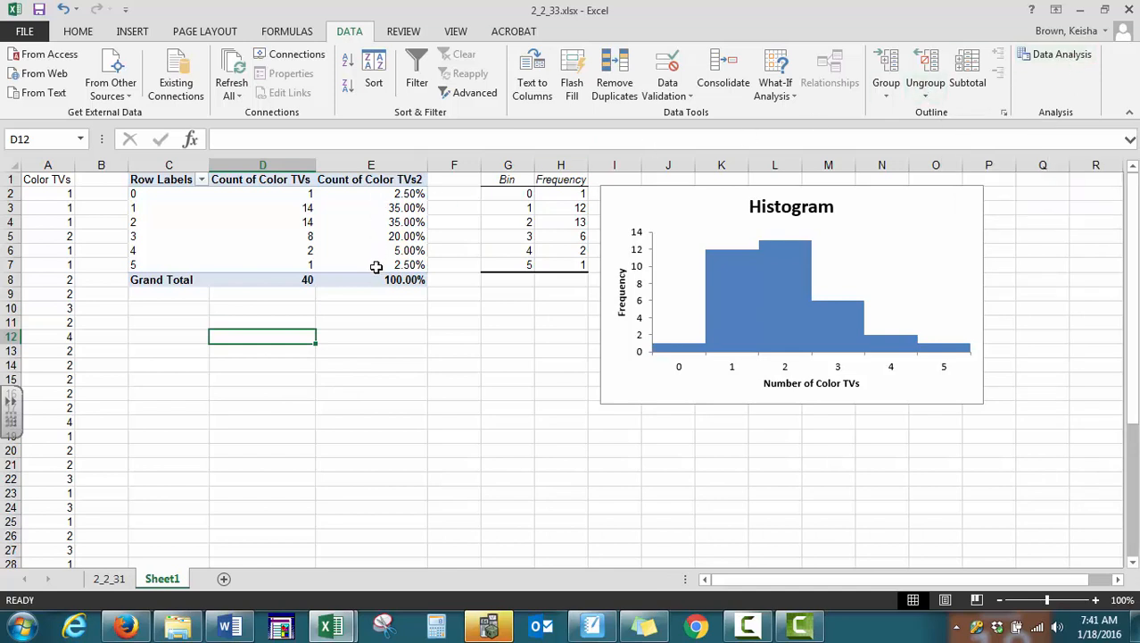
mouse_move(374, 265)
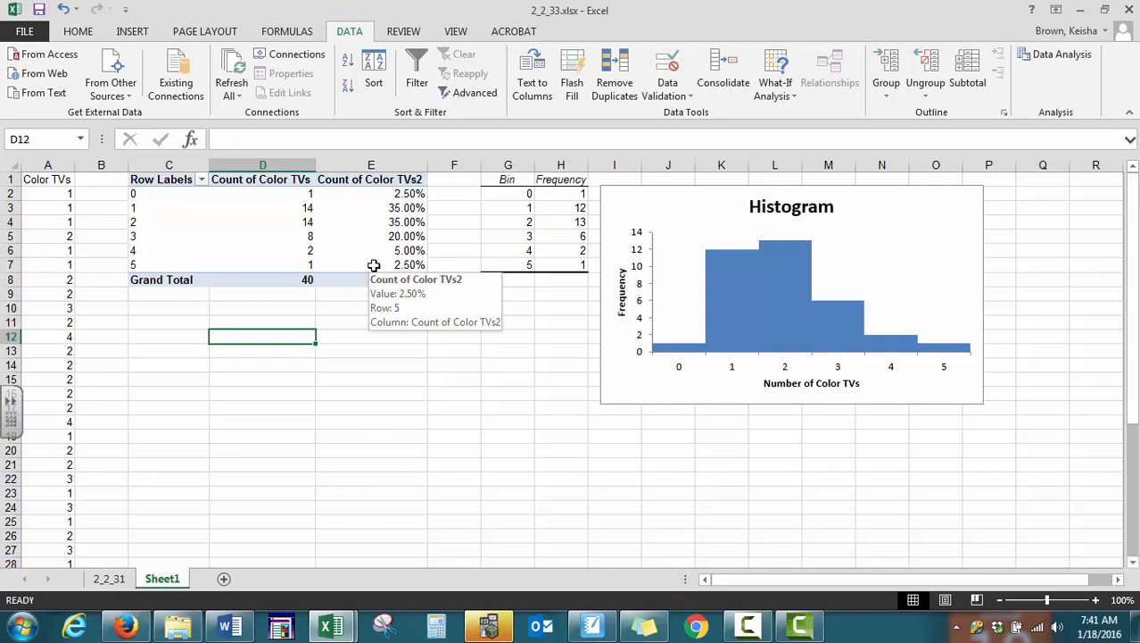
mouse_move(351, 279)
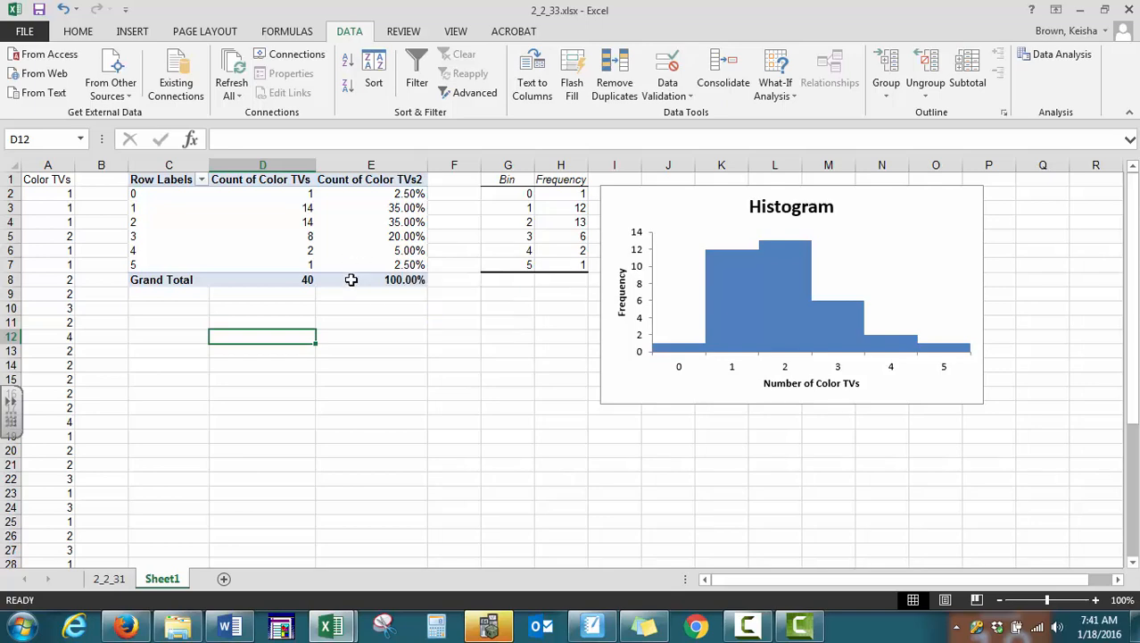
click(125, 624)
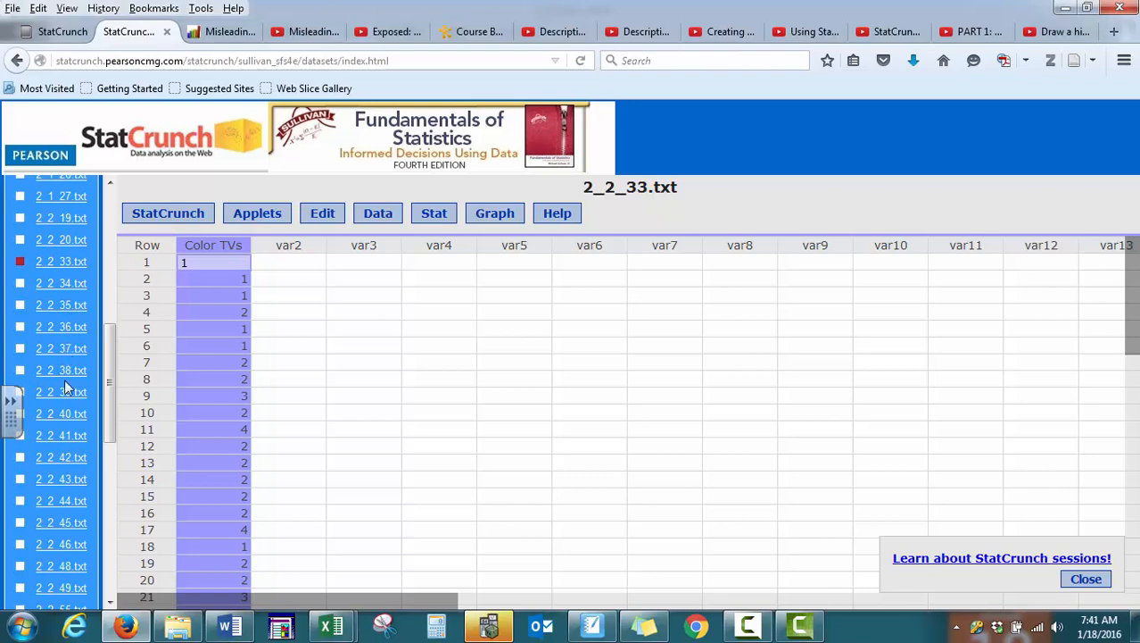
Open 2_2_40.txt in StatCrunch and use Edit > Select All on the volume column.
click(60, 413)
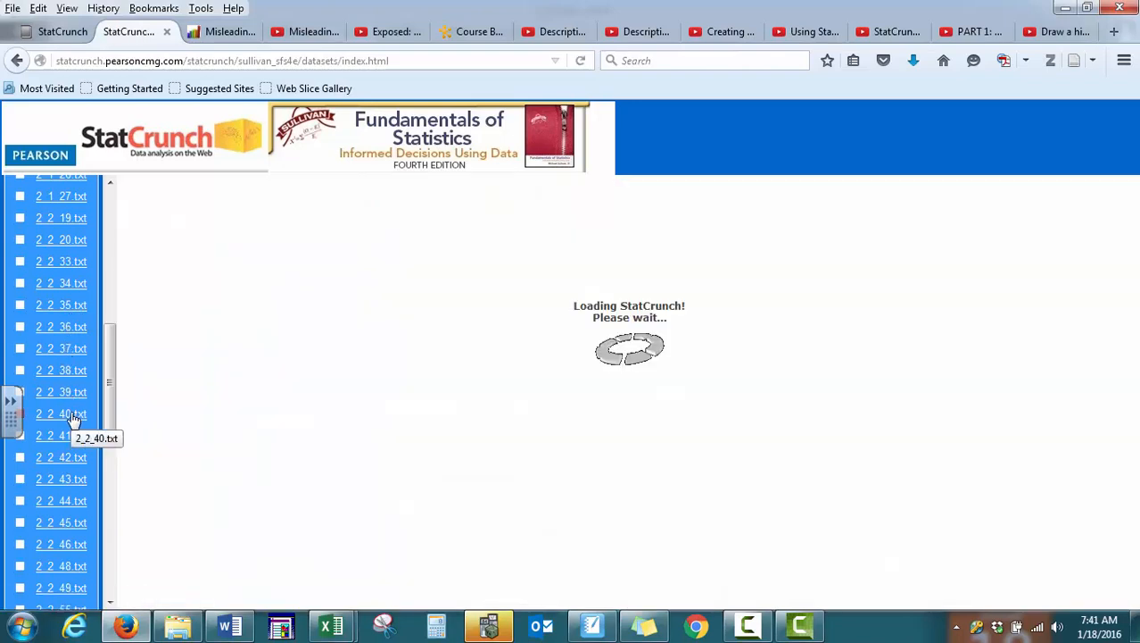
click(61, 412)
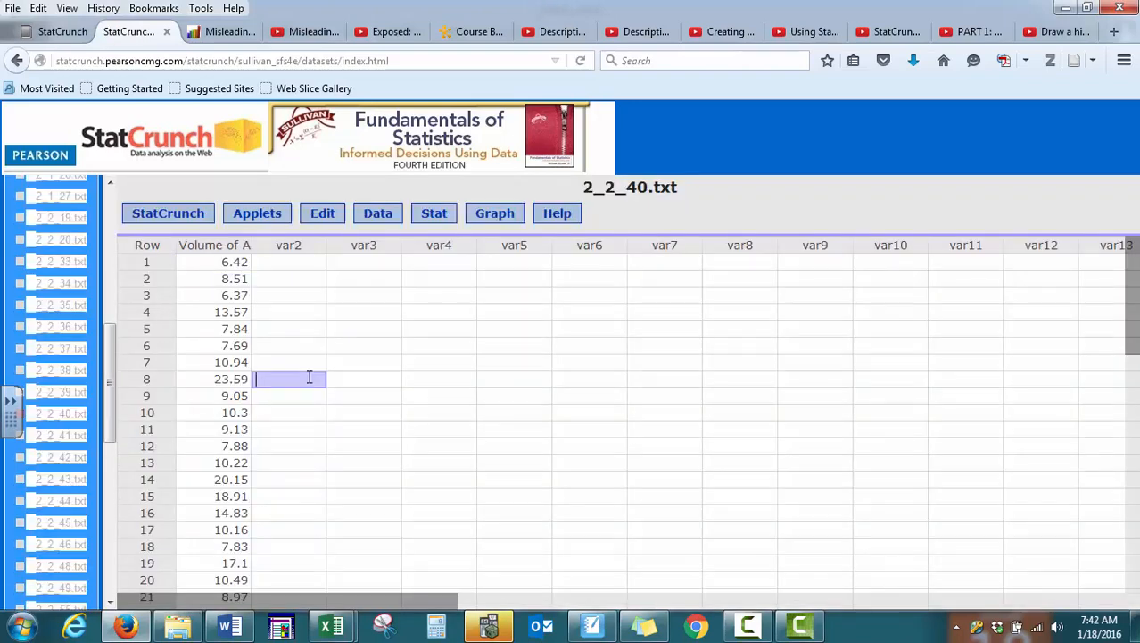
click(322, 213)
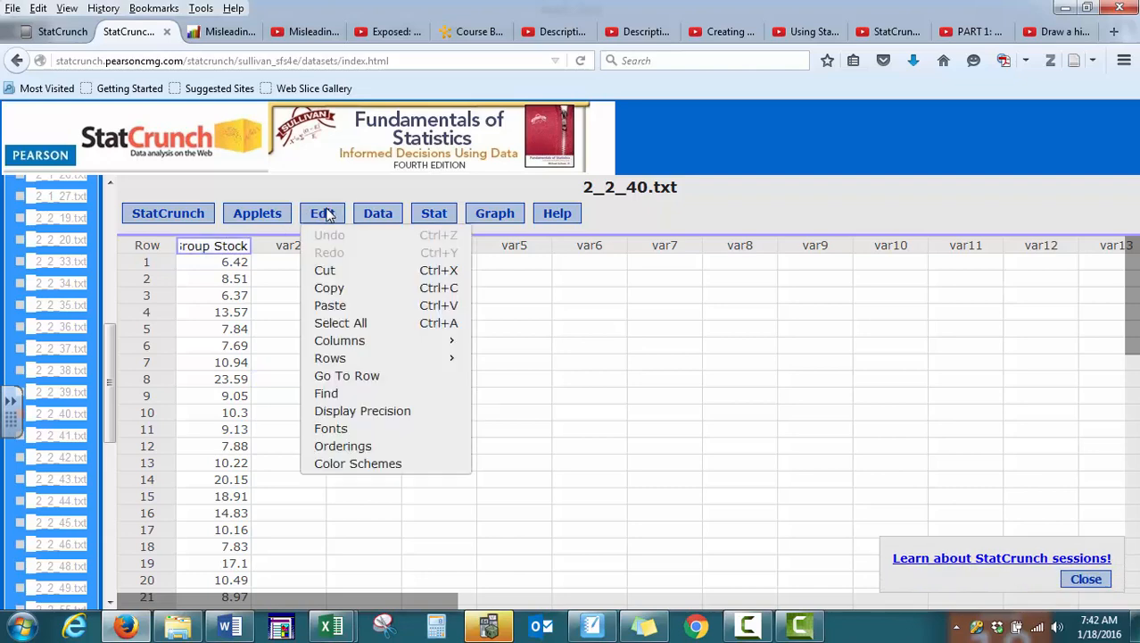
click(340, 323)
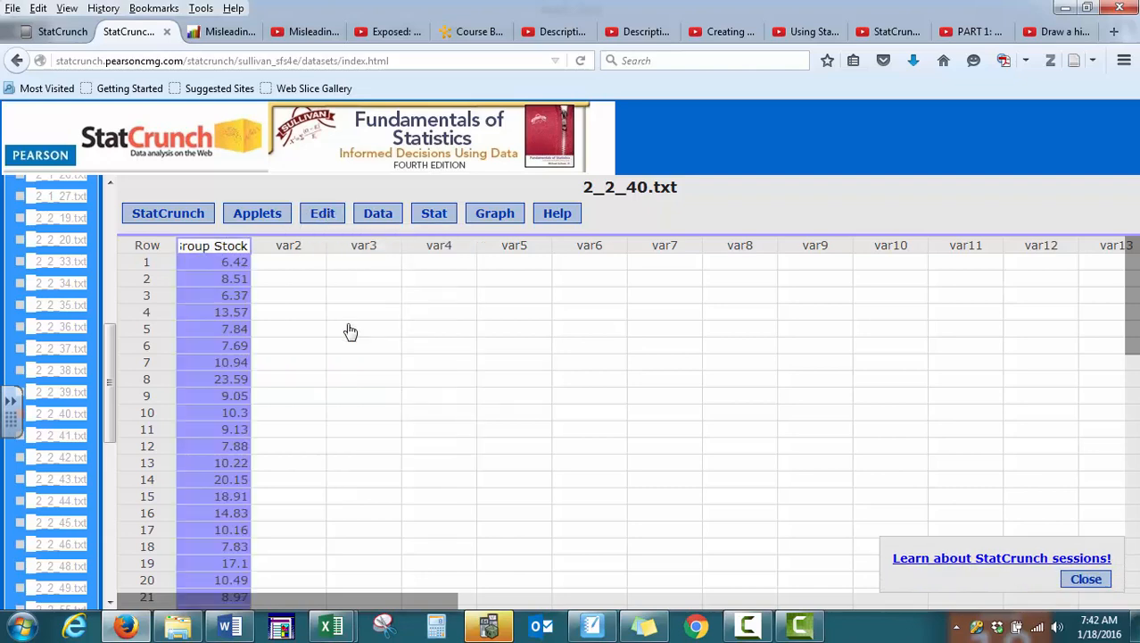
mouse_move(322, 212)
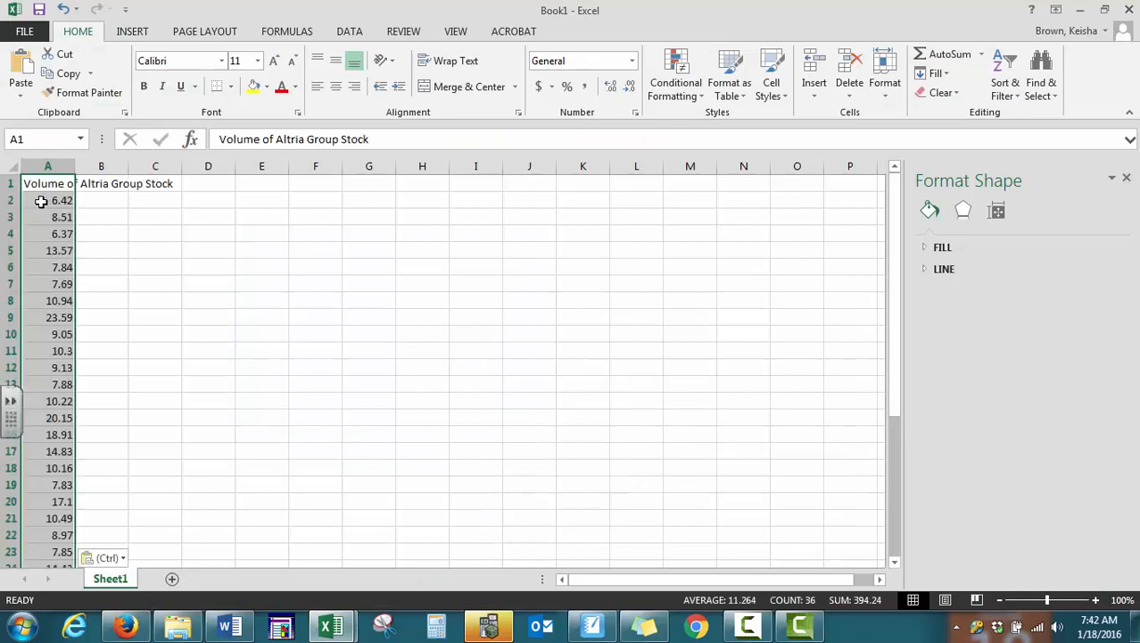
Paste the Altria volume data into column A and open Data Analysis from the Data tab.
click(100, 200)
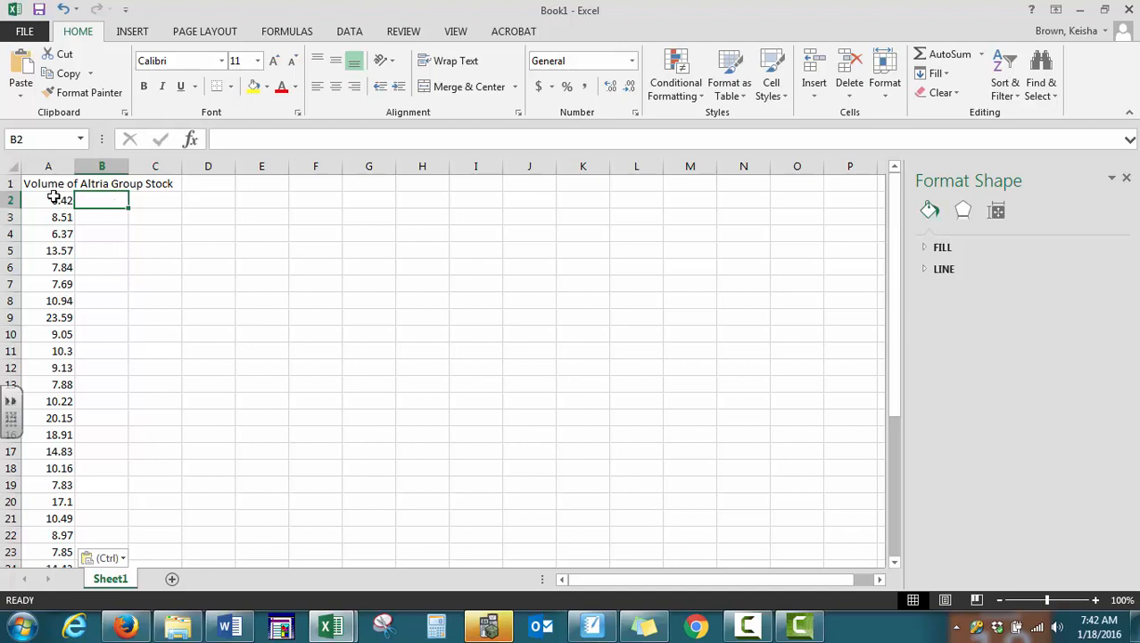
mouse_move(75, 250)
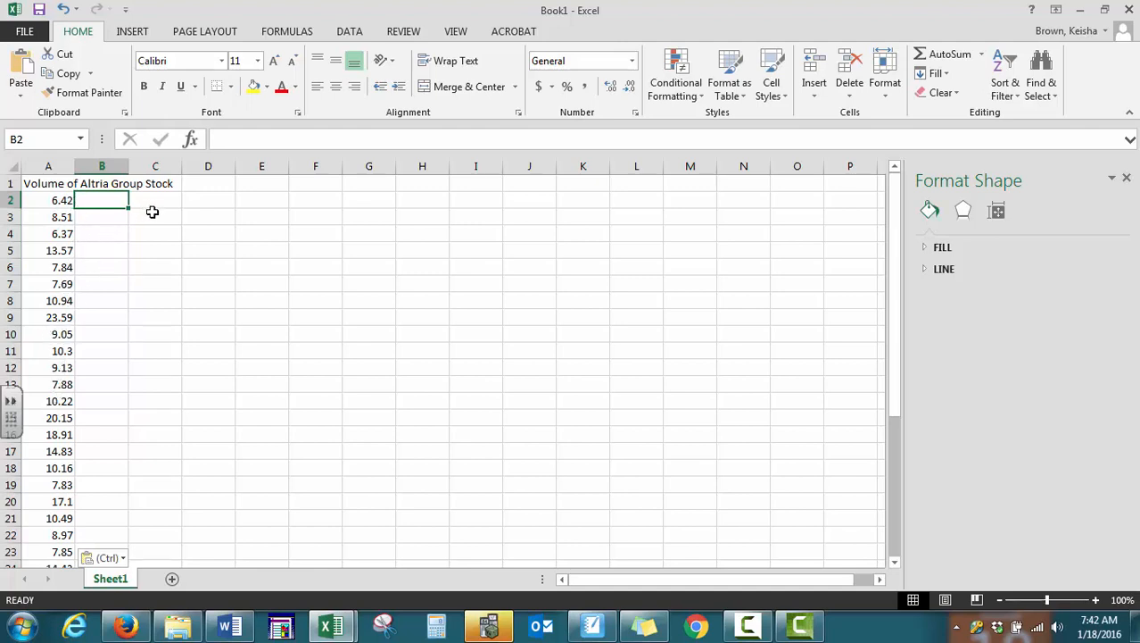
click(155, 217)
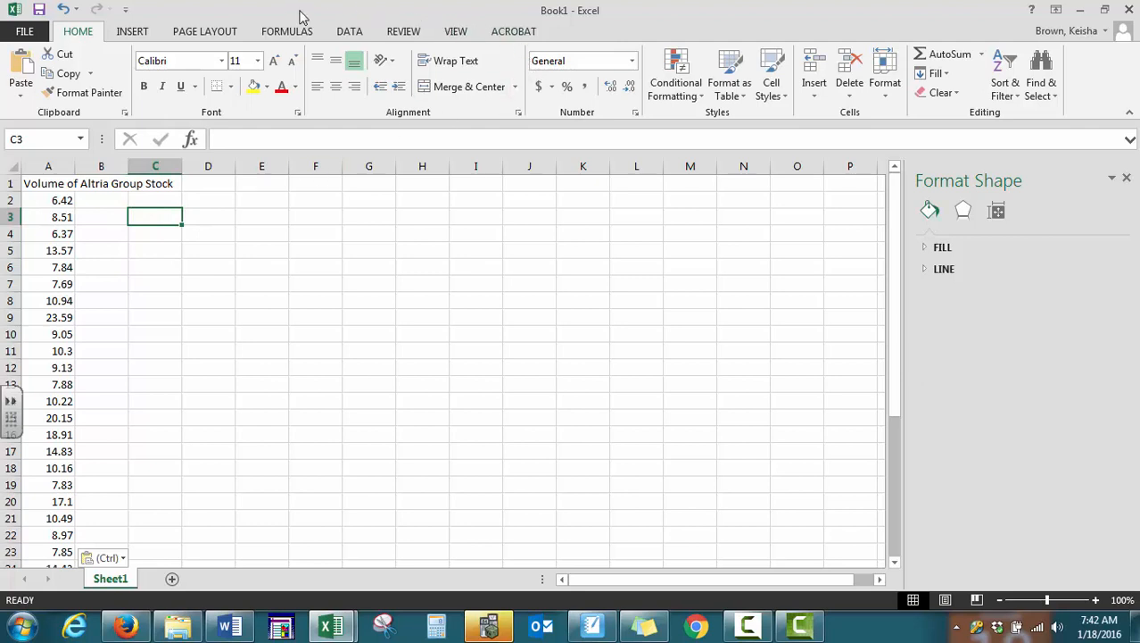
click(348, 32)
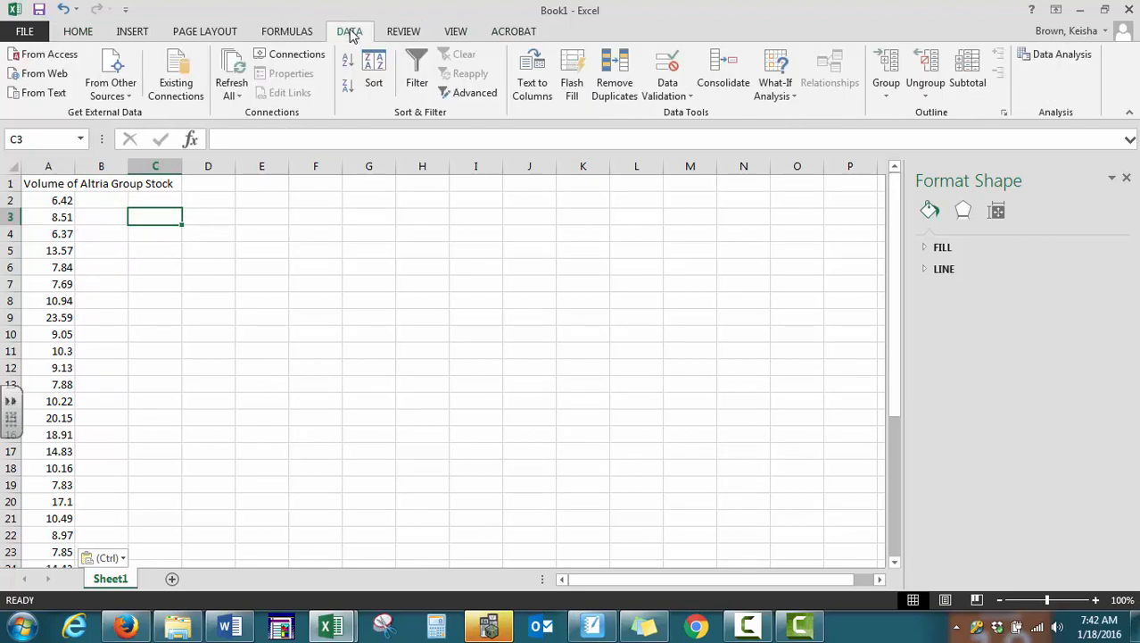
mouse_move(1062, 54)
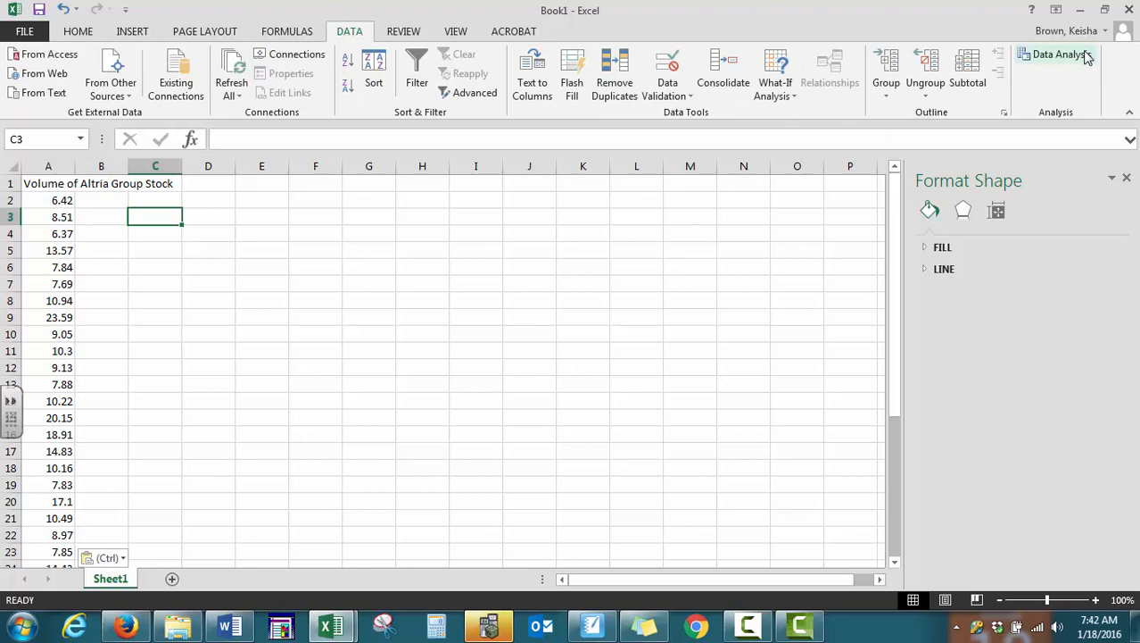
click(1062, 55)
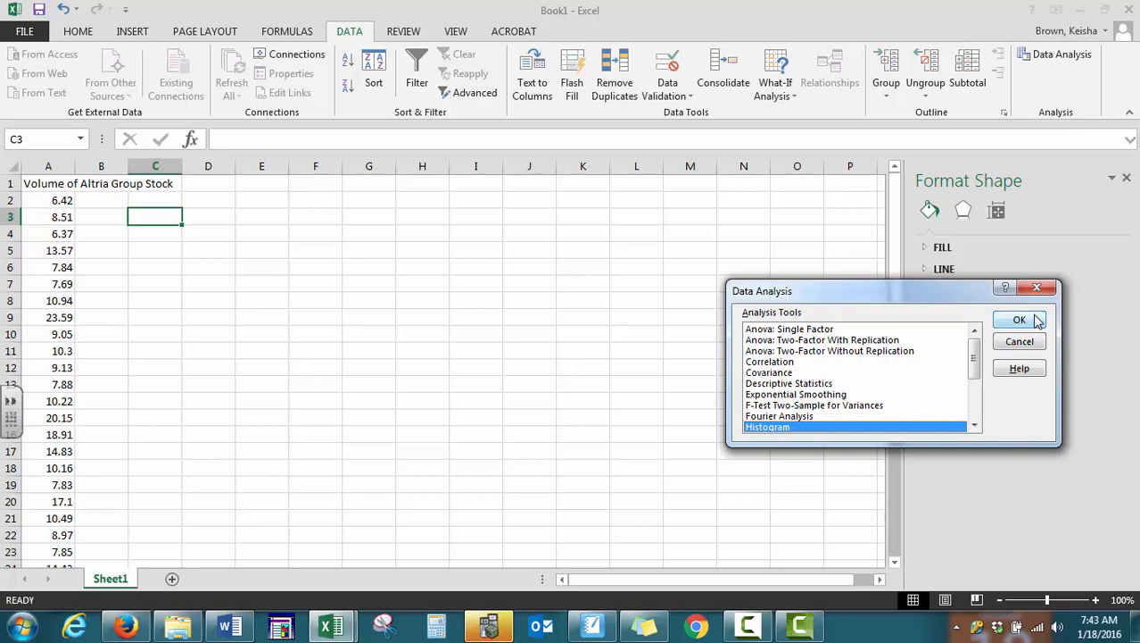
Run Histogram with input $A$2:$A$36, output $D$1, and Chart Output ticked.
click(1019, 319)
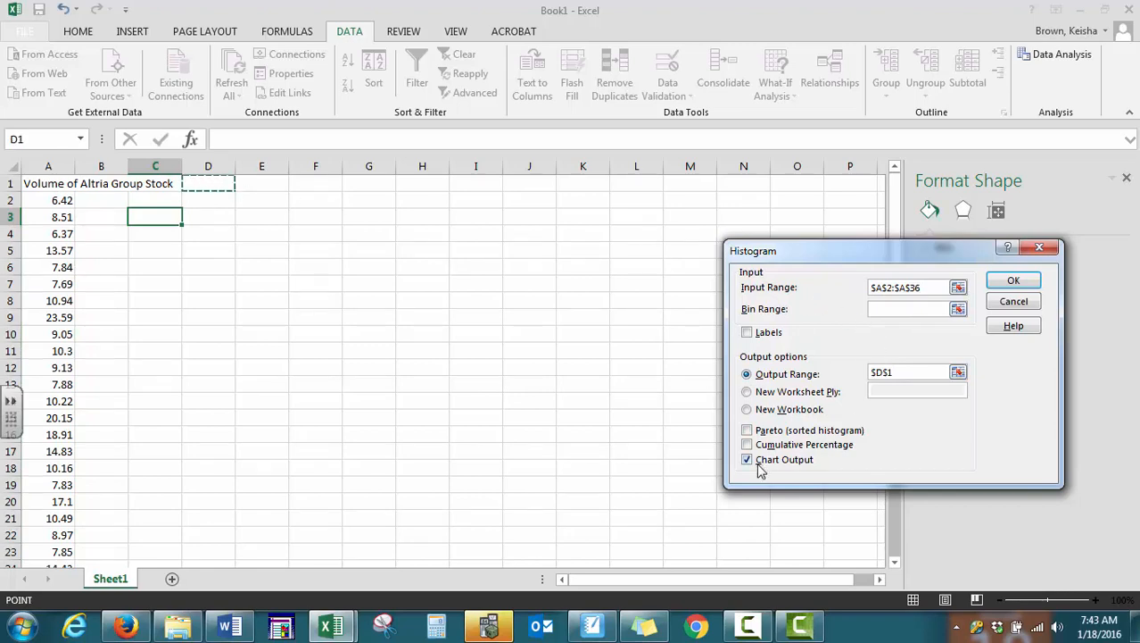
click(1013, 280)
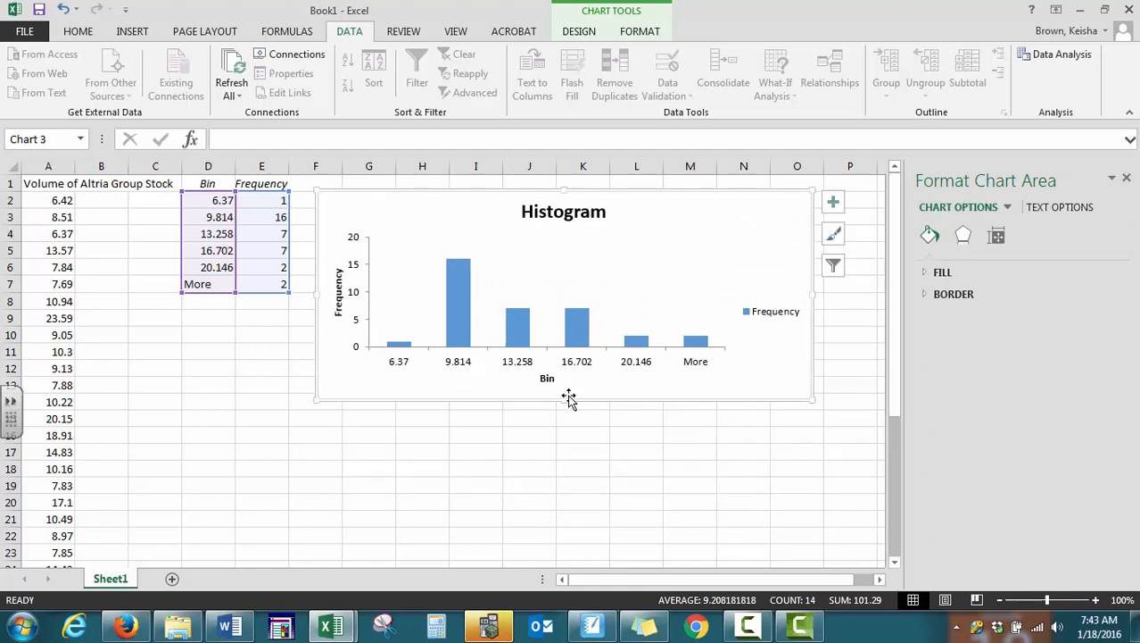
mouse_move(571, 394)
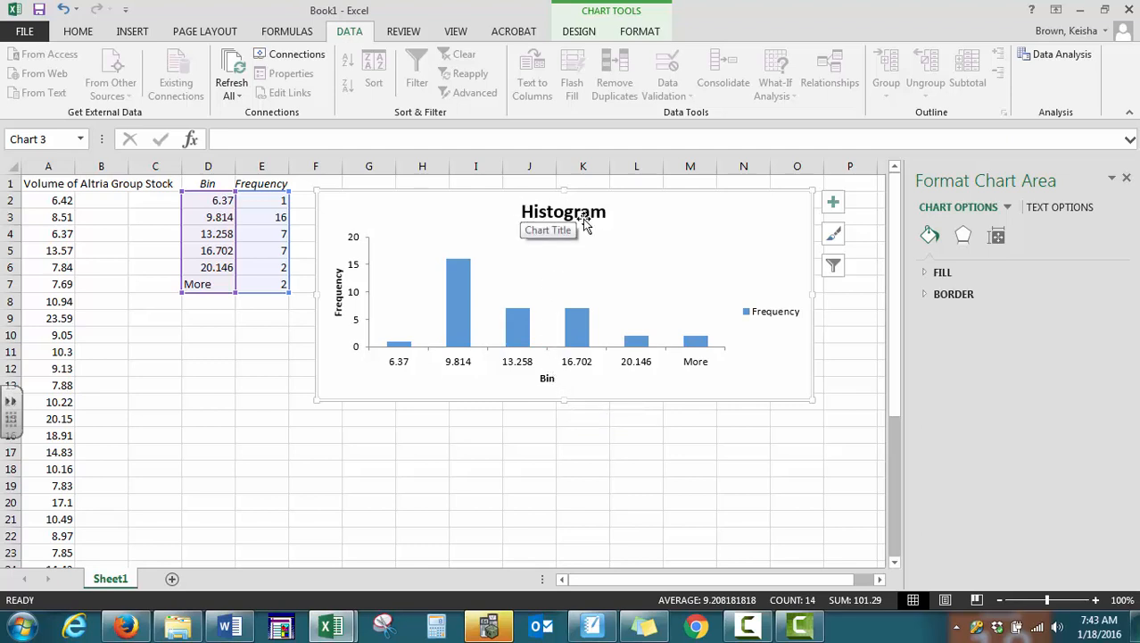
mouse_move(520, 392)
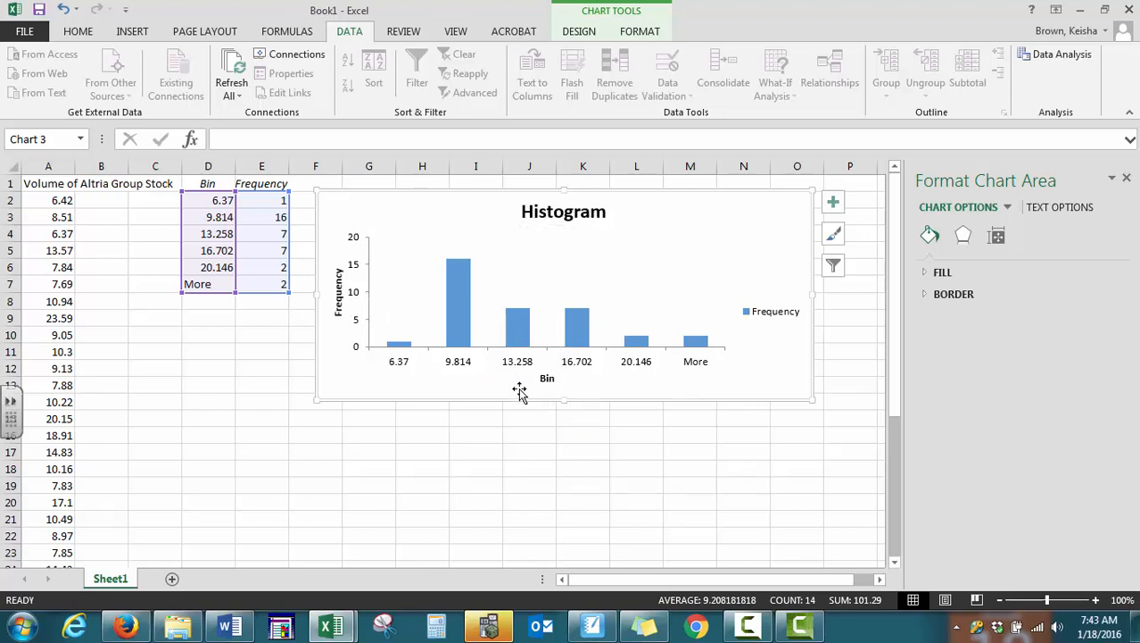
Change the 'Bin' axis title to 'Volume of Altria Group Stock'.
click(547, 377)
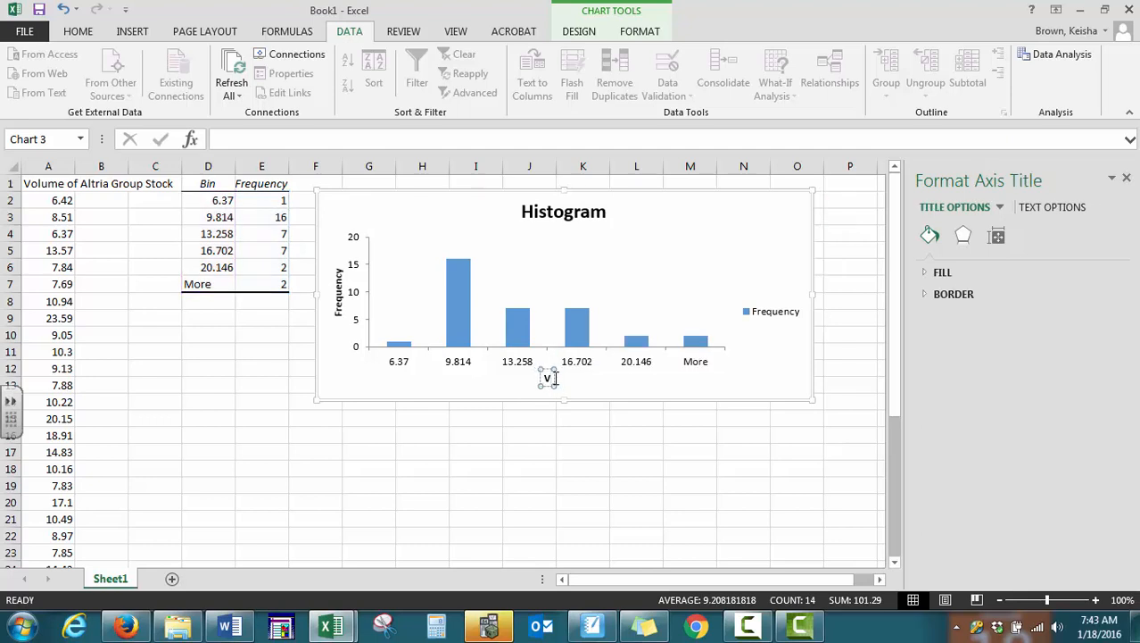
text(Volume of Altria Group Stock)
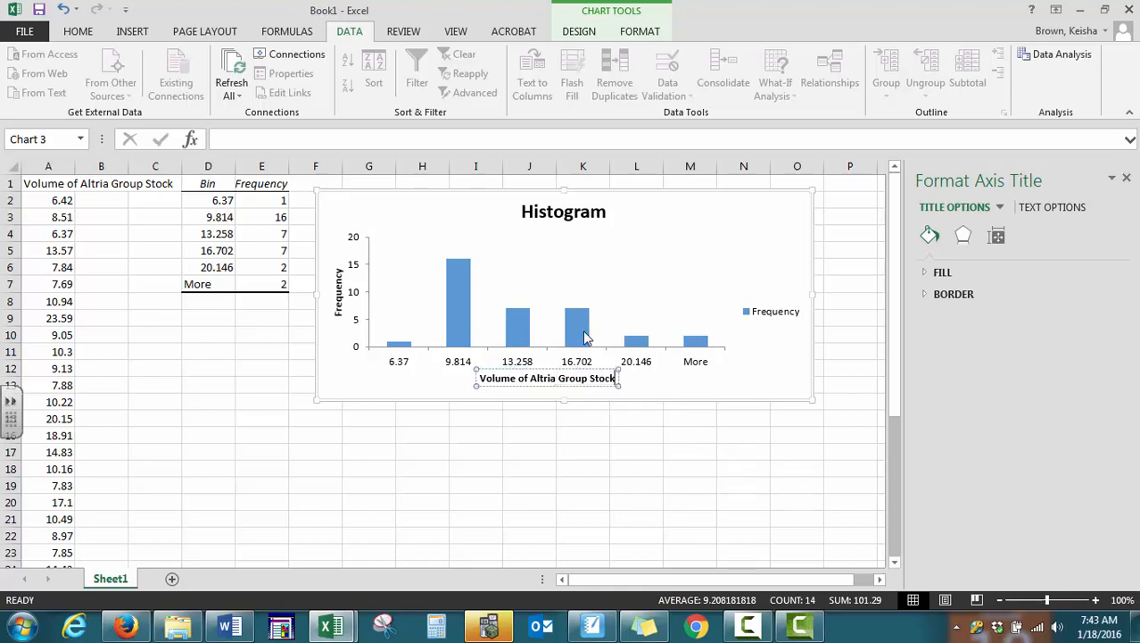
click(576, 314)
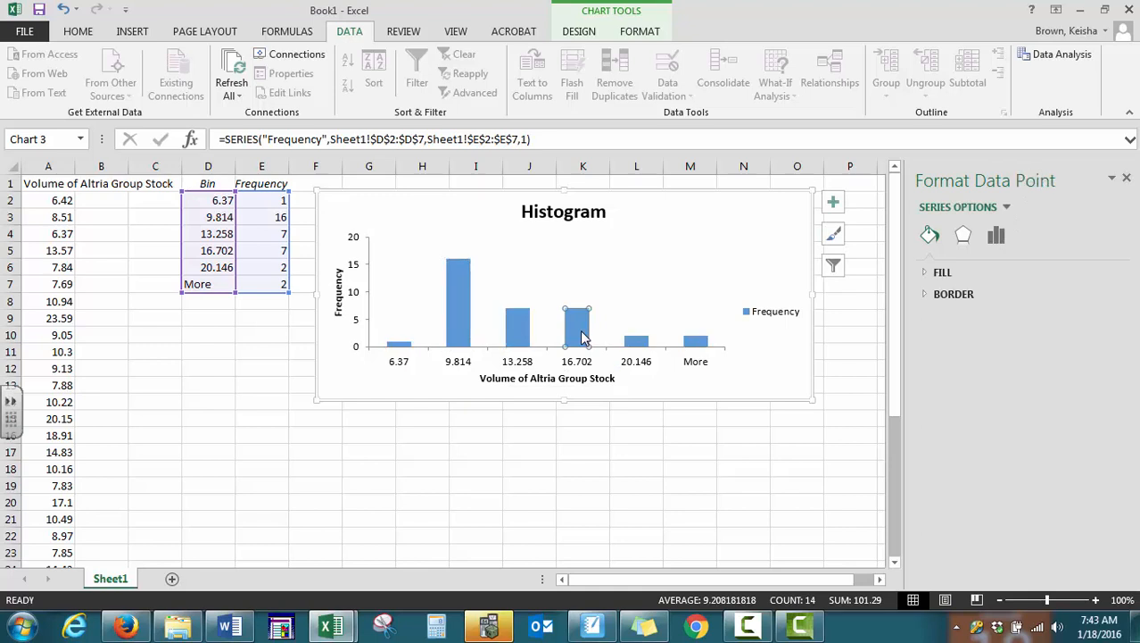
Bring up Format Data Series on the Altria histogram bars to set Gap Width 0%.
right_click(583, 312)
text(0)
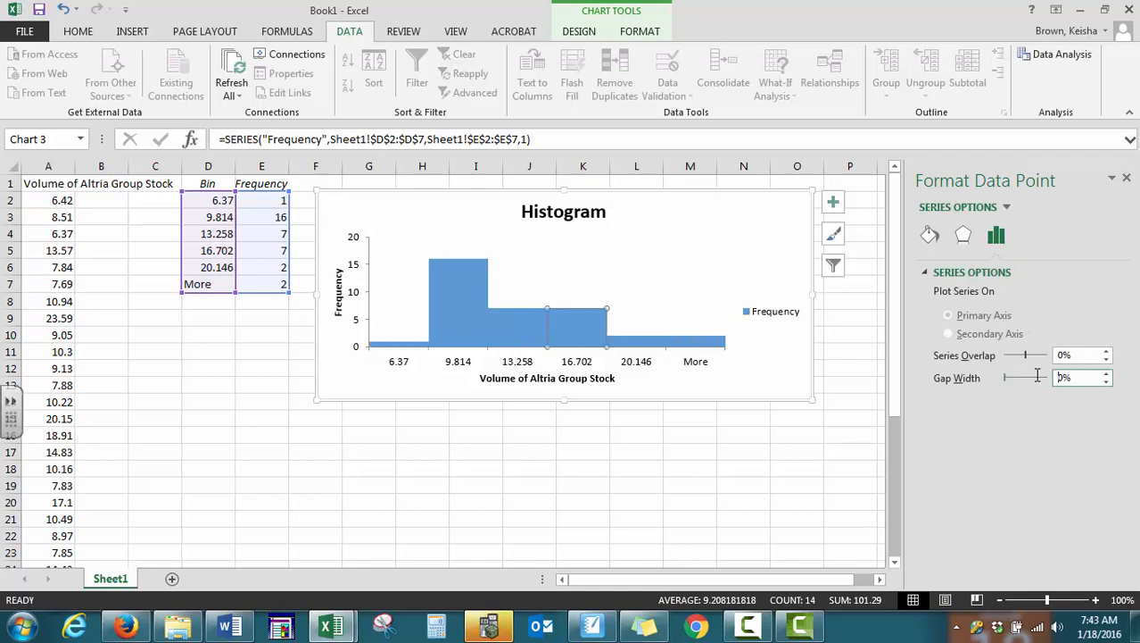
mouse_move(1021, 367)
text(0)
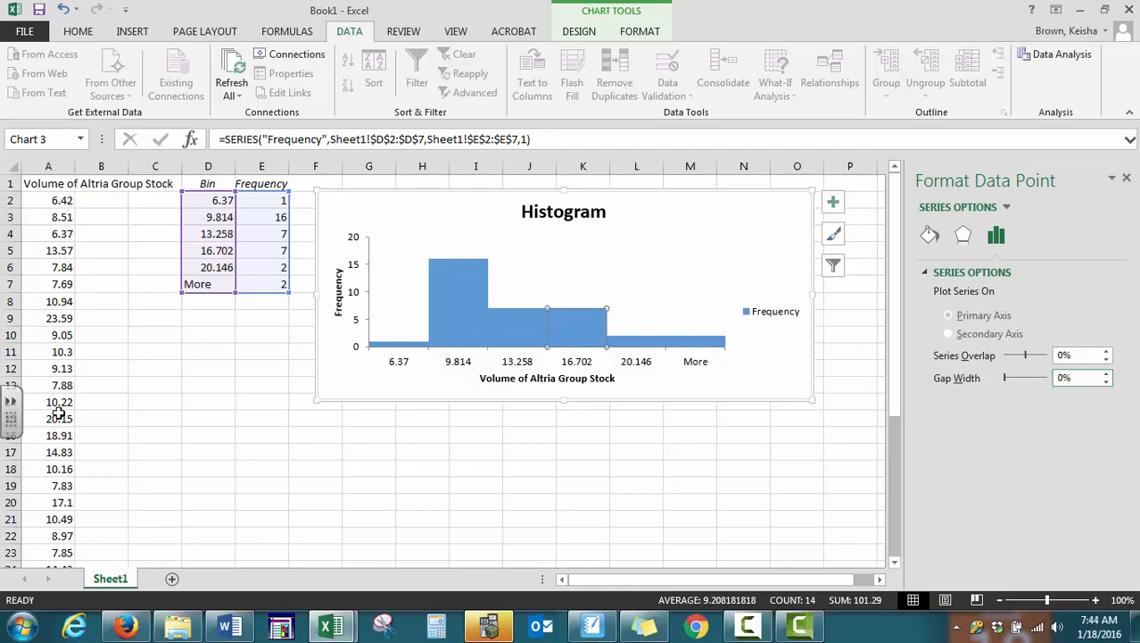
mouse_move(518, 373)
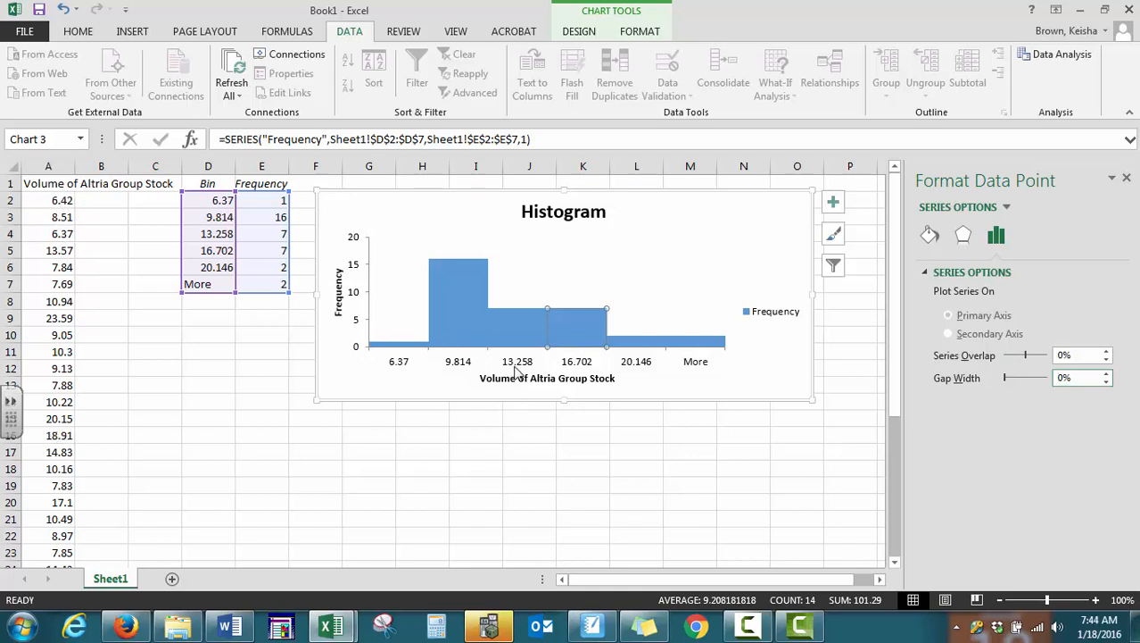
mouse_move(535, 366)
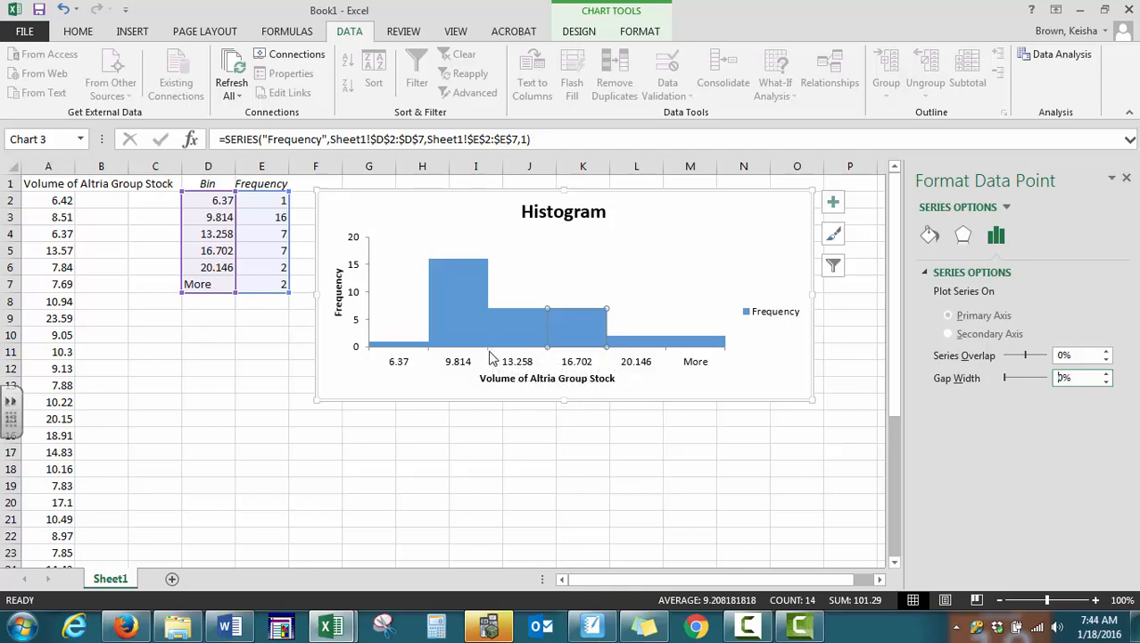
mouse_move(546, 347)
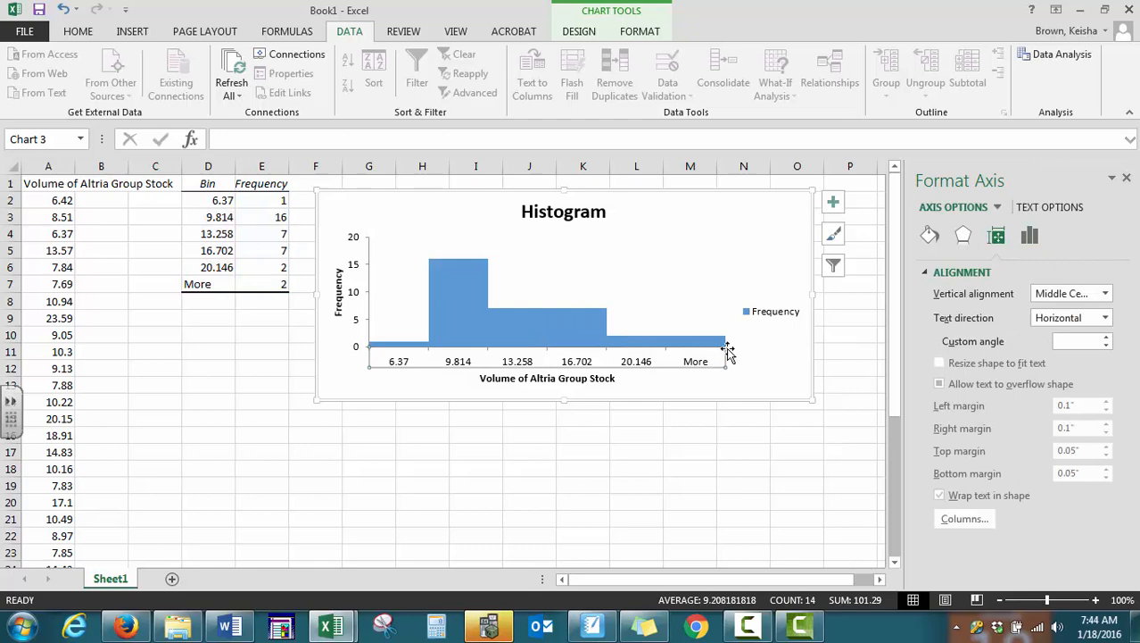
mouse_move(589, 339)
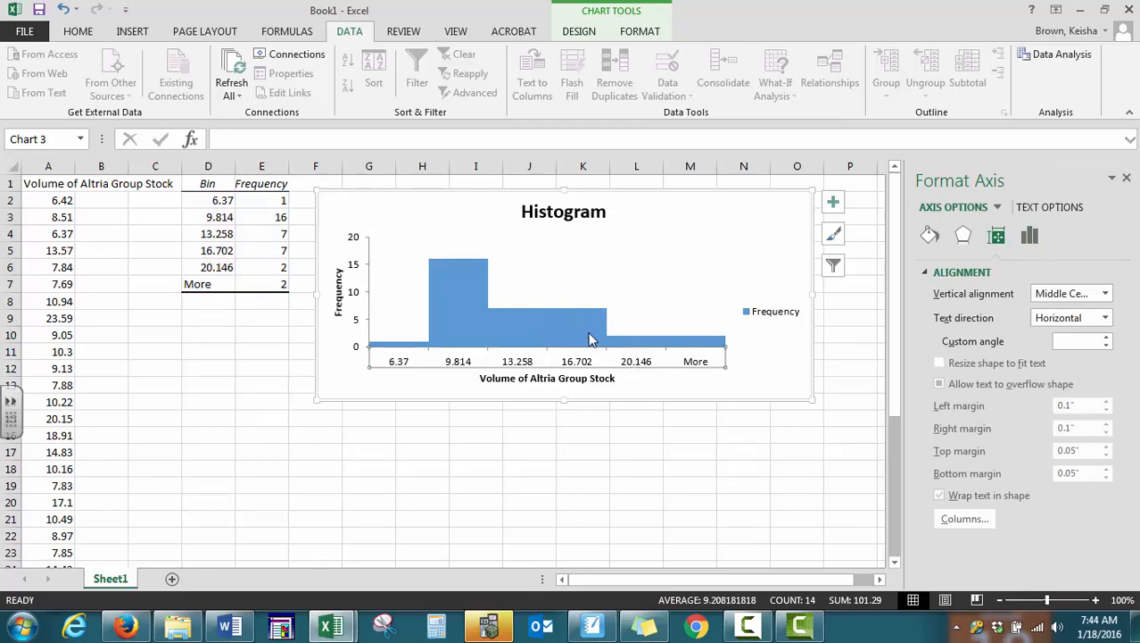